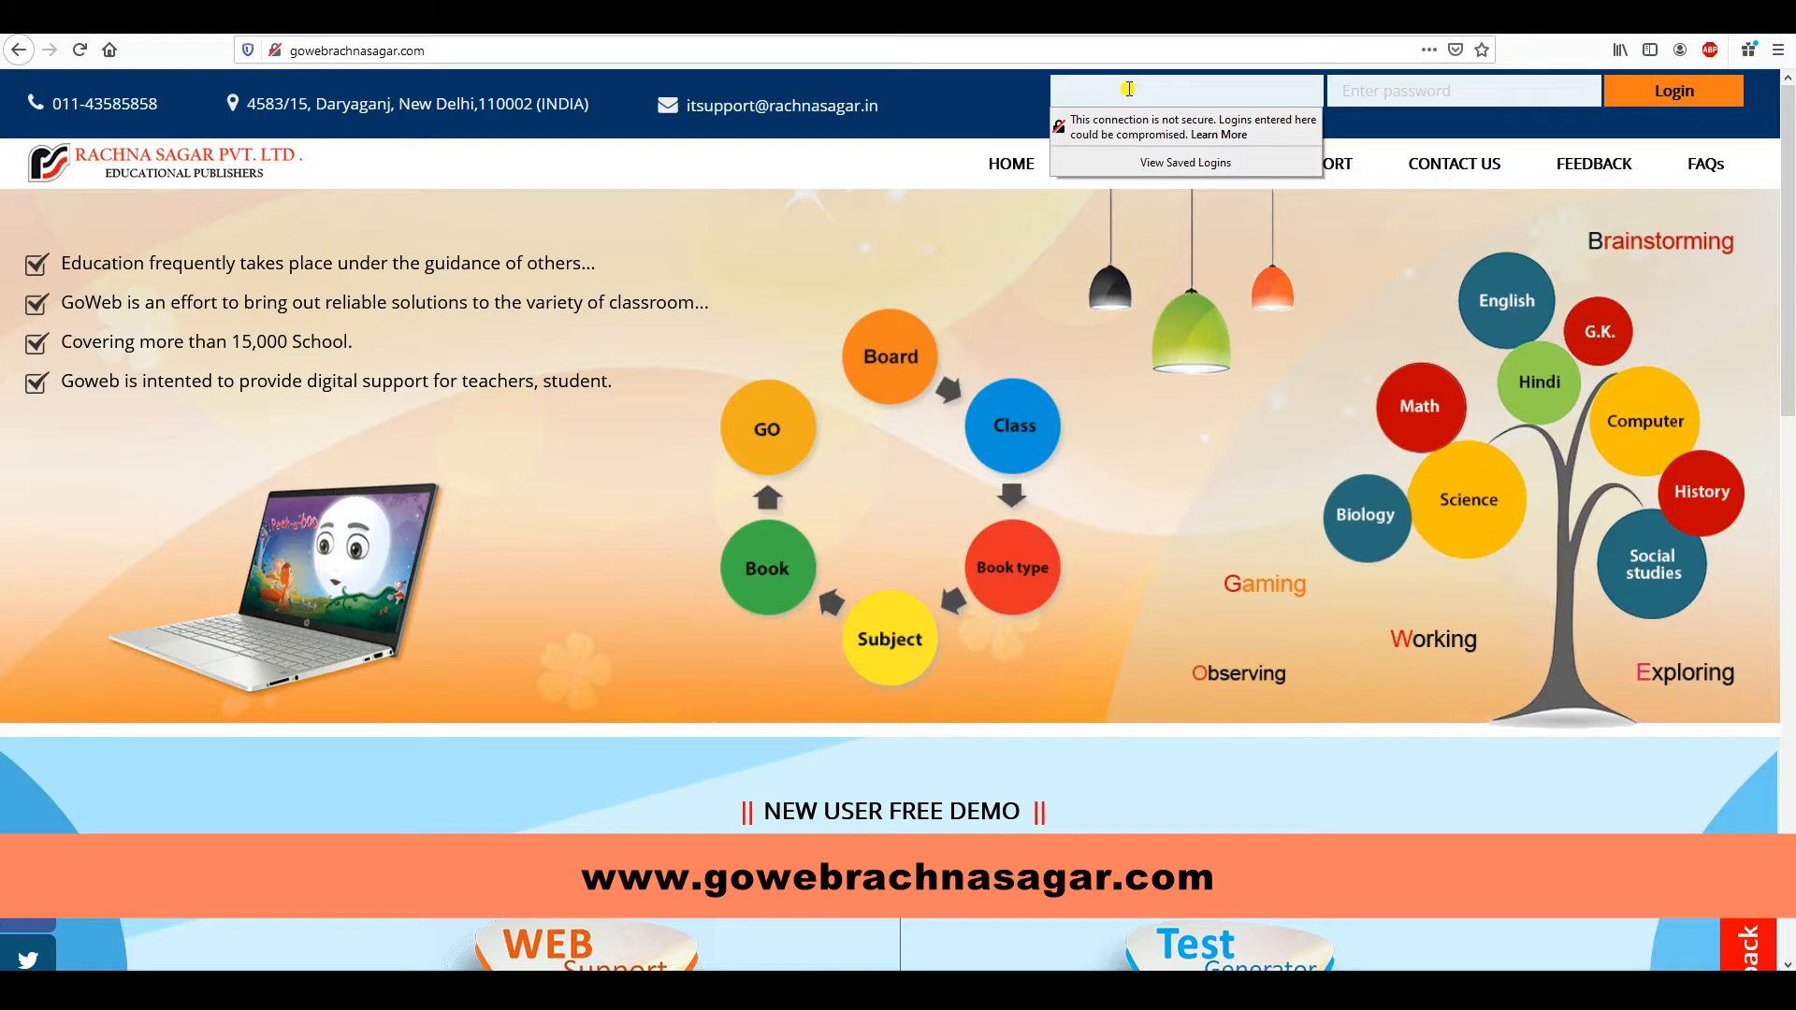
Log in to the teacher account with username 'sha' and its password
type("shaan913")
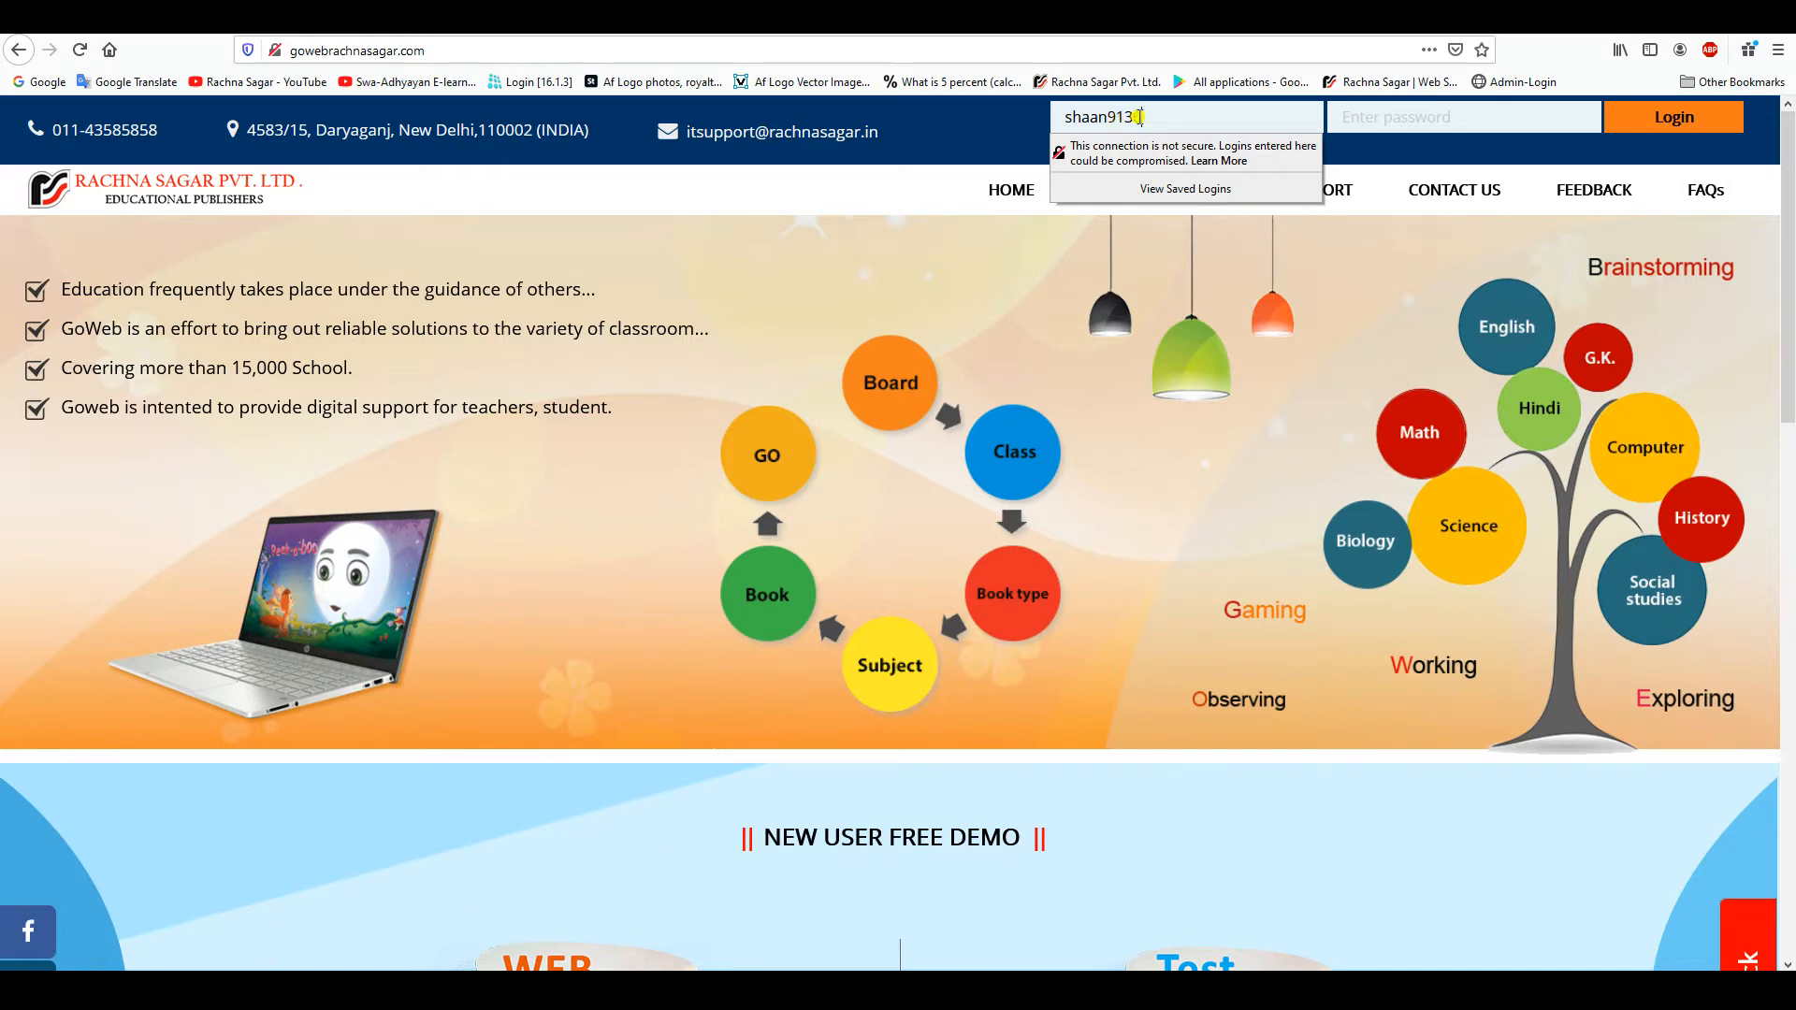
left_click(1464, 116)
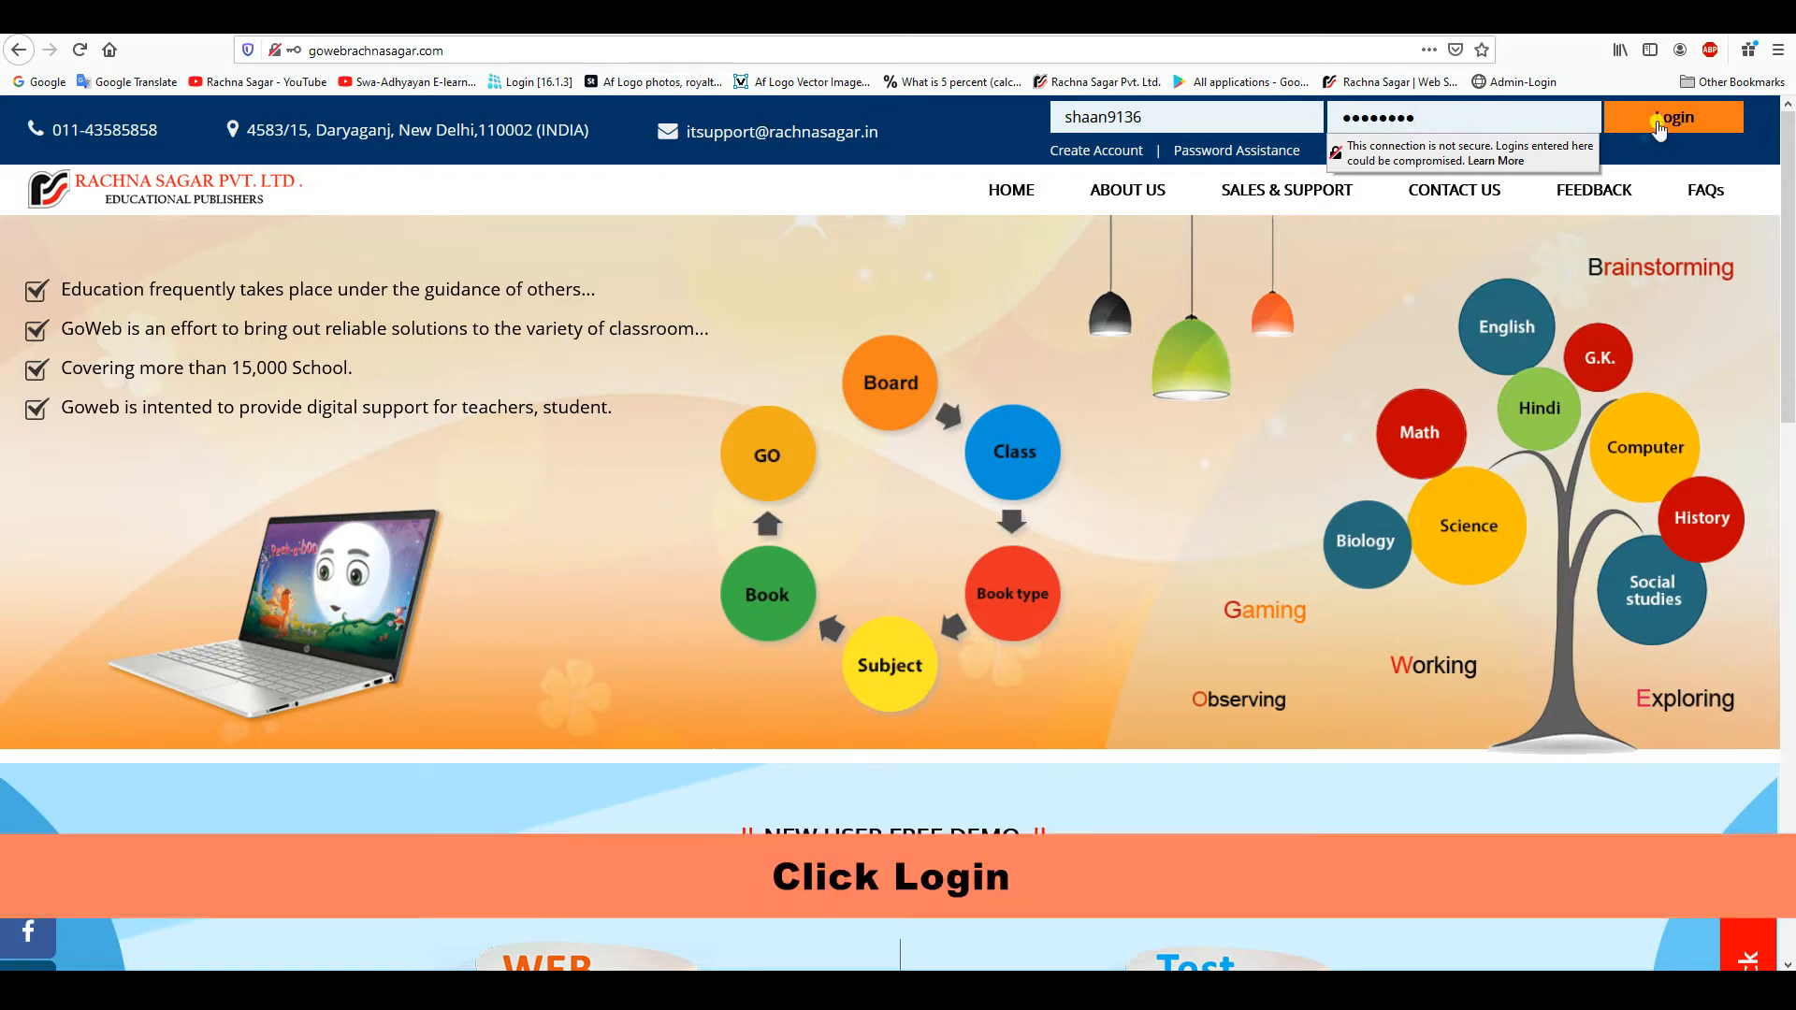
left_click(1673, 116)
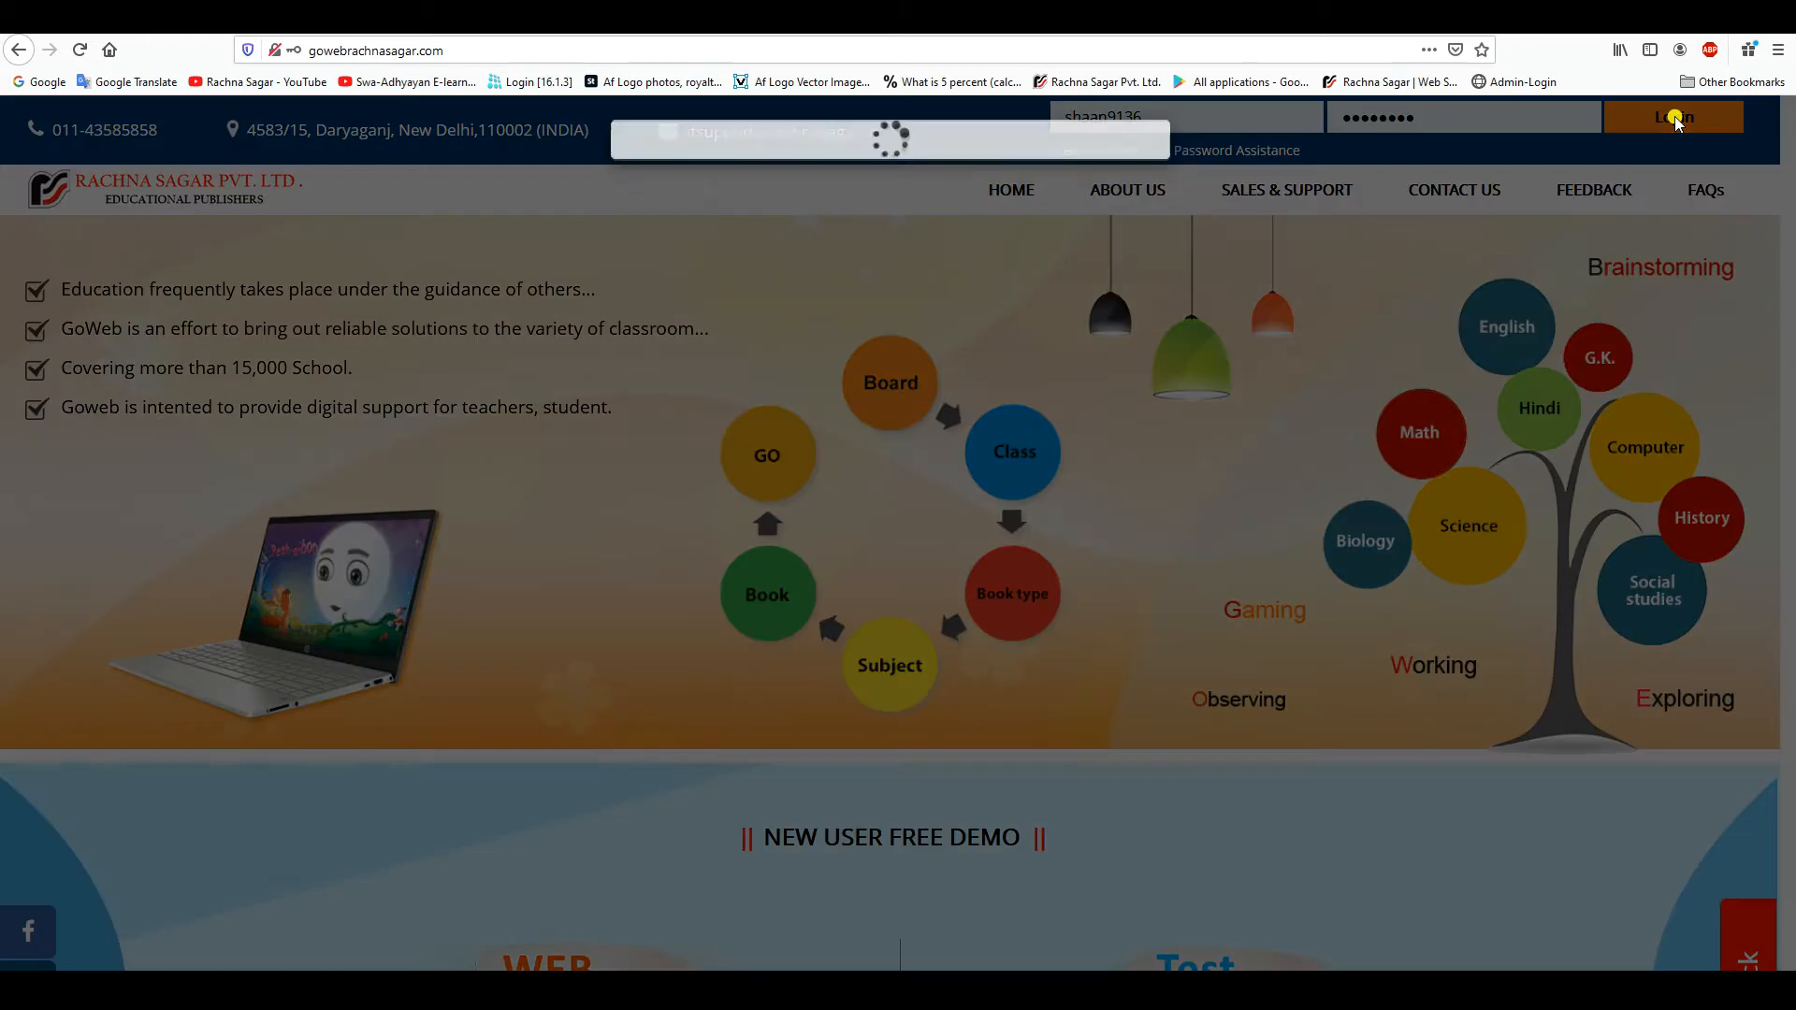
Dismiss the pop-up, select CBSE, class A, Textbook, English, Peek-a-boo English Magic A, and Go
left_click(1674, 116)
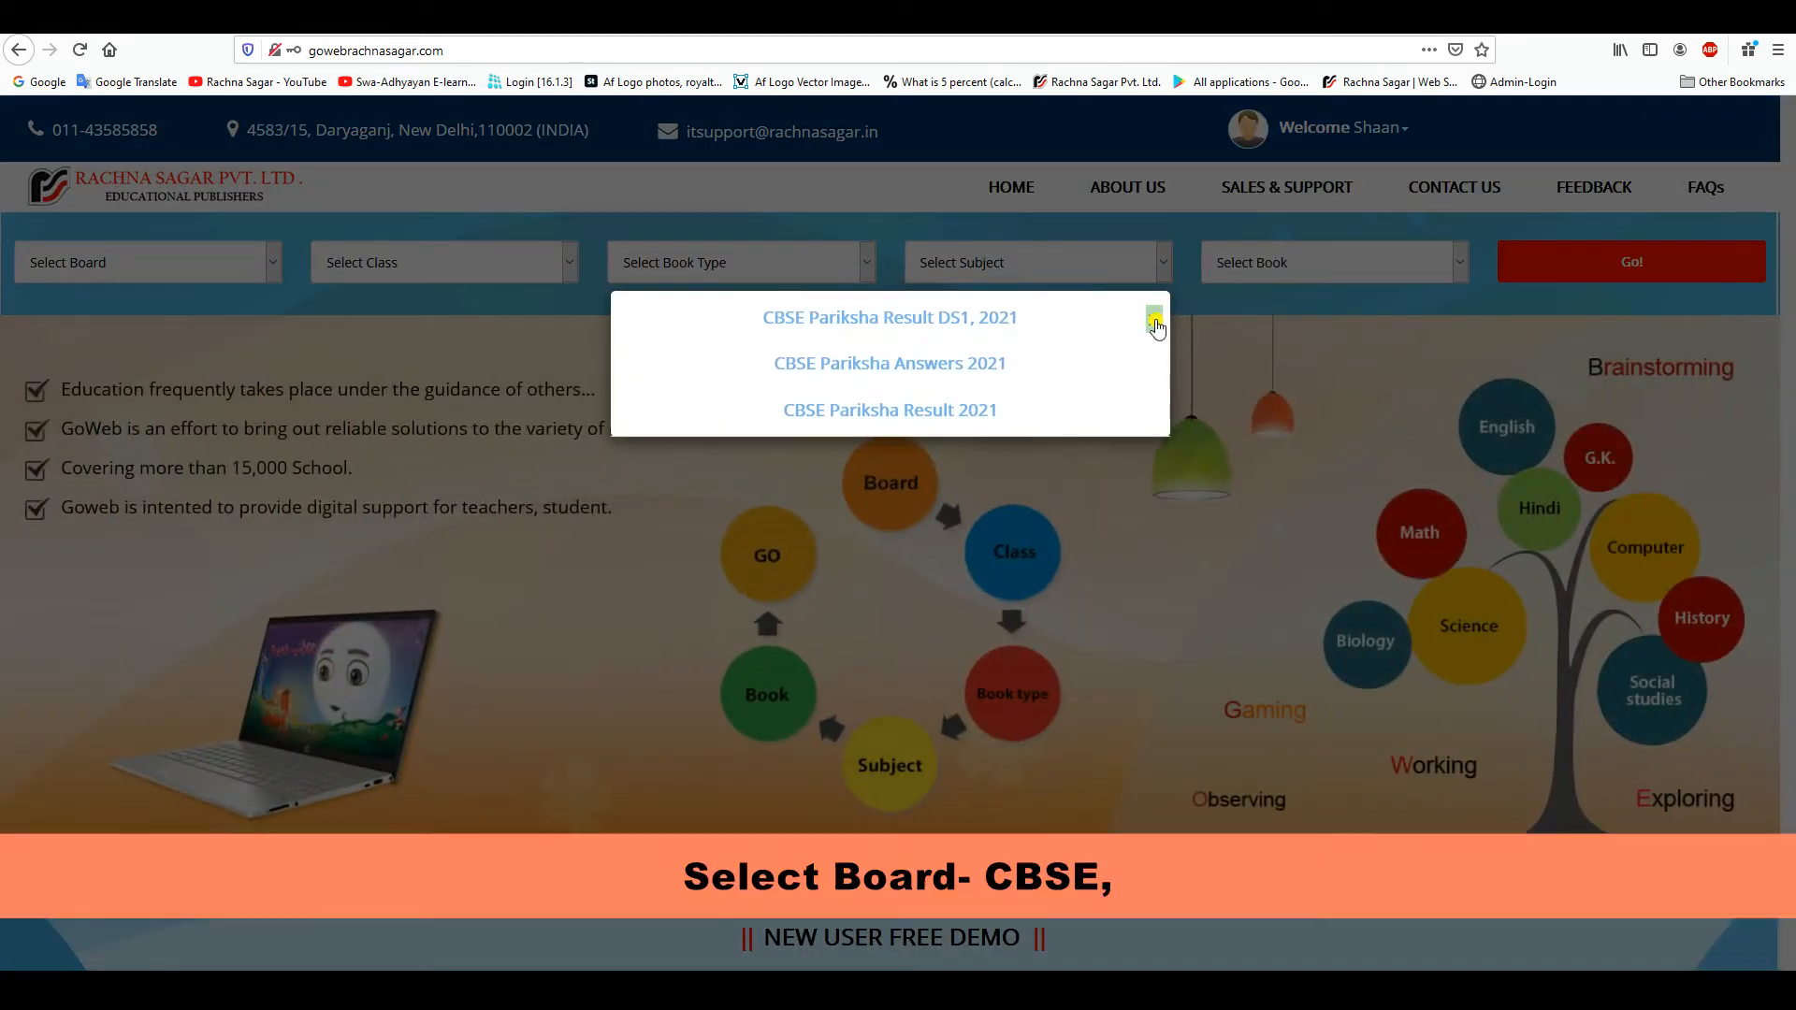
left_click(1153, 319)
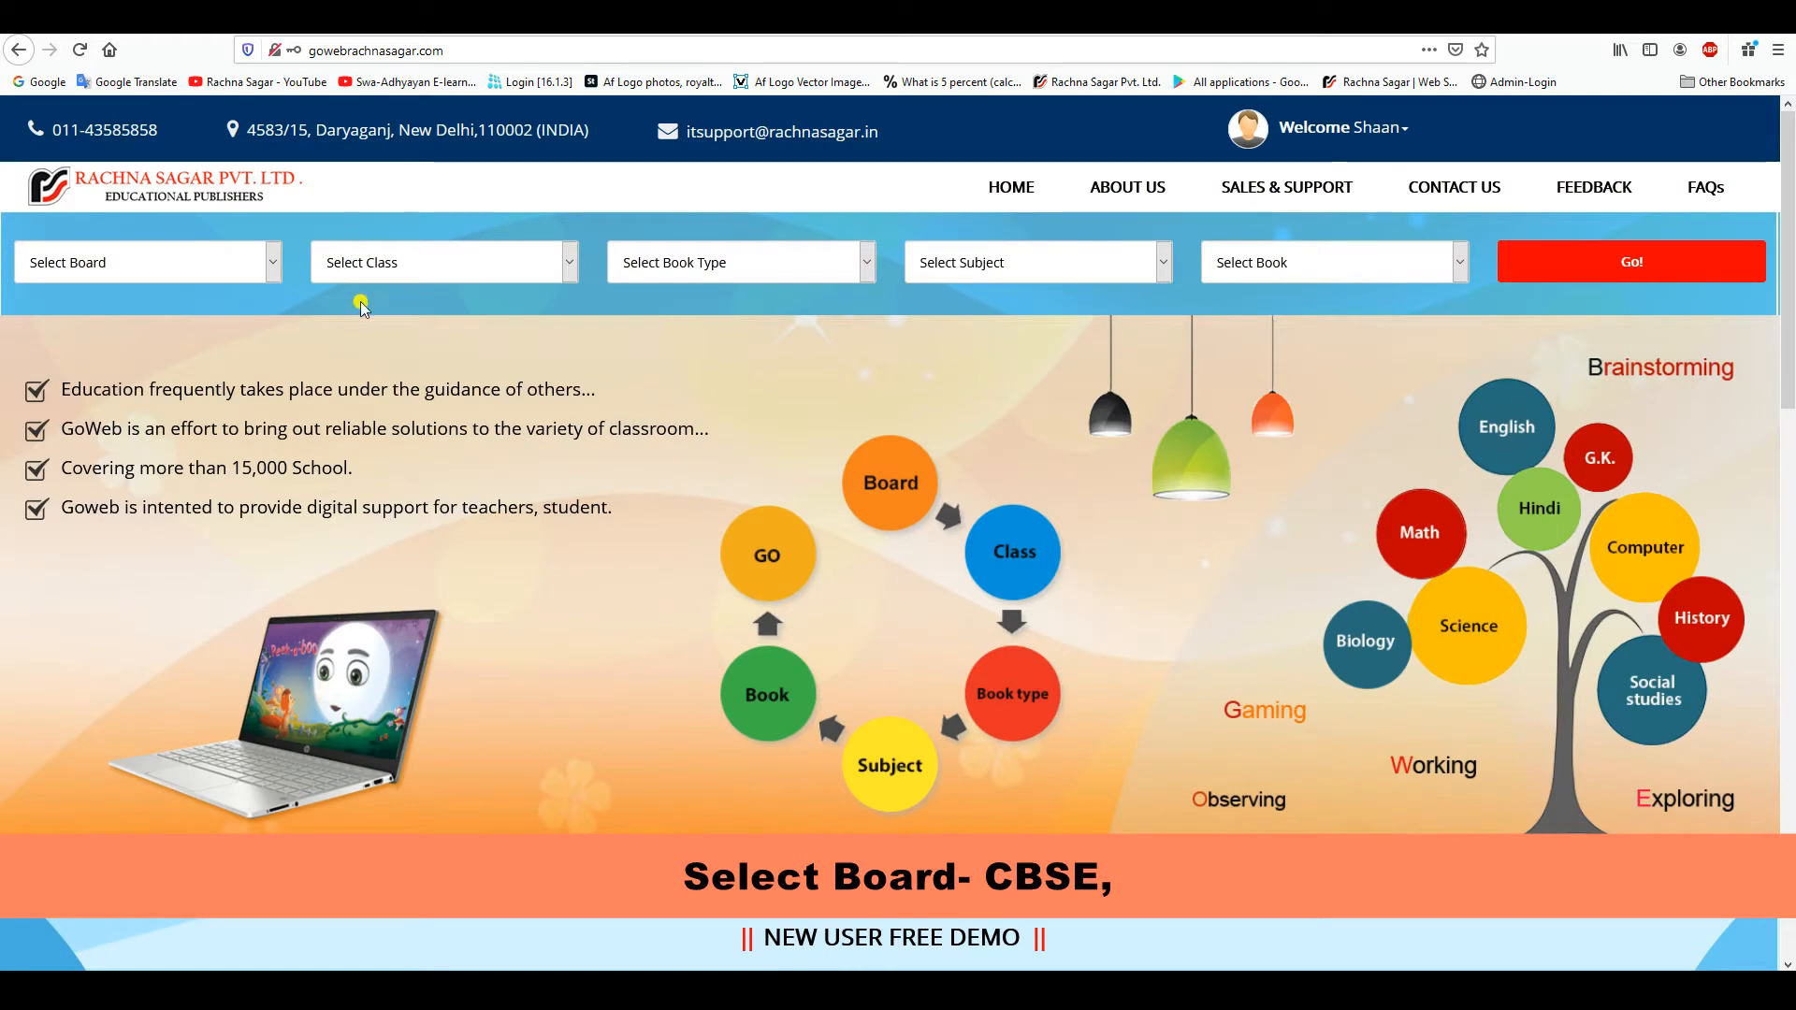
left_click(147, 262)
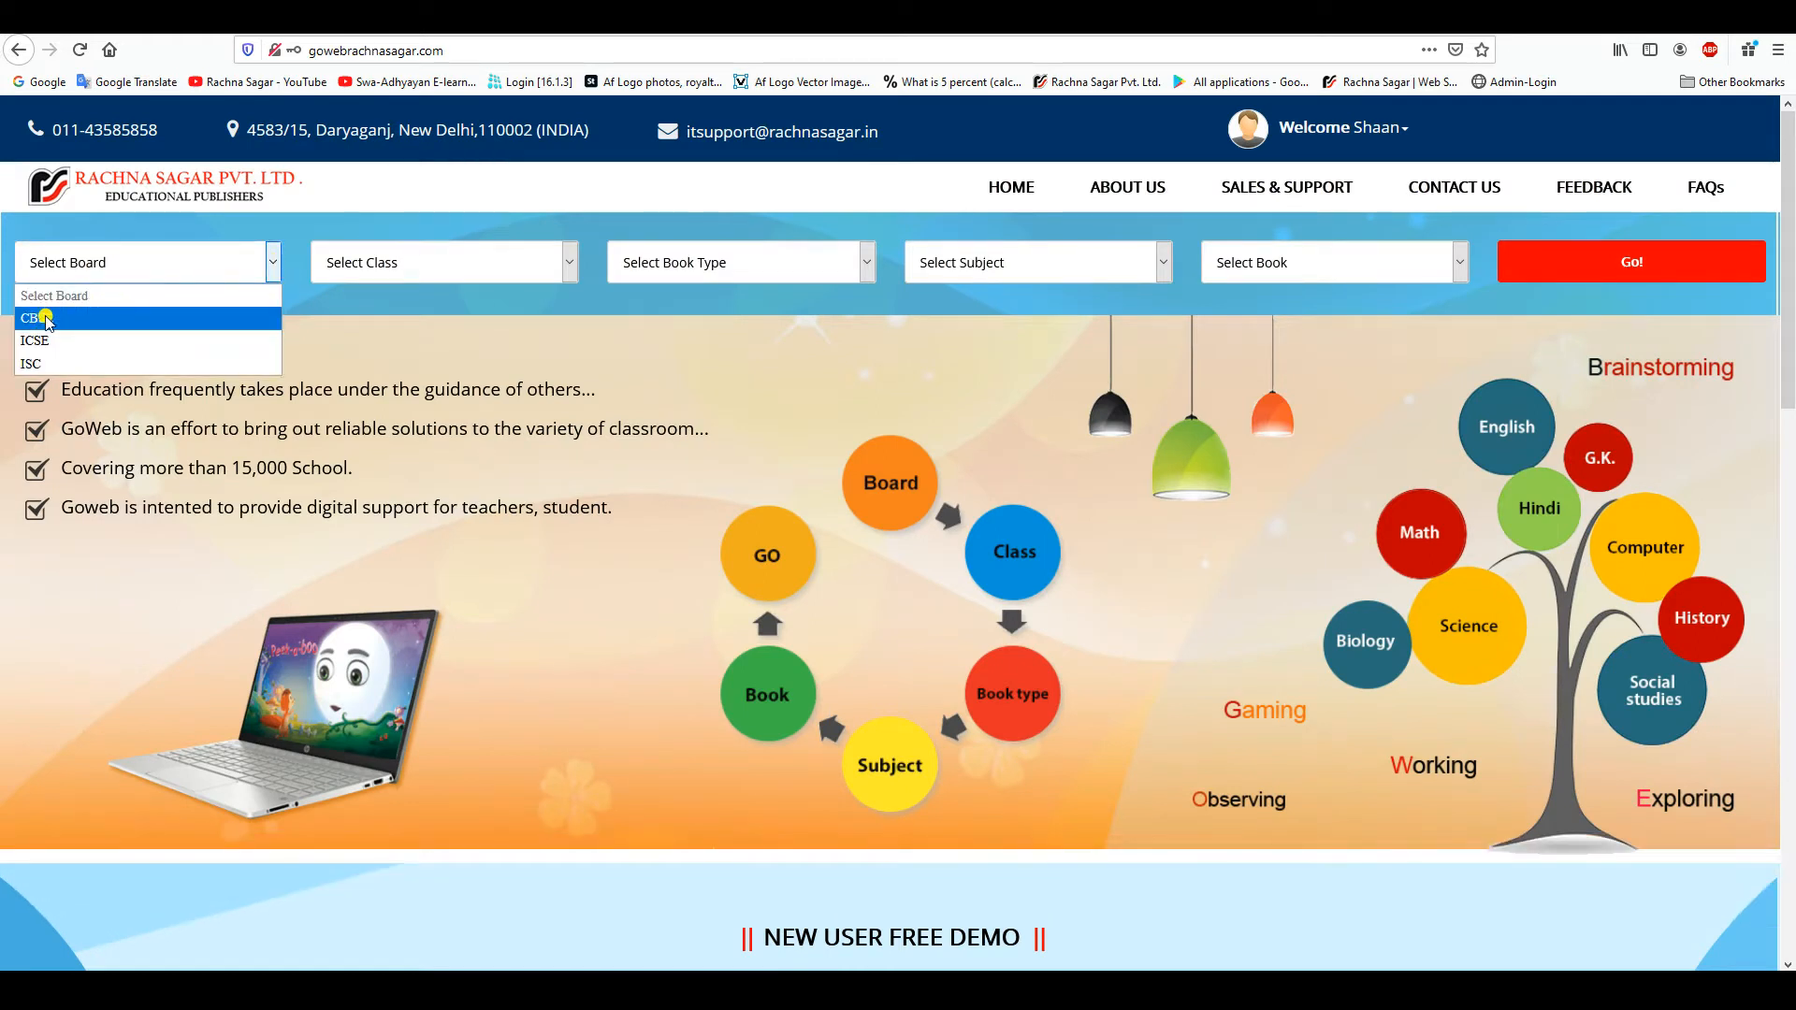
left_click(37, 318)
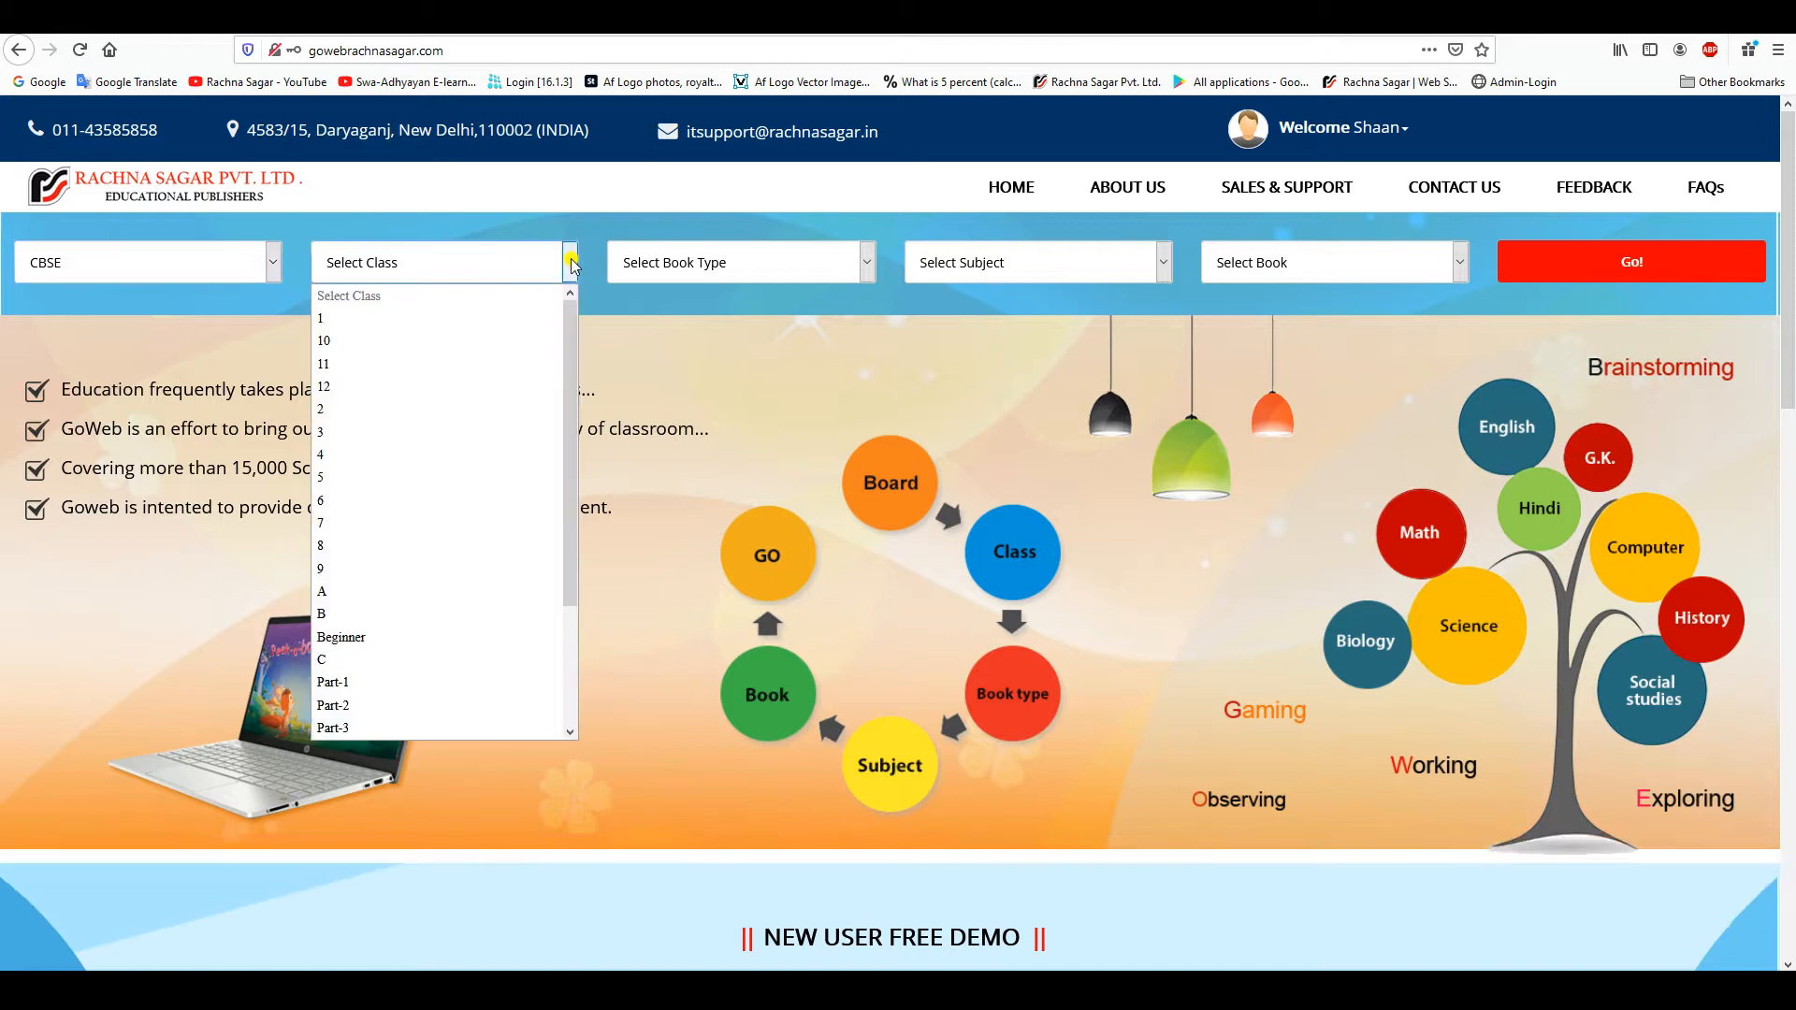
left_click(322, 591)
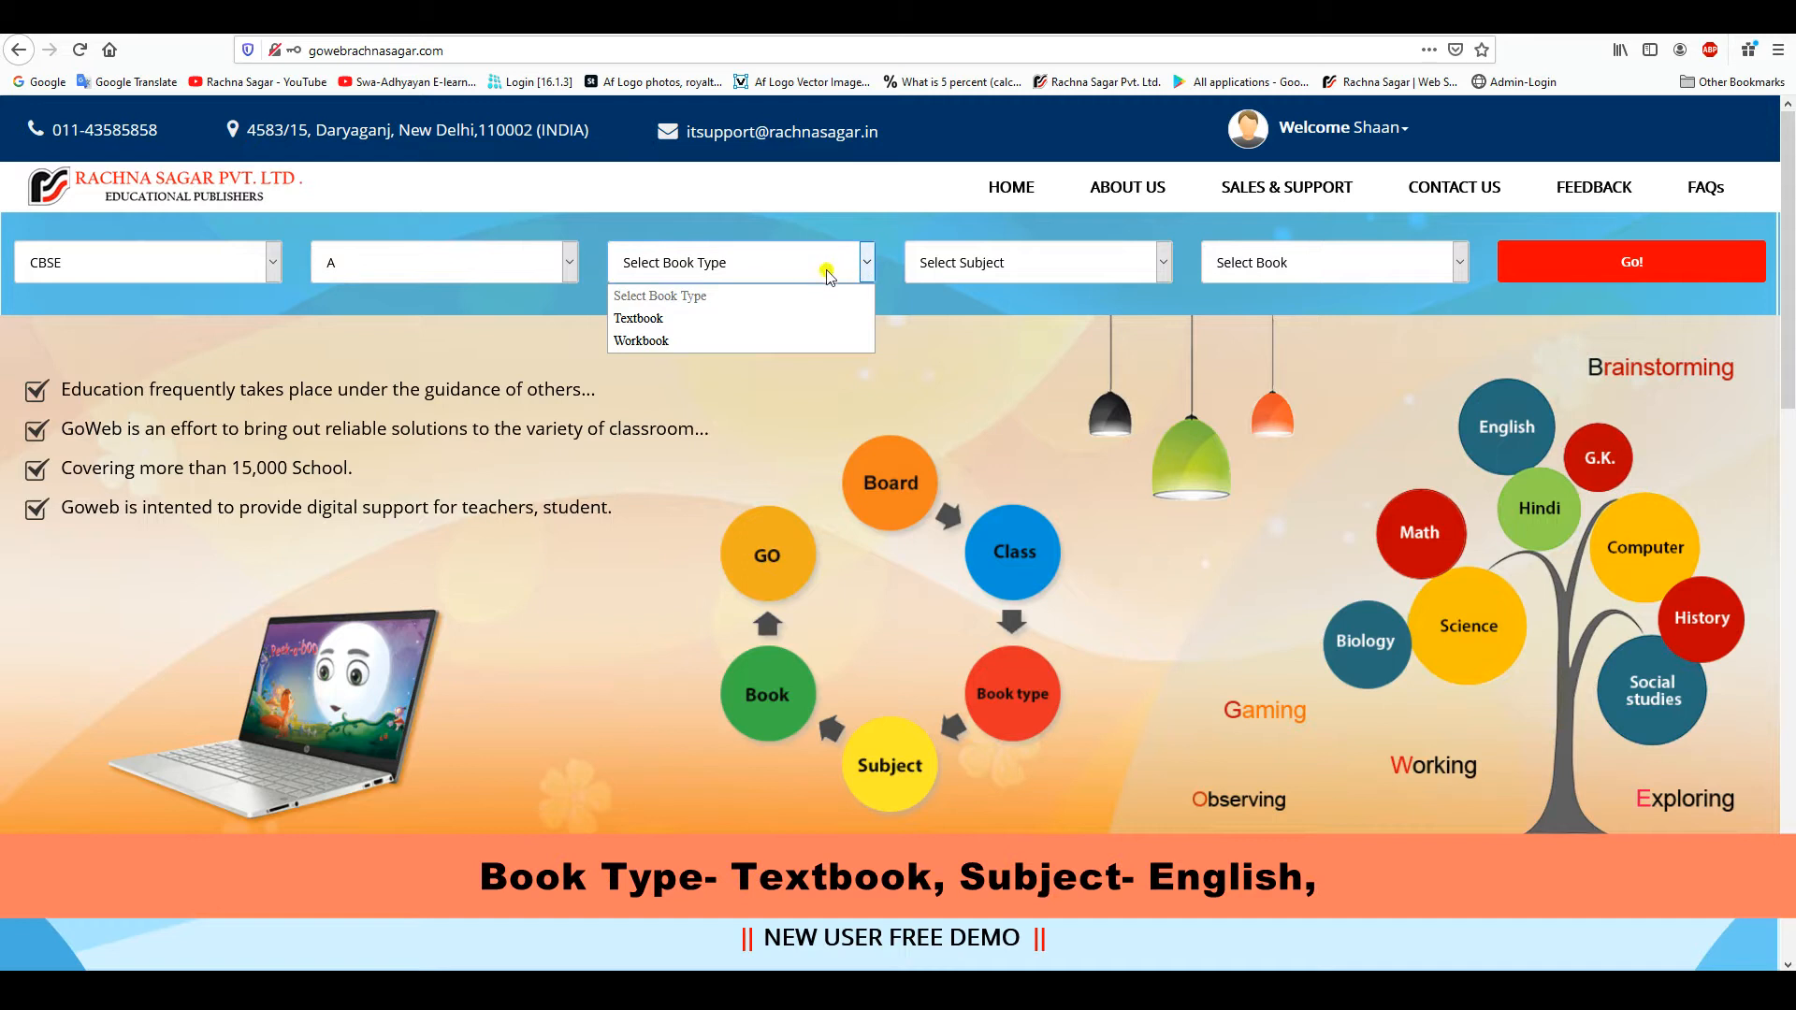
left_click(638, 318)
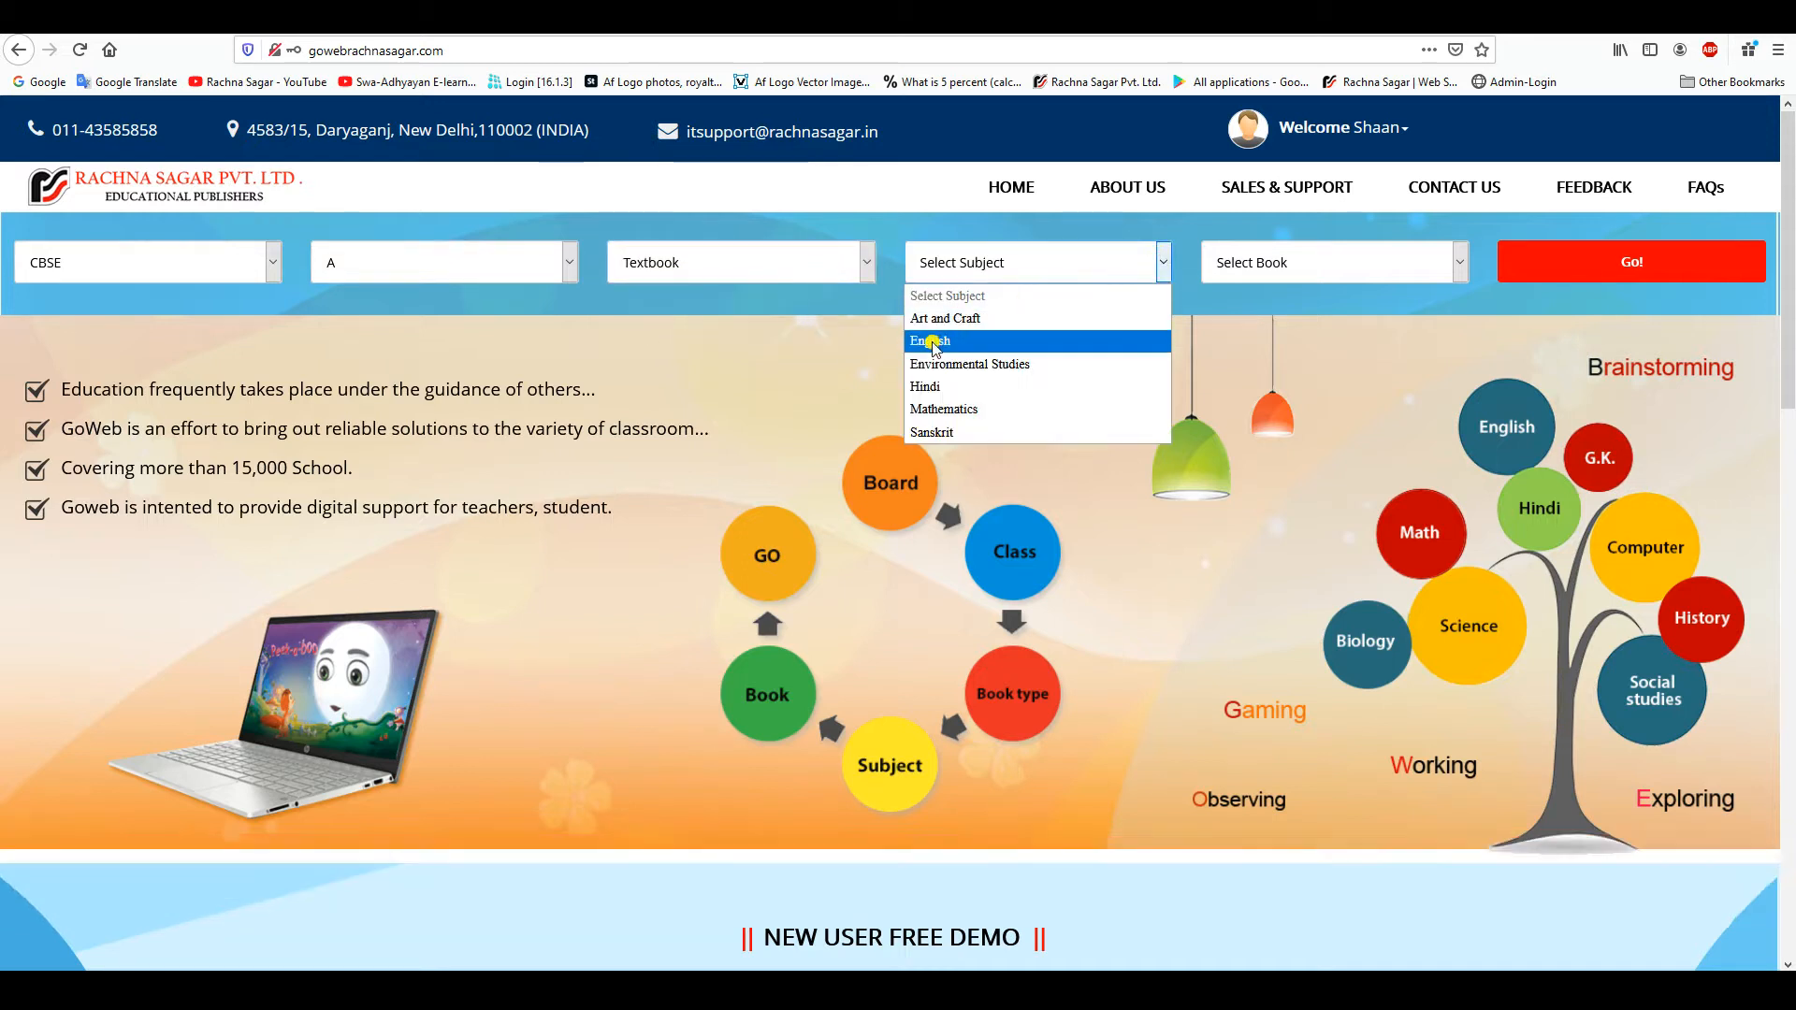
left_click(929, 340)
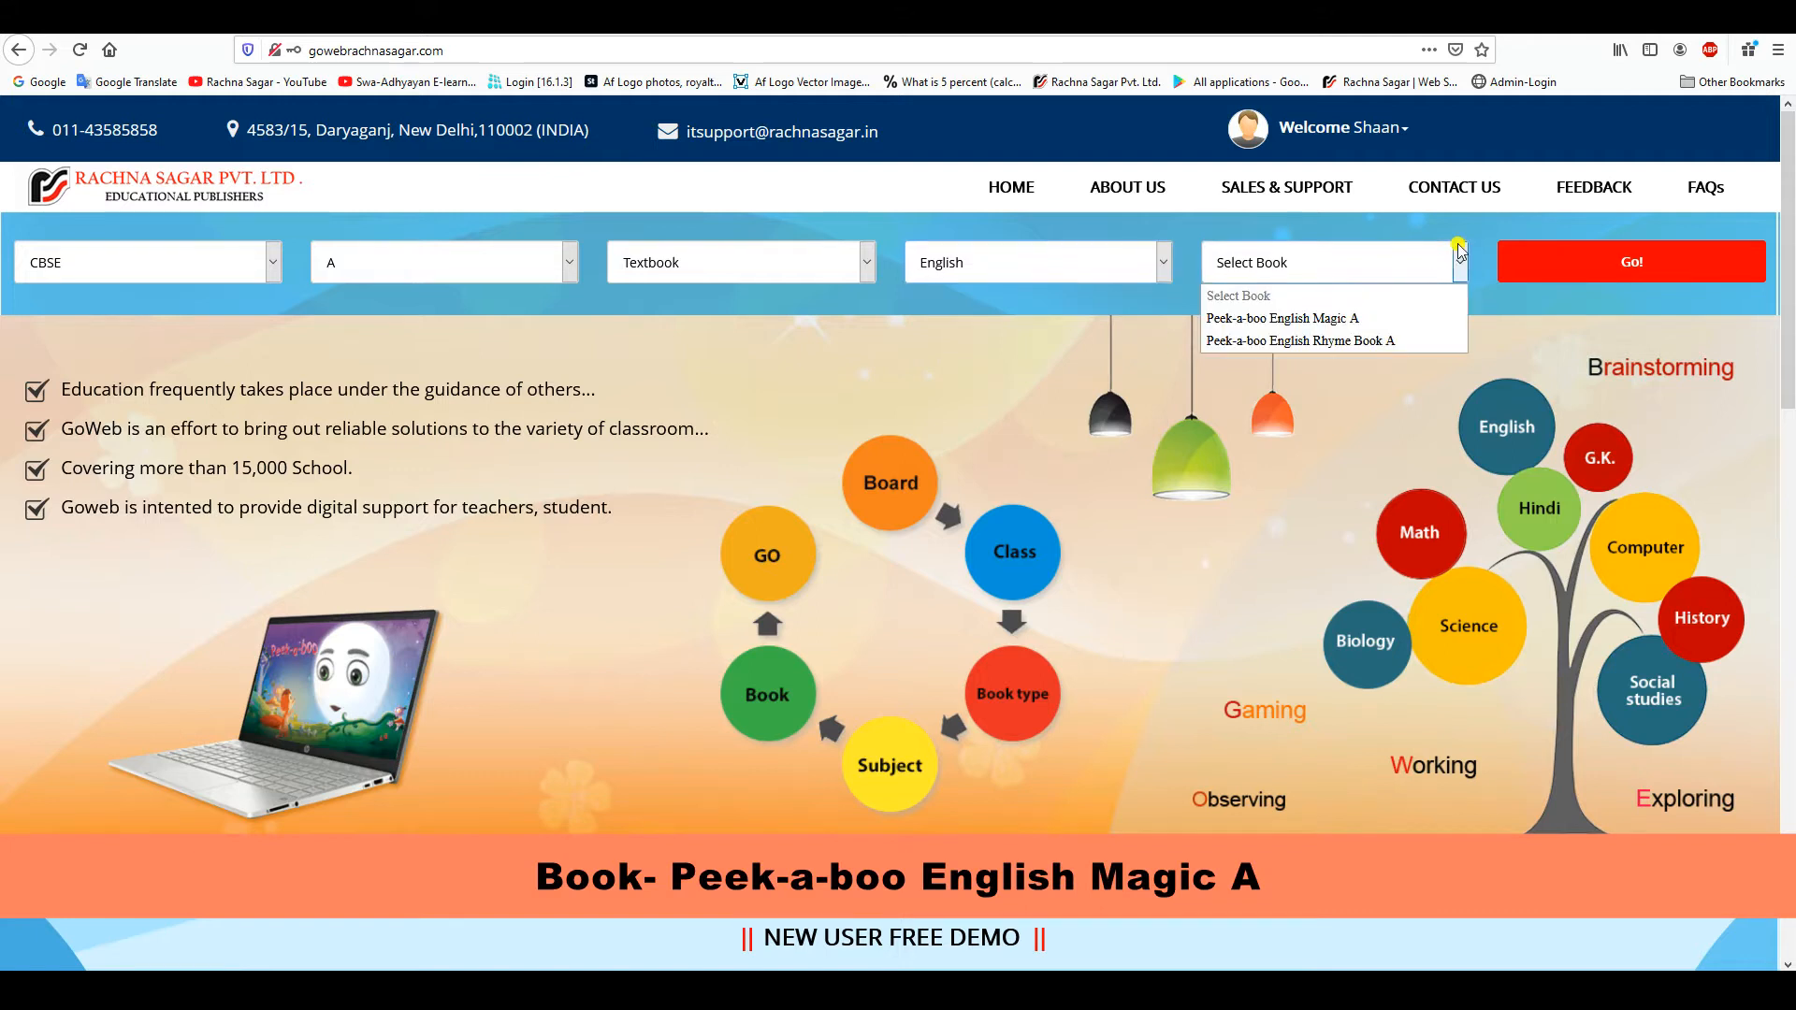
left_click(1282, 318)
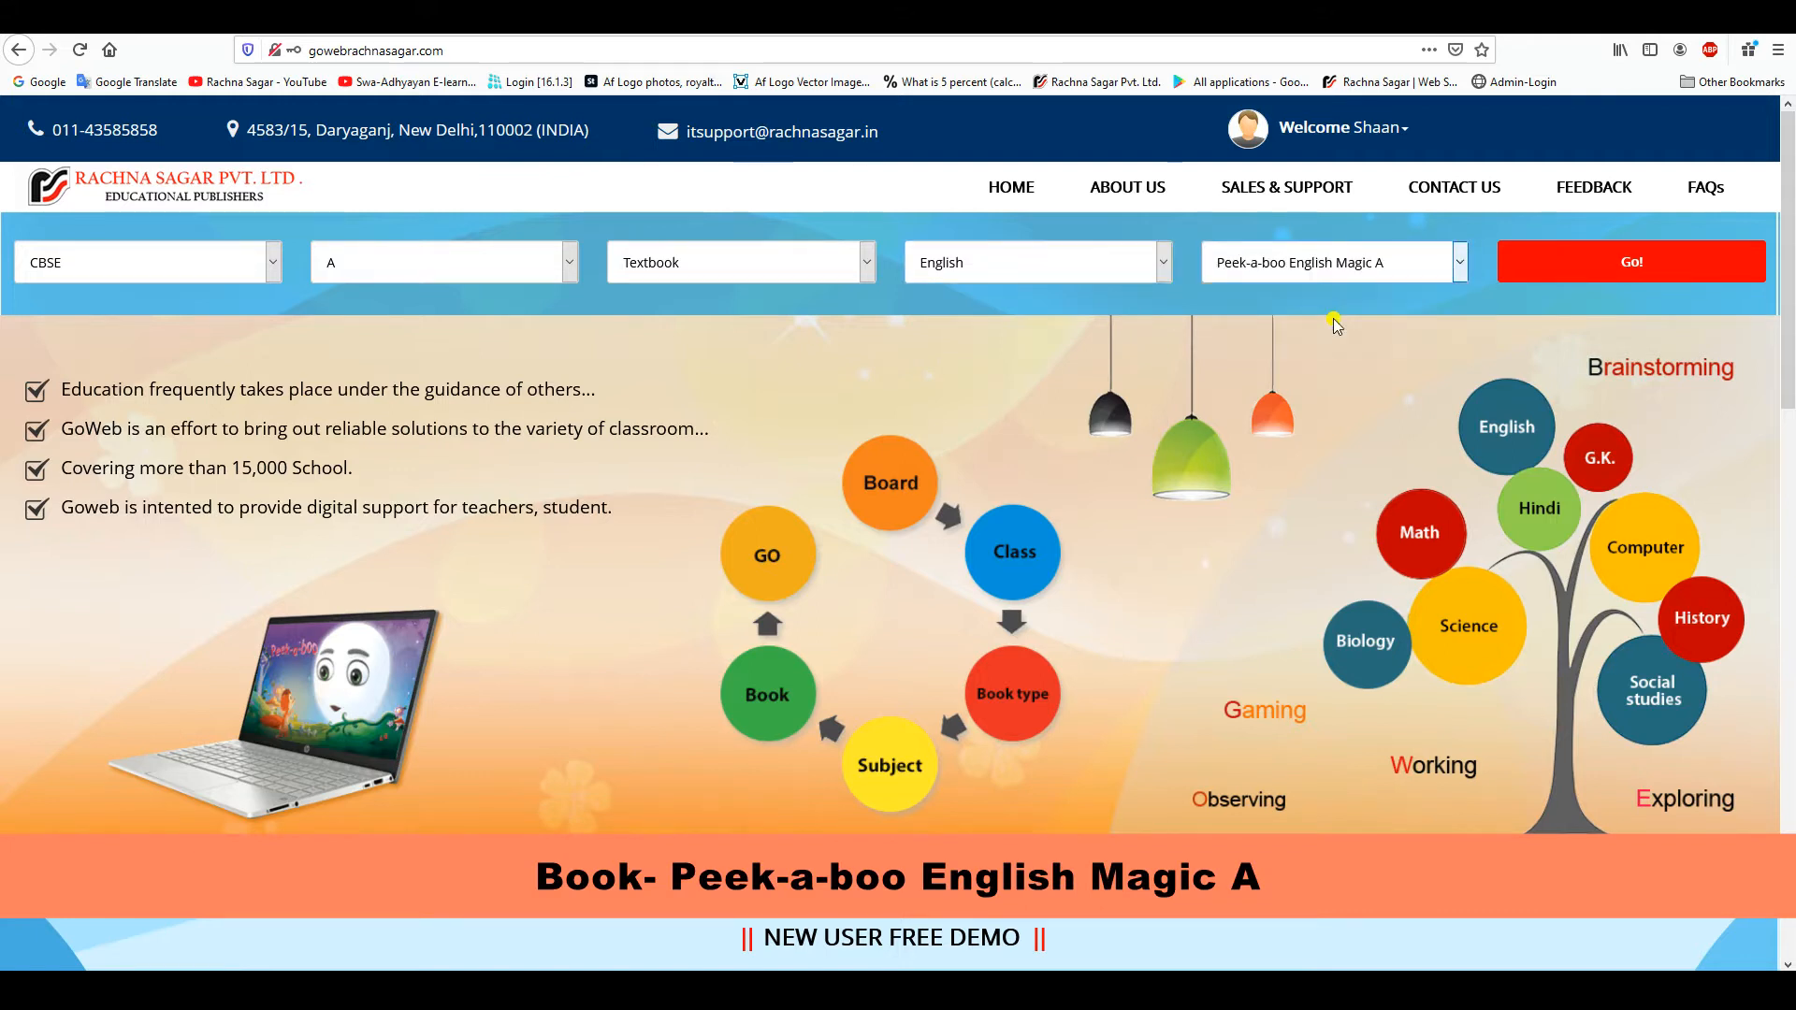
left_click(1631, 261)
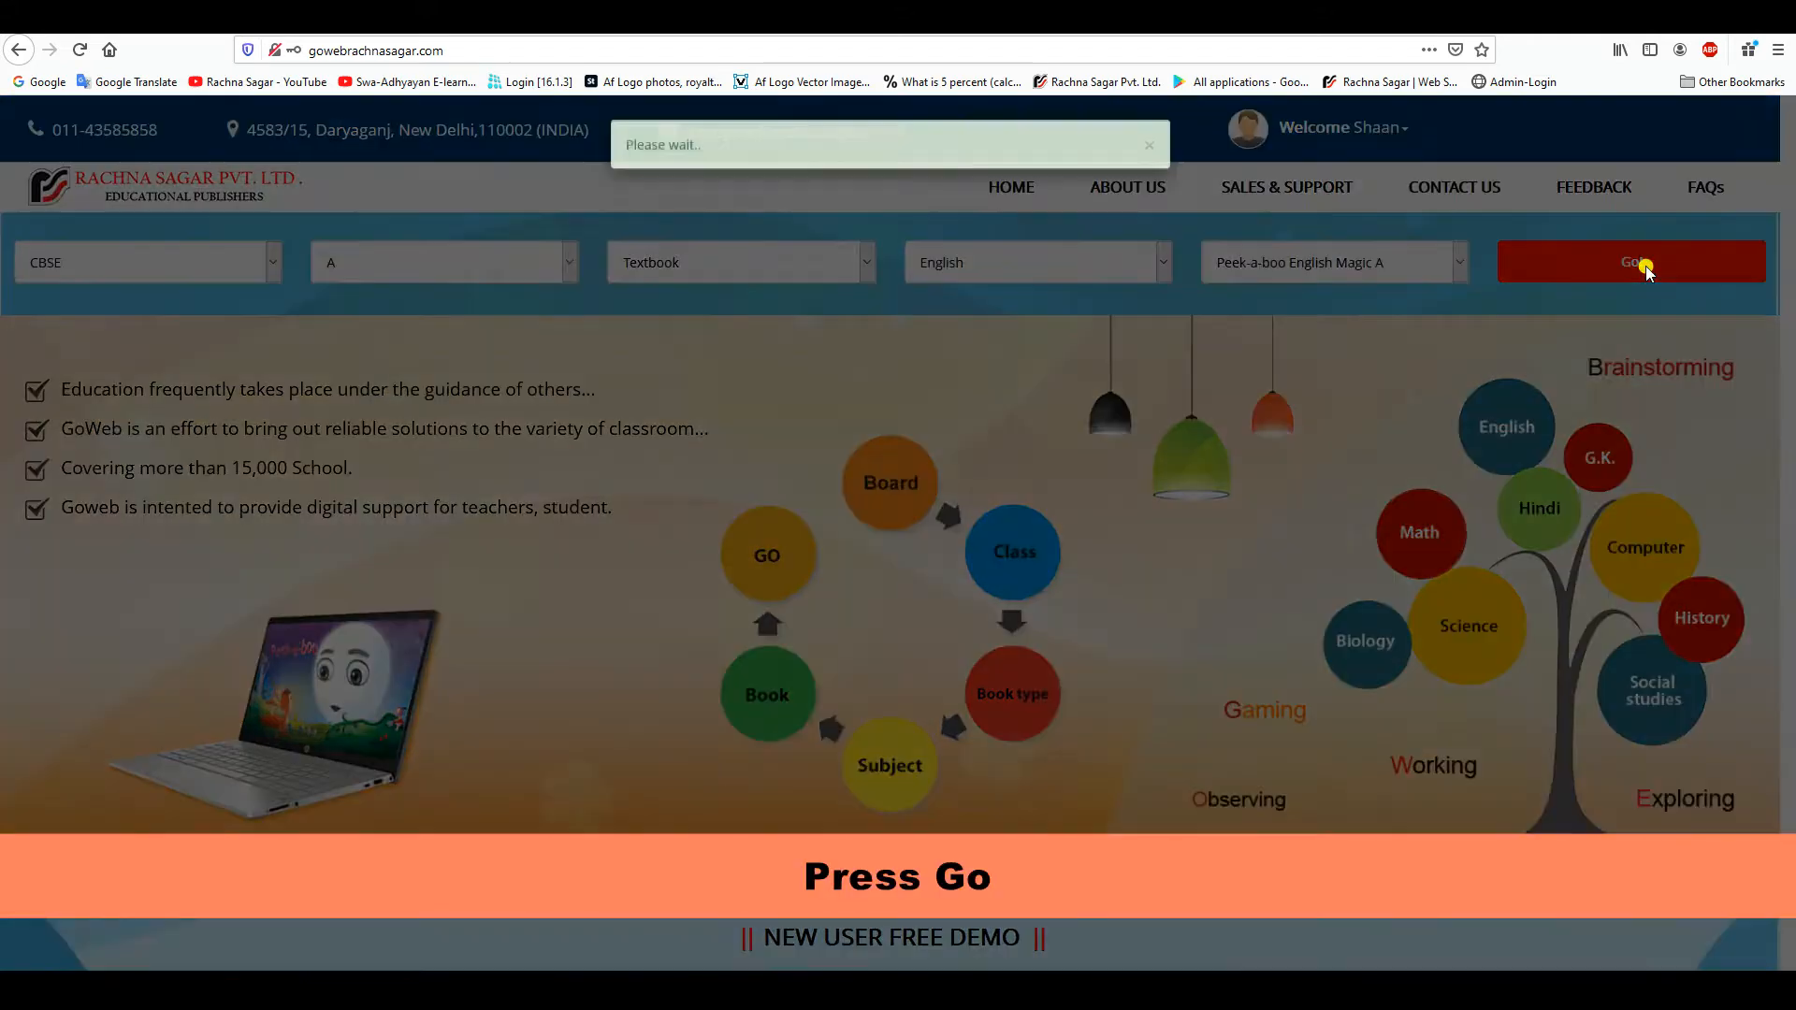
Open WEB SUPPORT and pick the Web-Support chapter from the sidebar list
left_click(1631, 261)
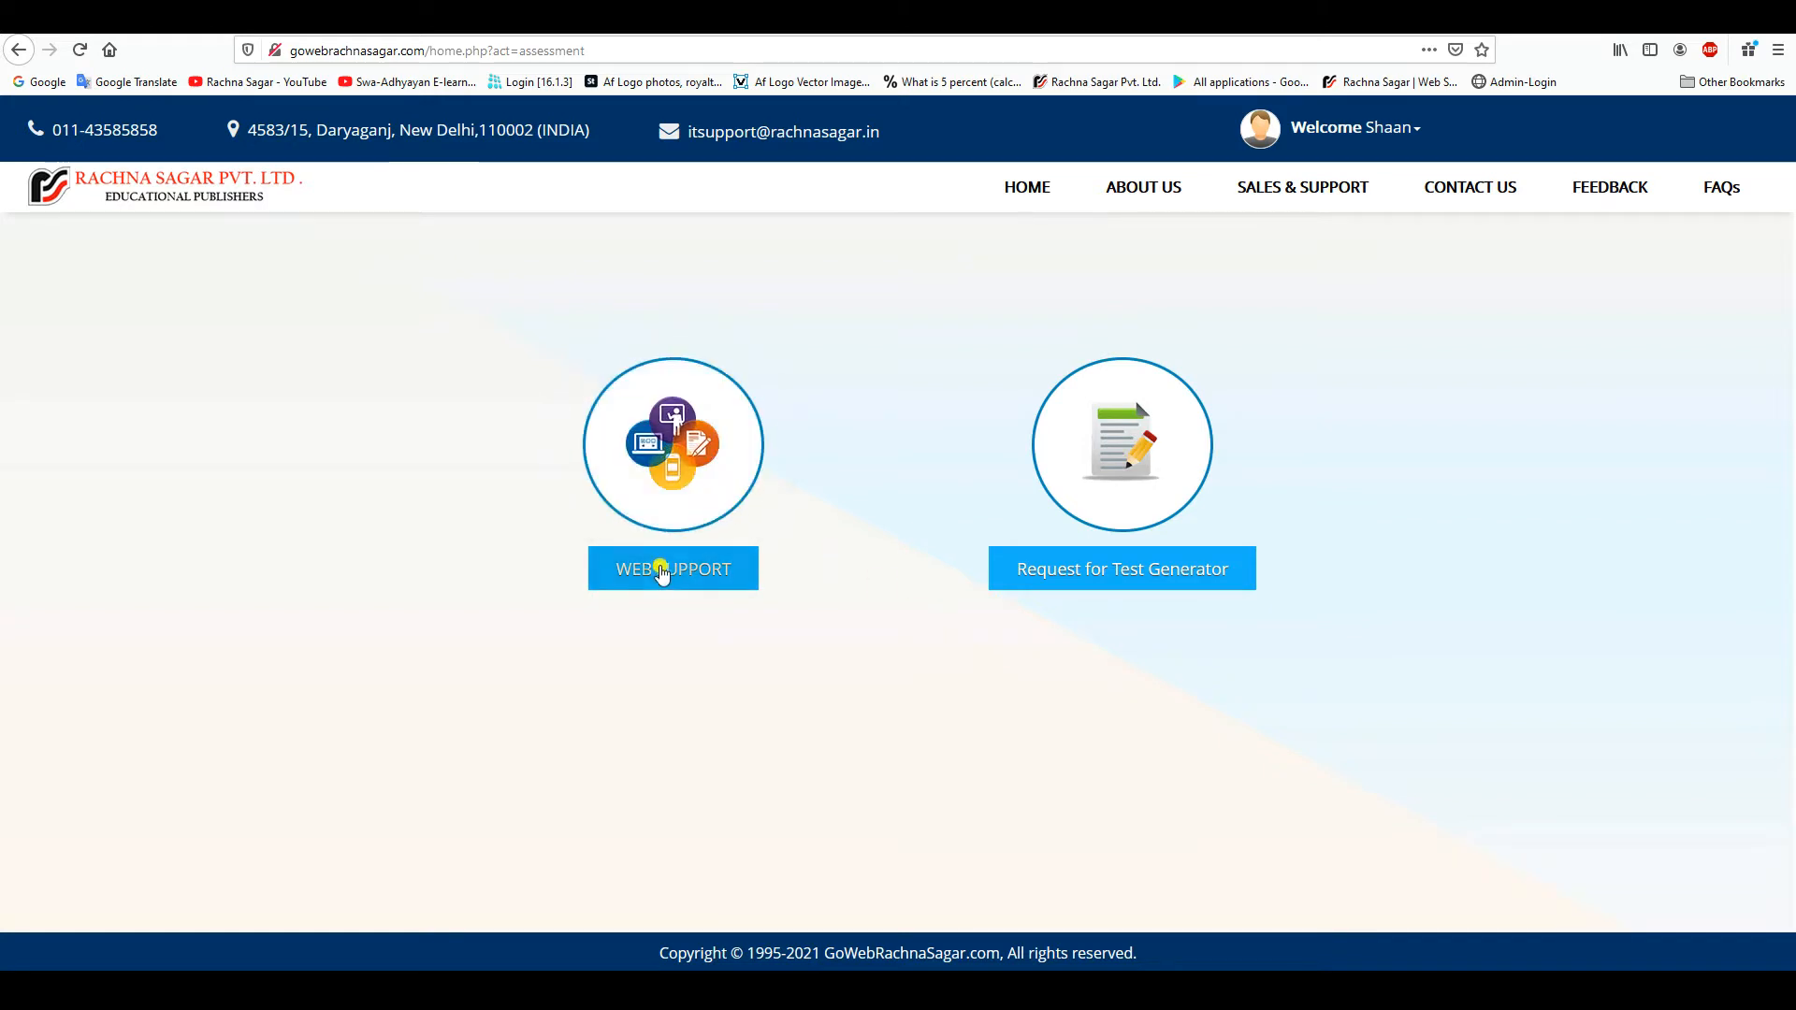
left_click(660, 569)
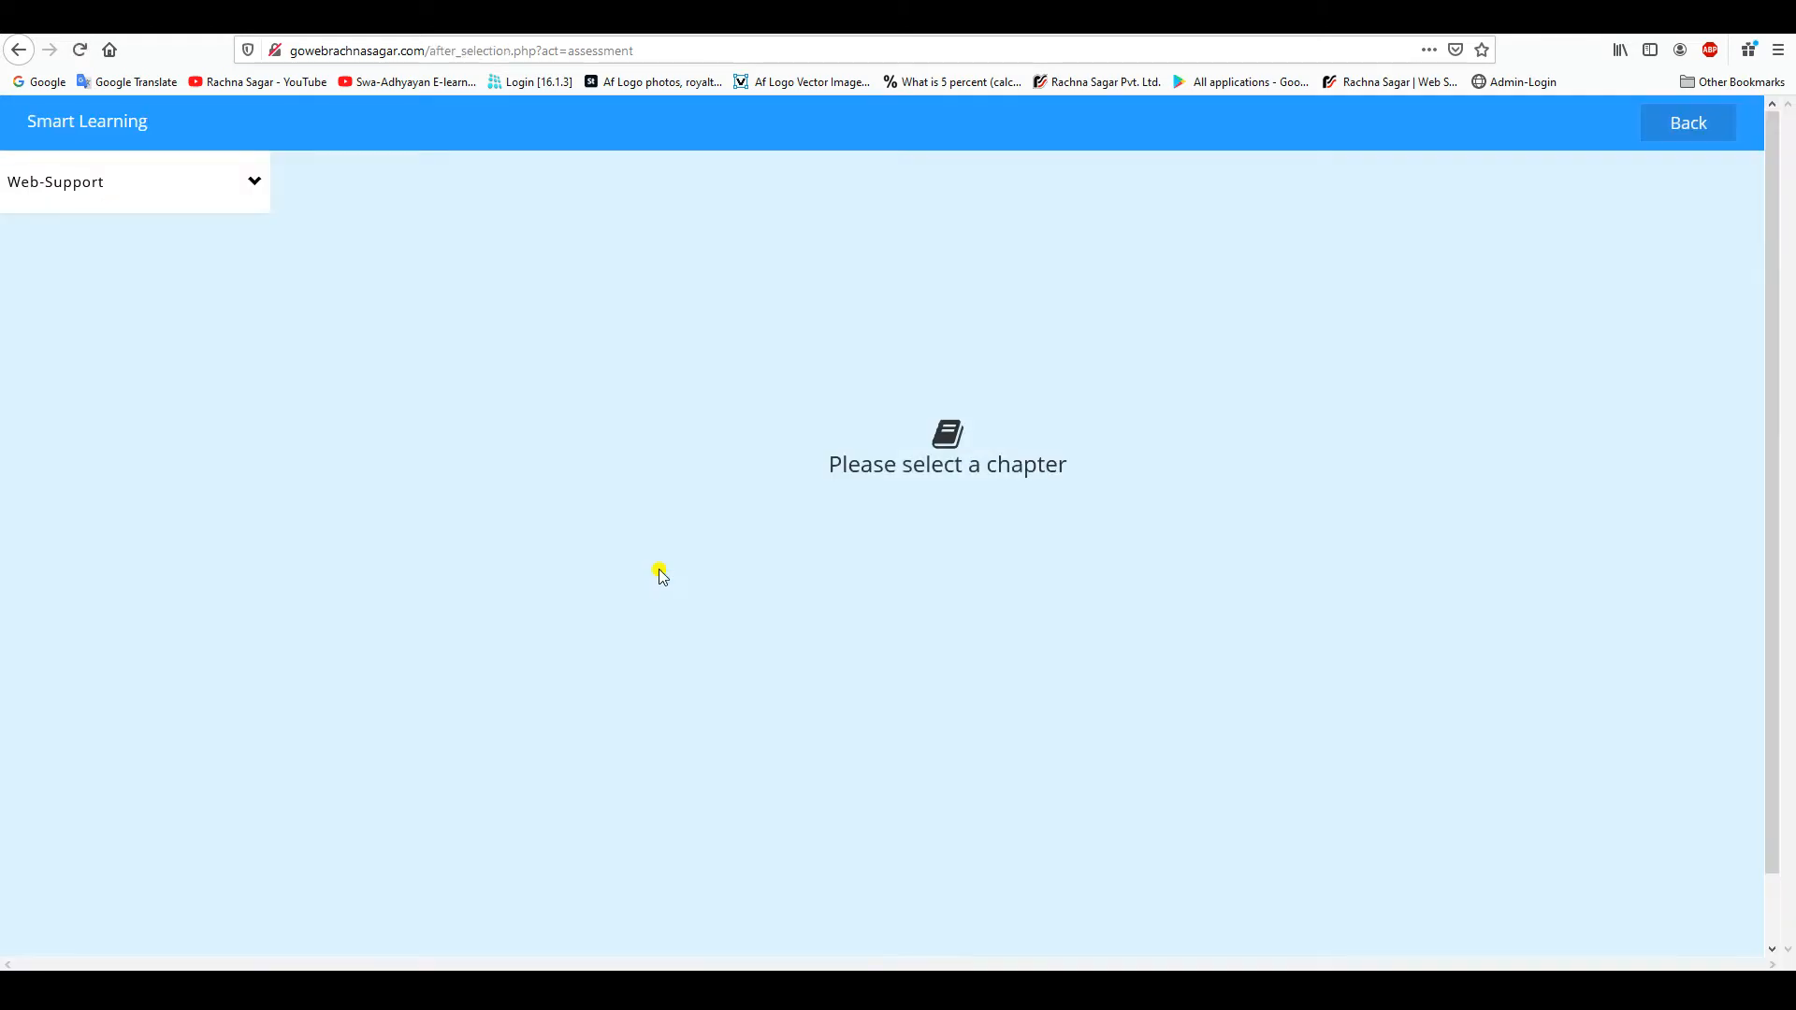
mouse_move(297, 230)
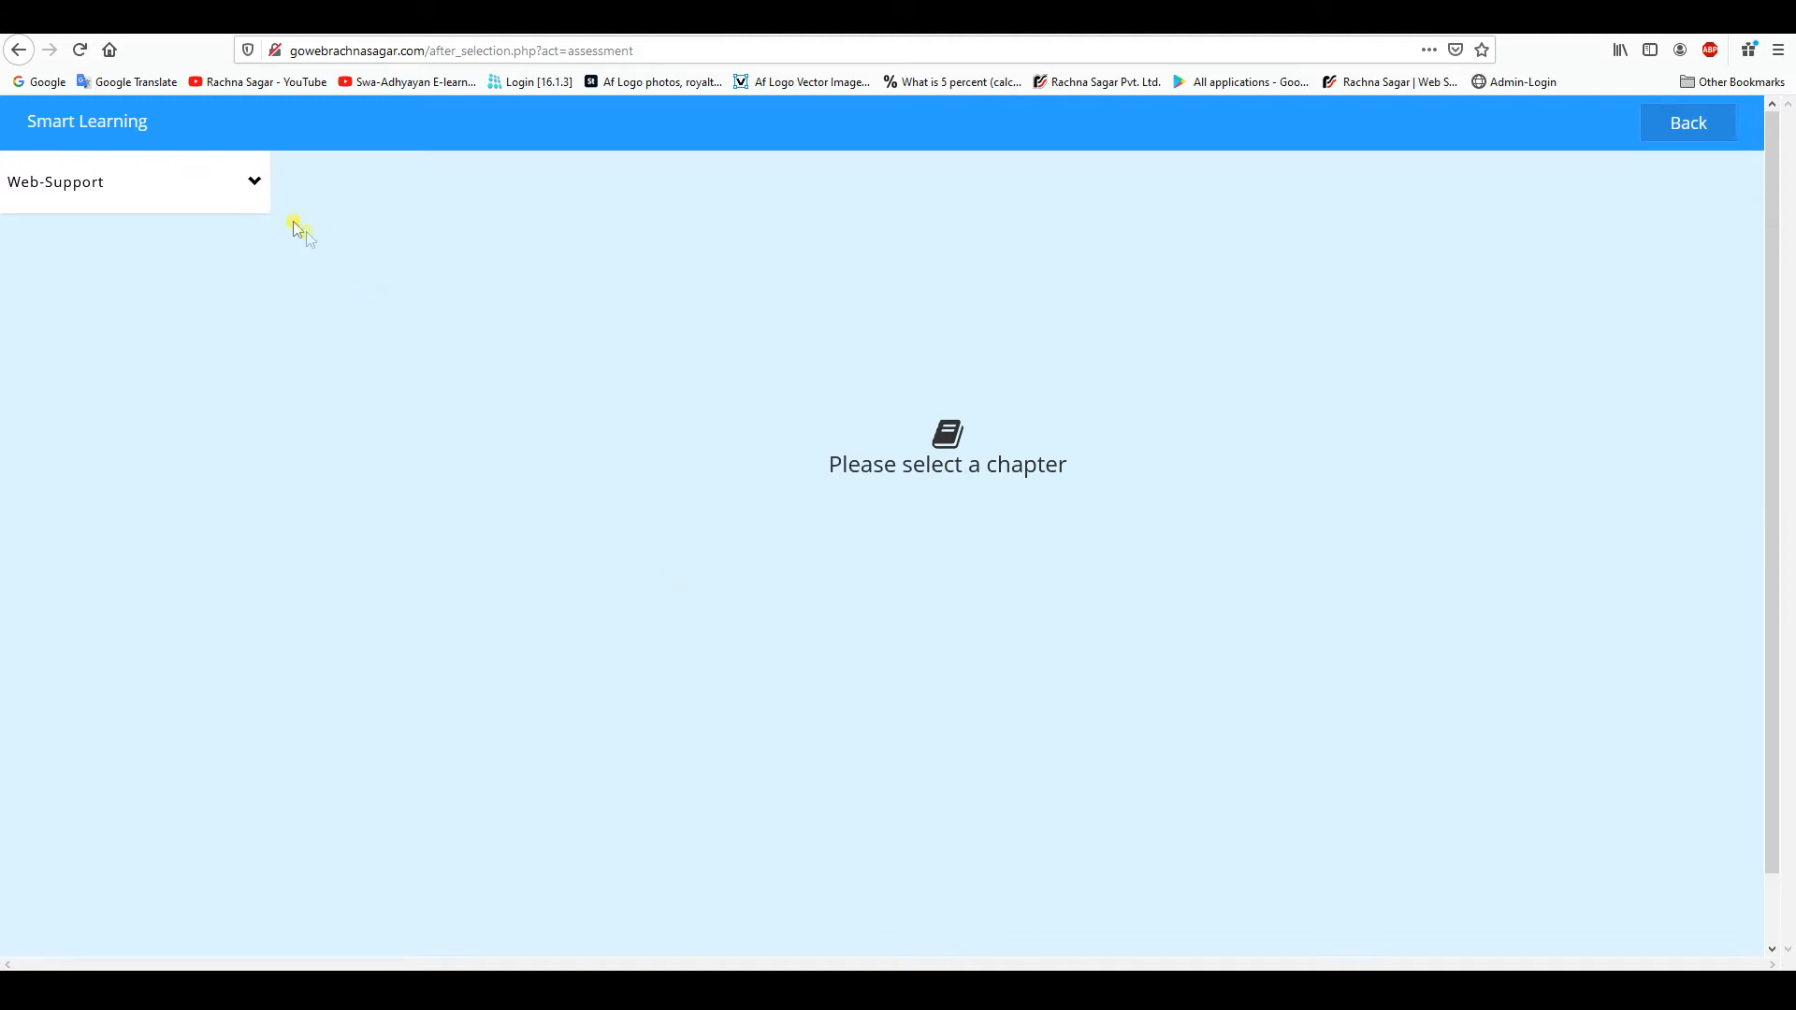
left_click(136, 181)
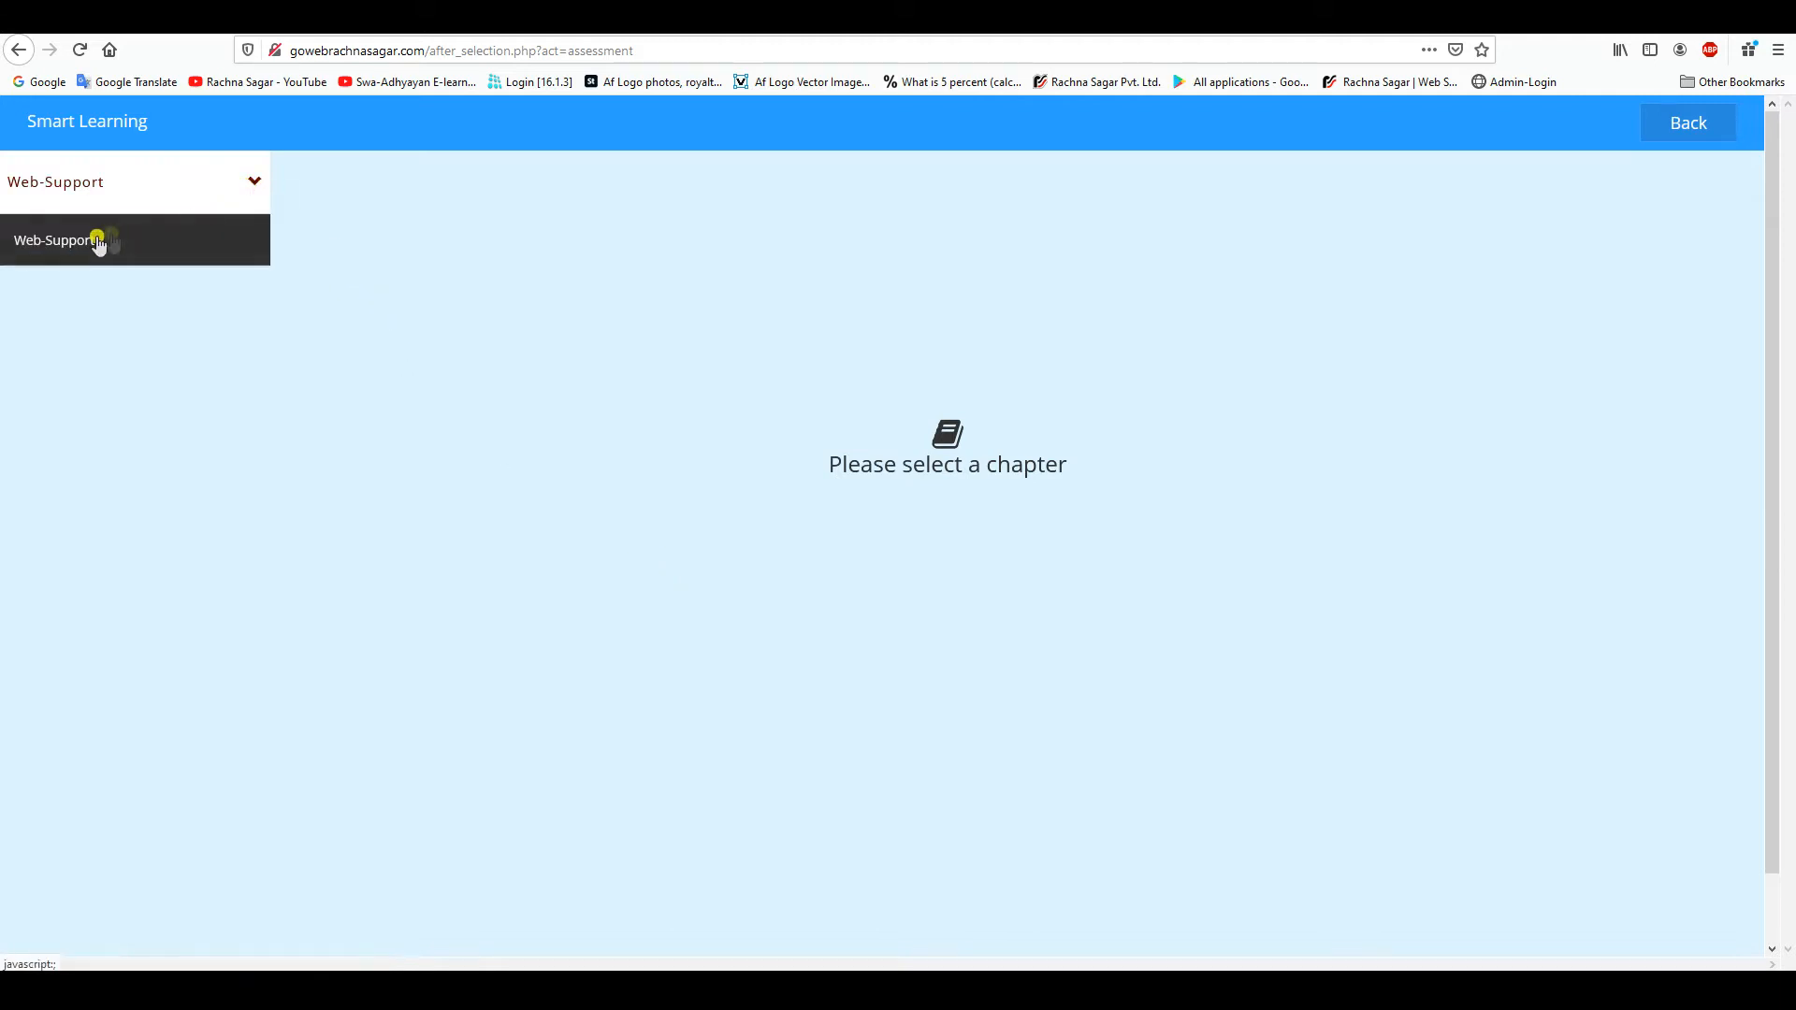
left_click(93, 239)
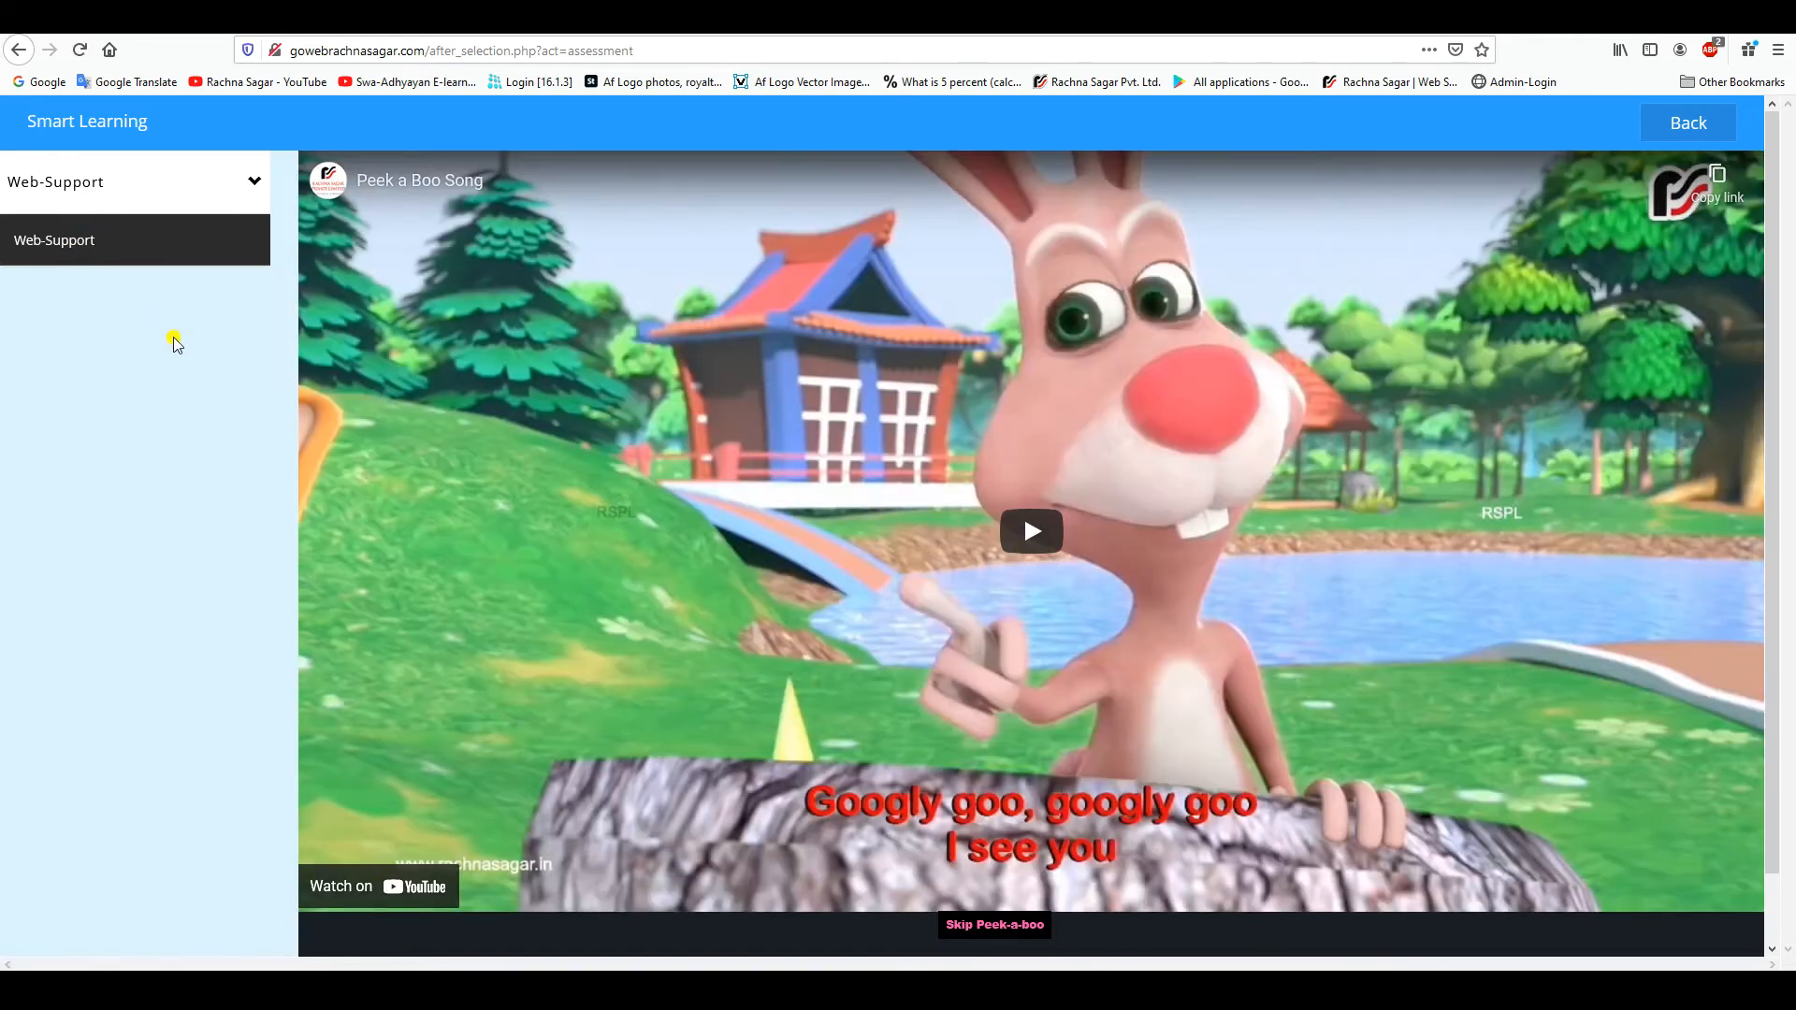
Play the Peek a Boo Song, skip it, and choose letter A on the moon
left_click(1030, 531)
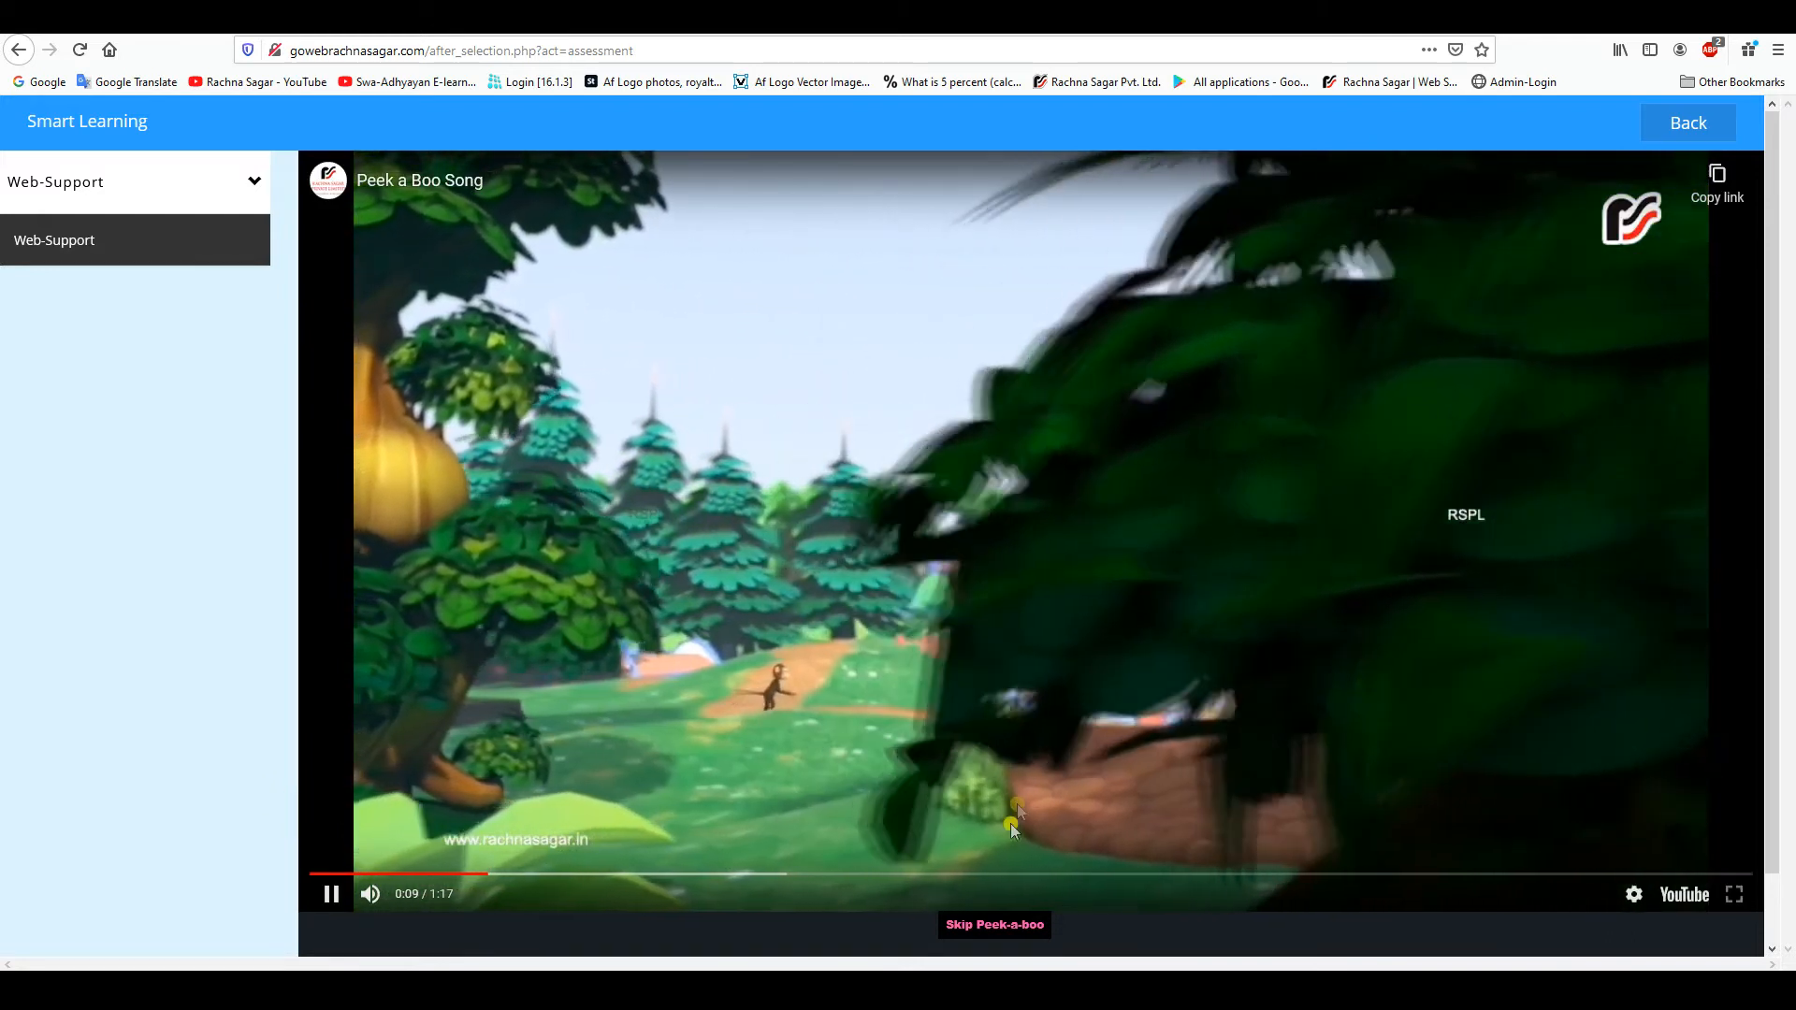
left_click(994, 924)
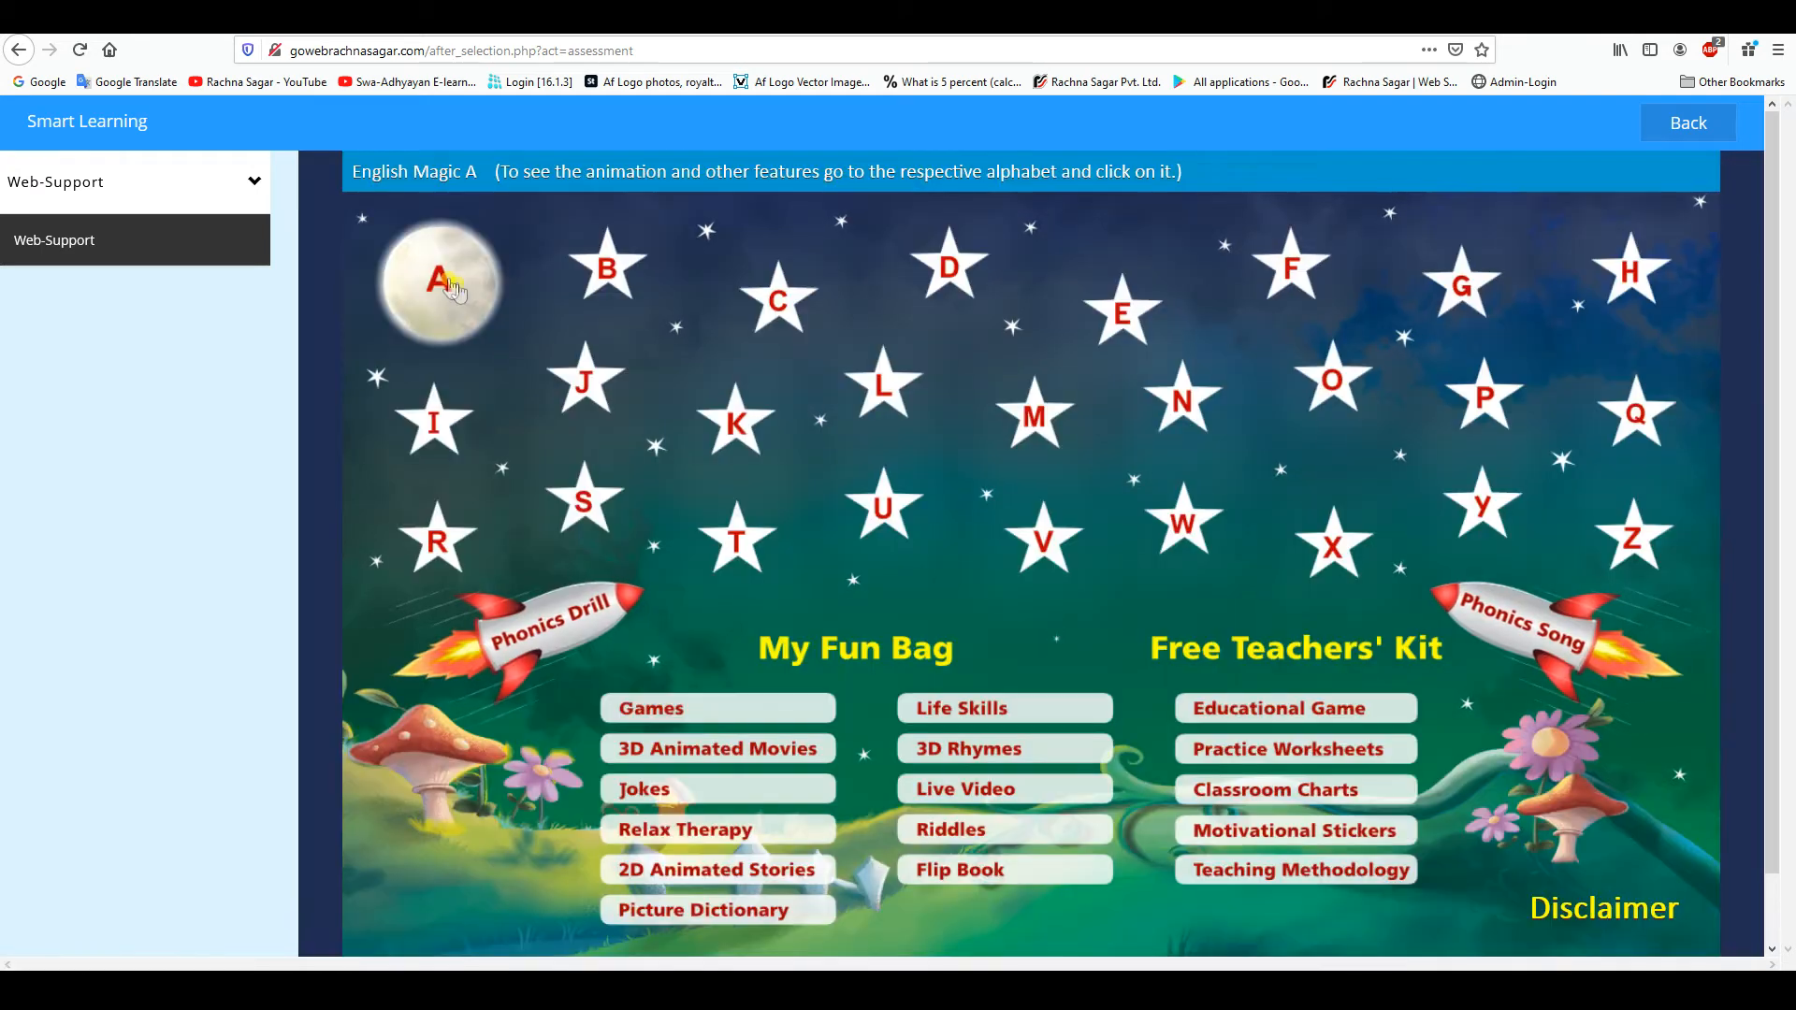
left_click(441, 279)
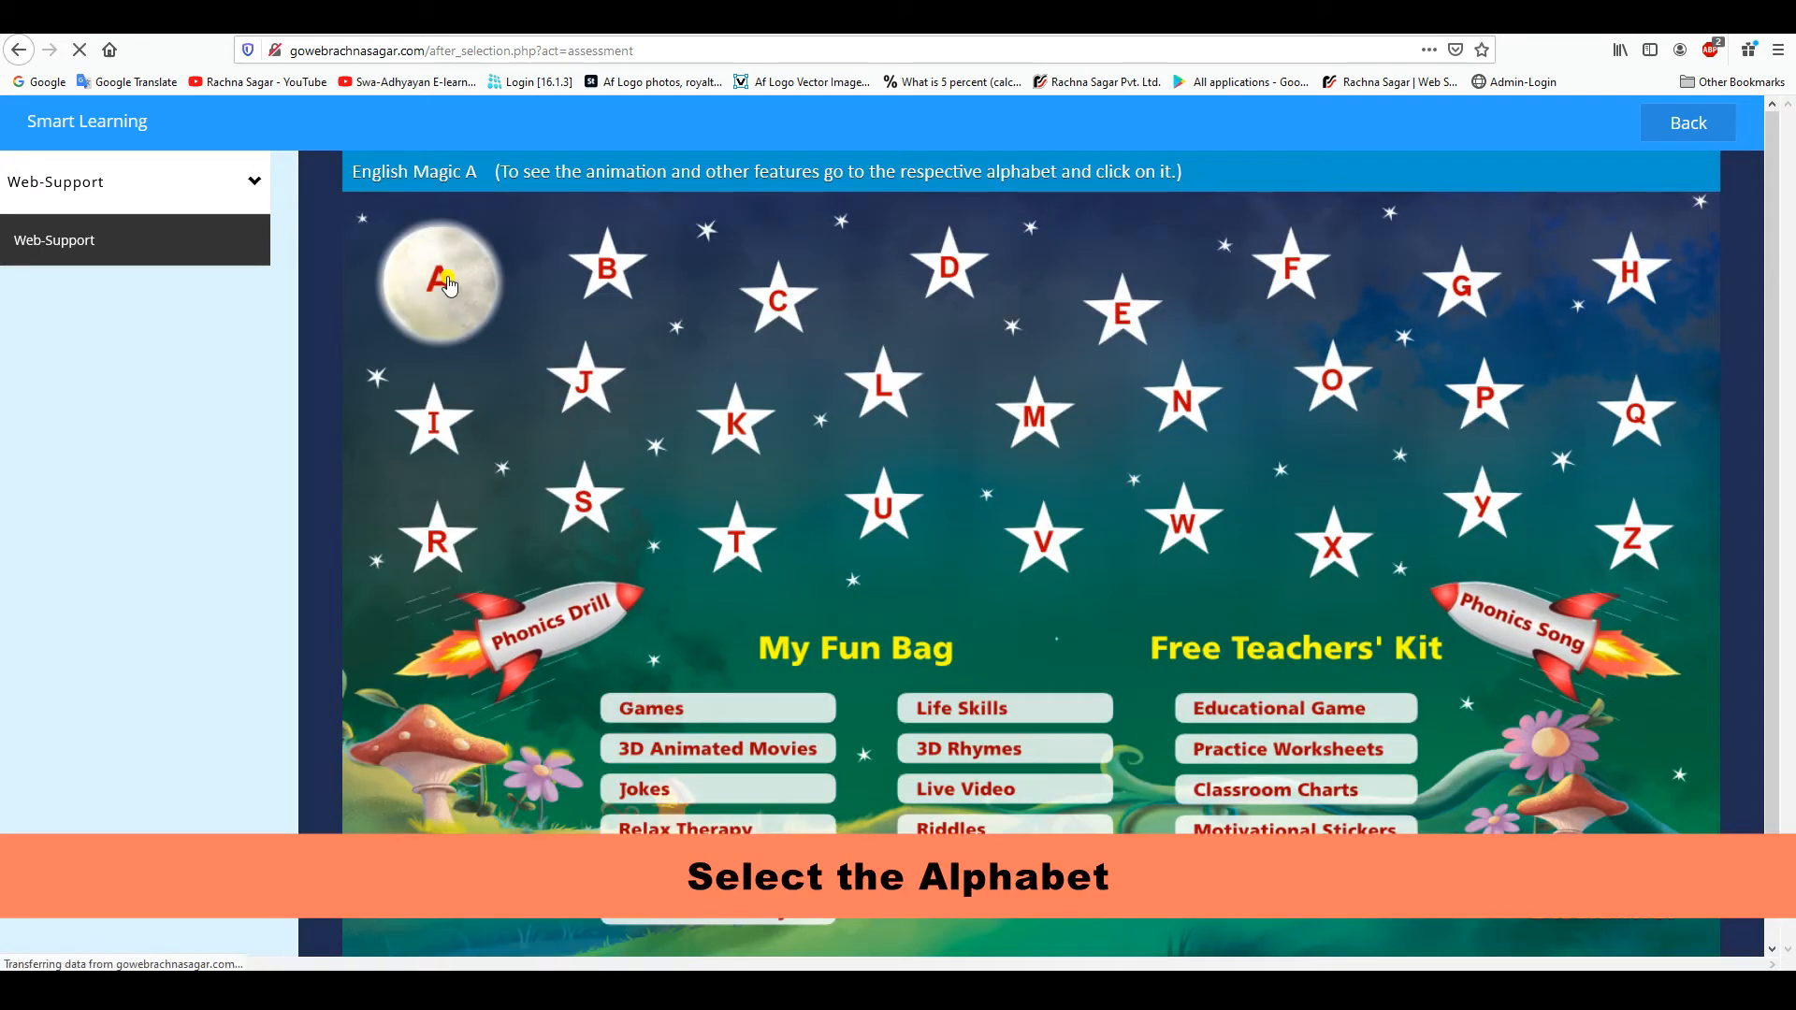
Play letter A's Animation video, then go Back to A's activity menu
left_click(438, 281)
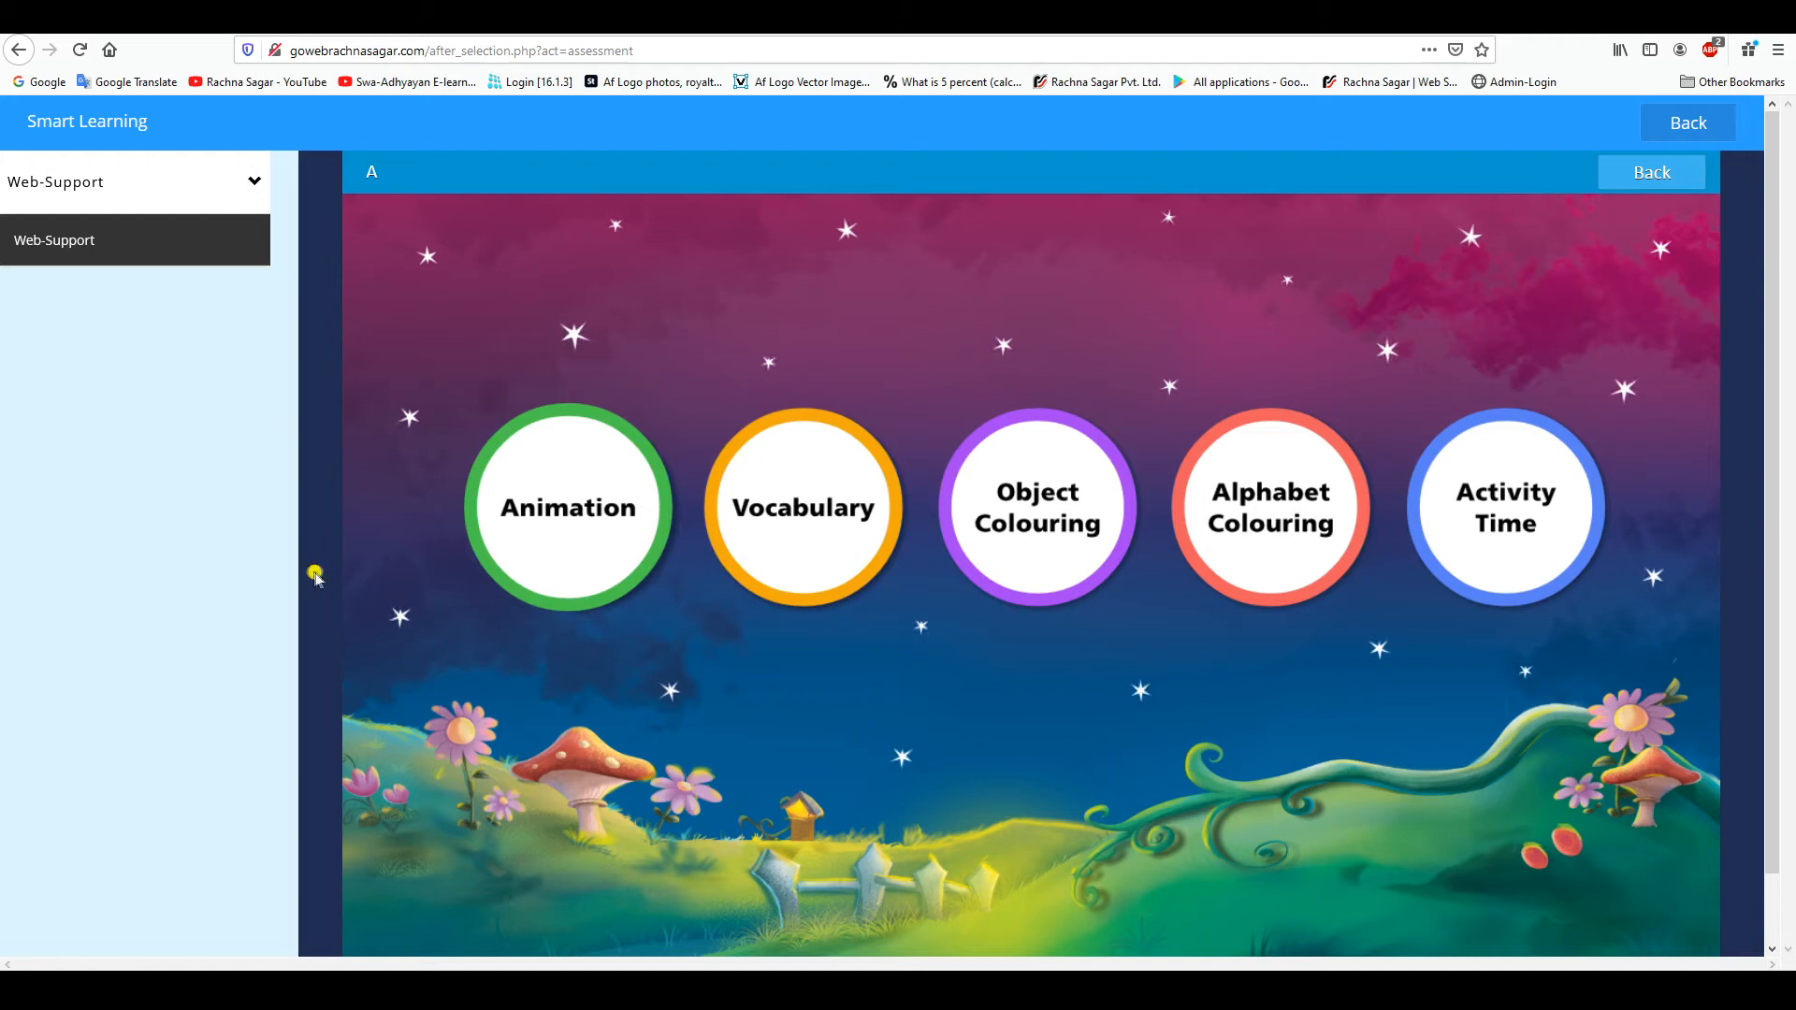
mouse_move(451, 554)
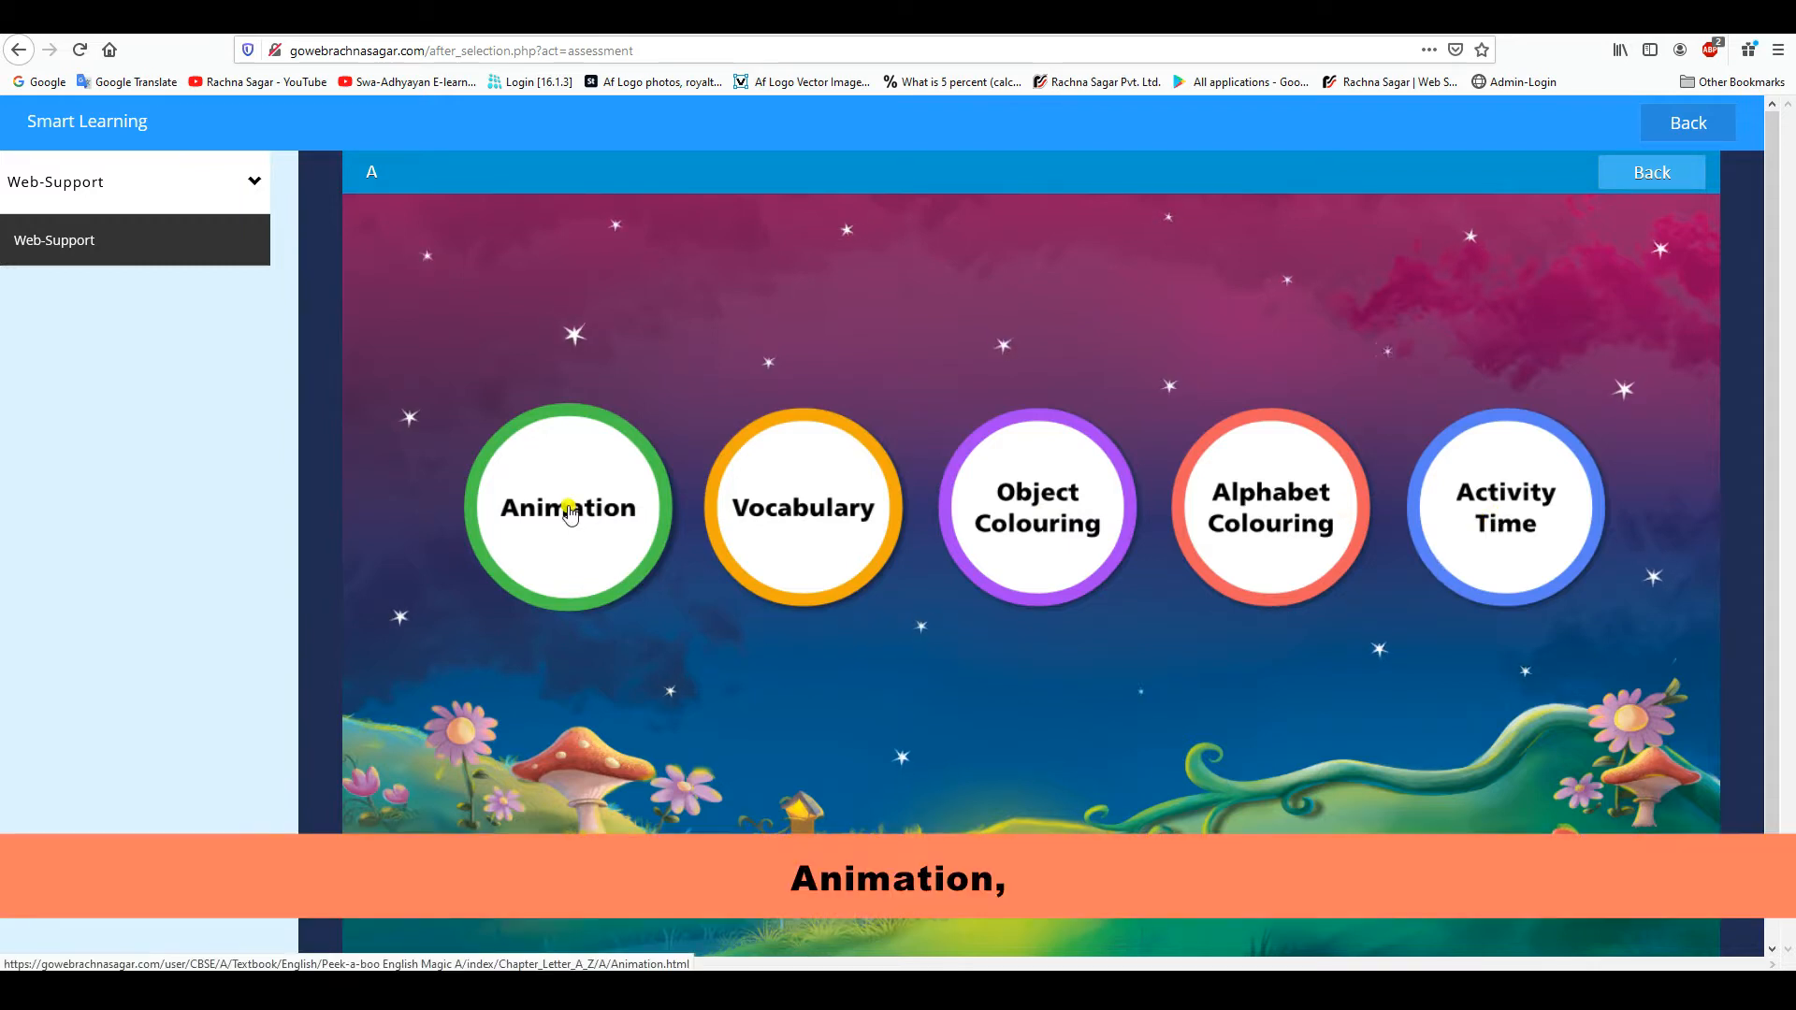
left_click(566, 509)
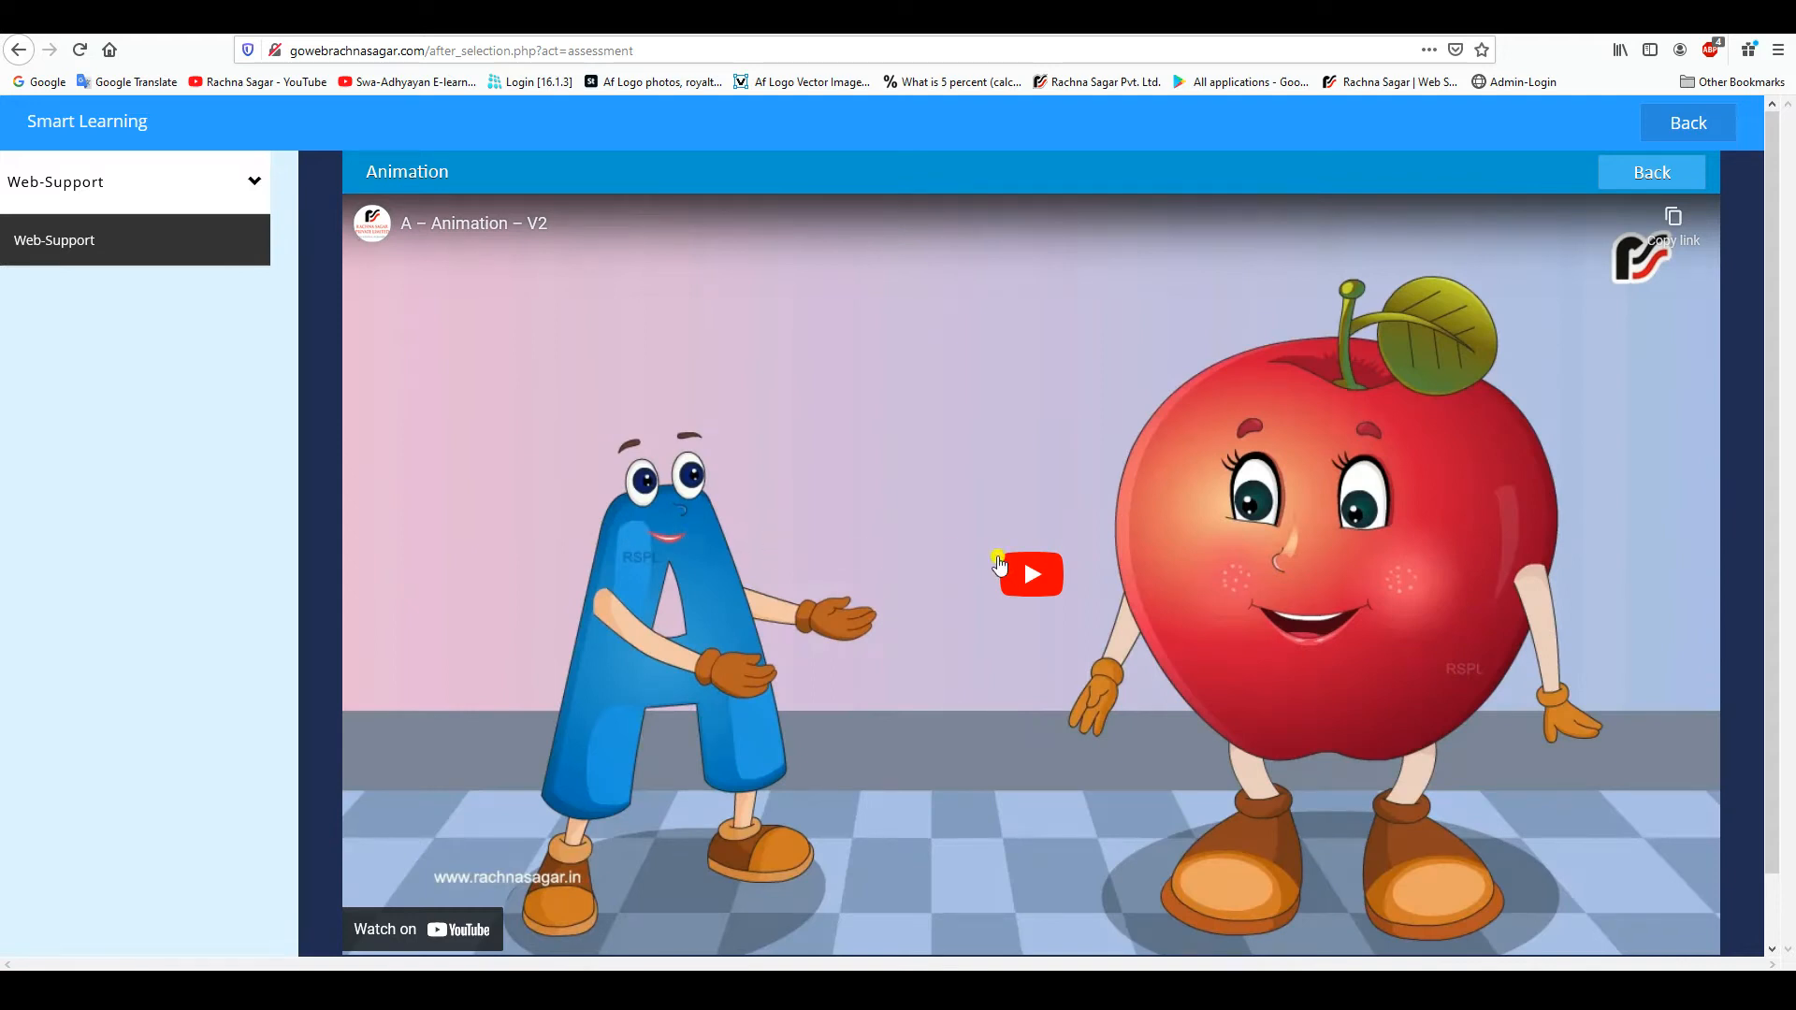
left_click(1030, 573)
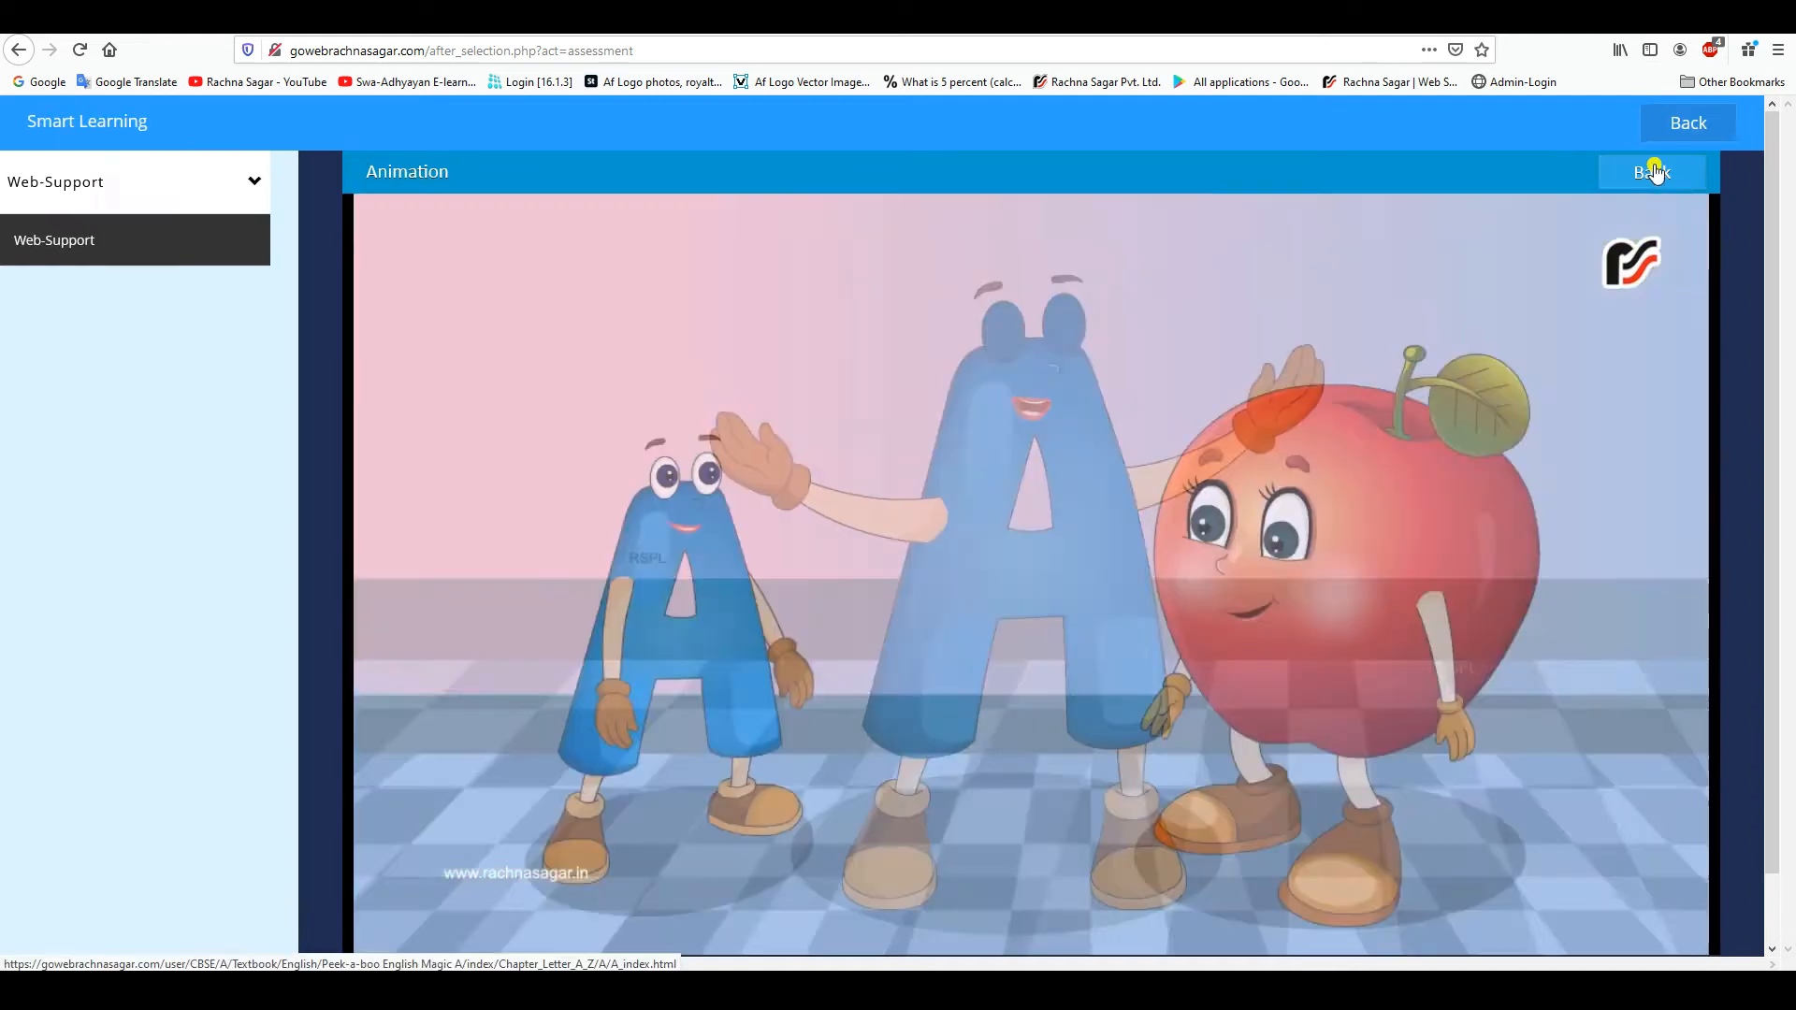
left_click(1653, 172)
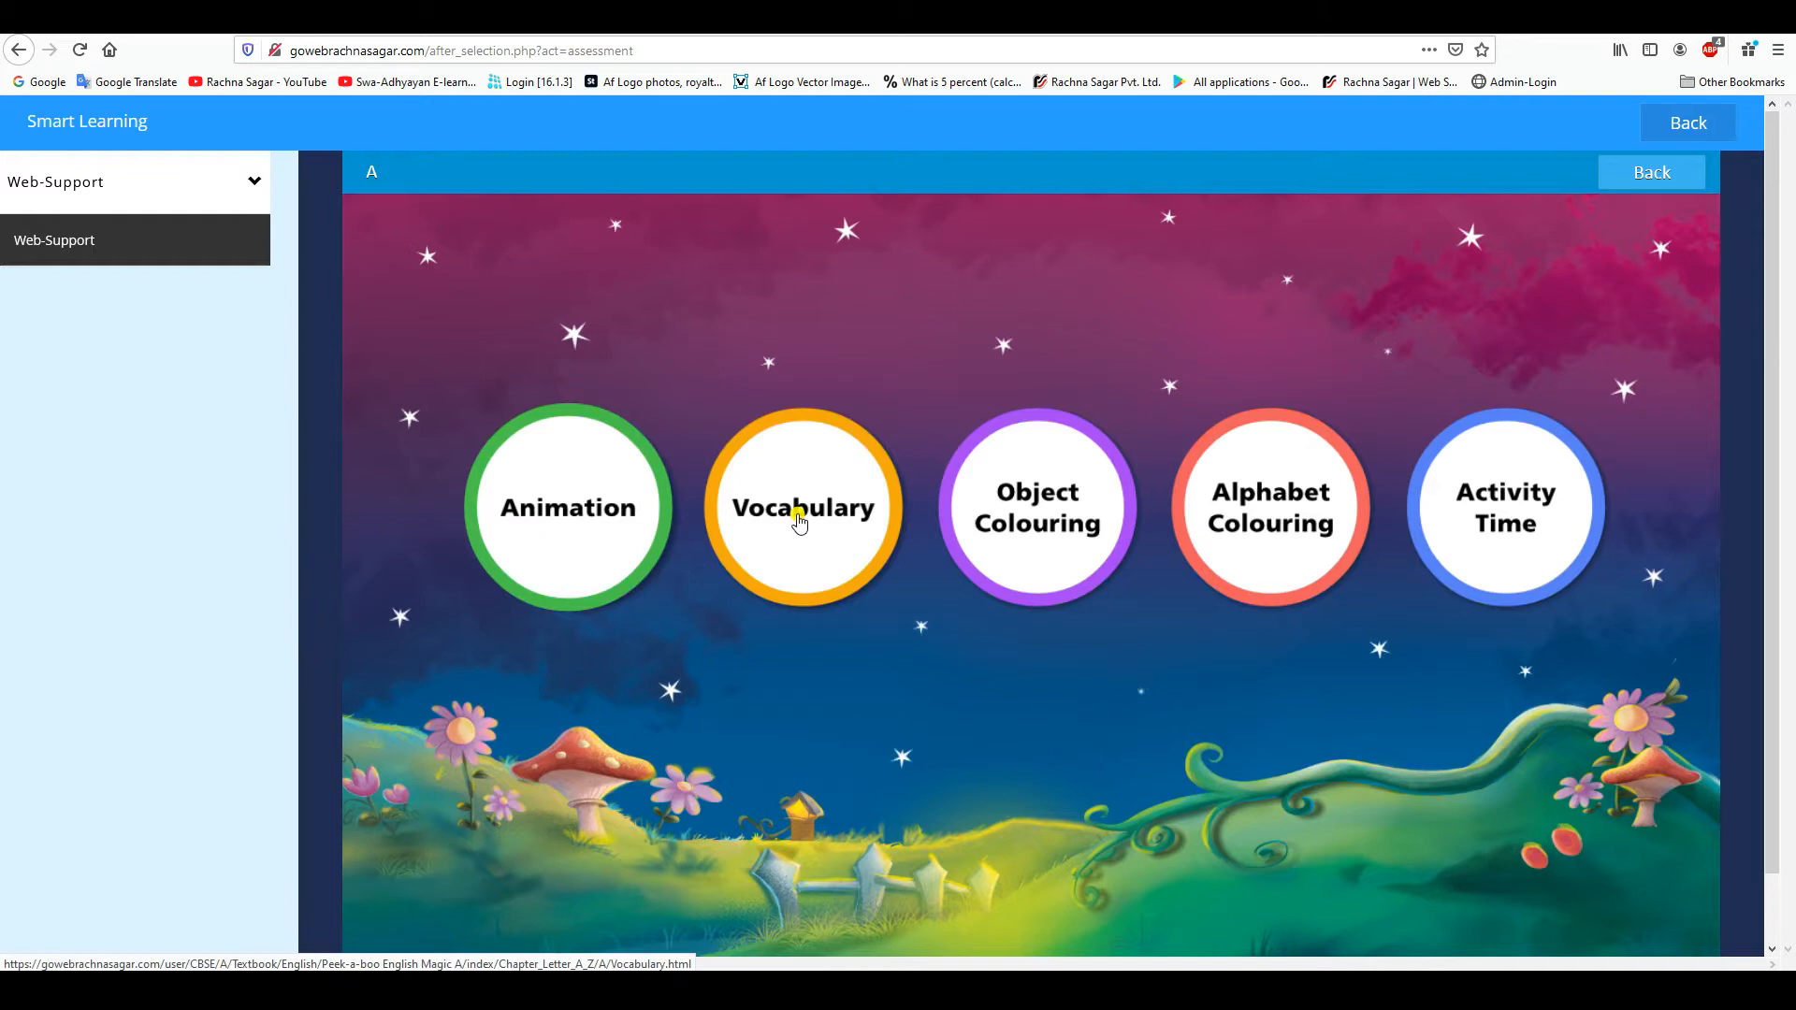
left_click(801, 507)
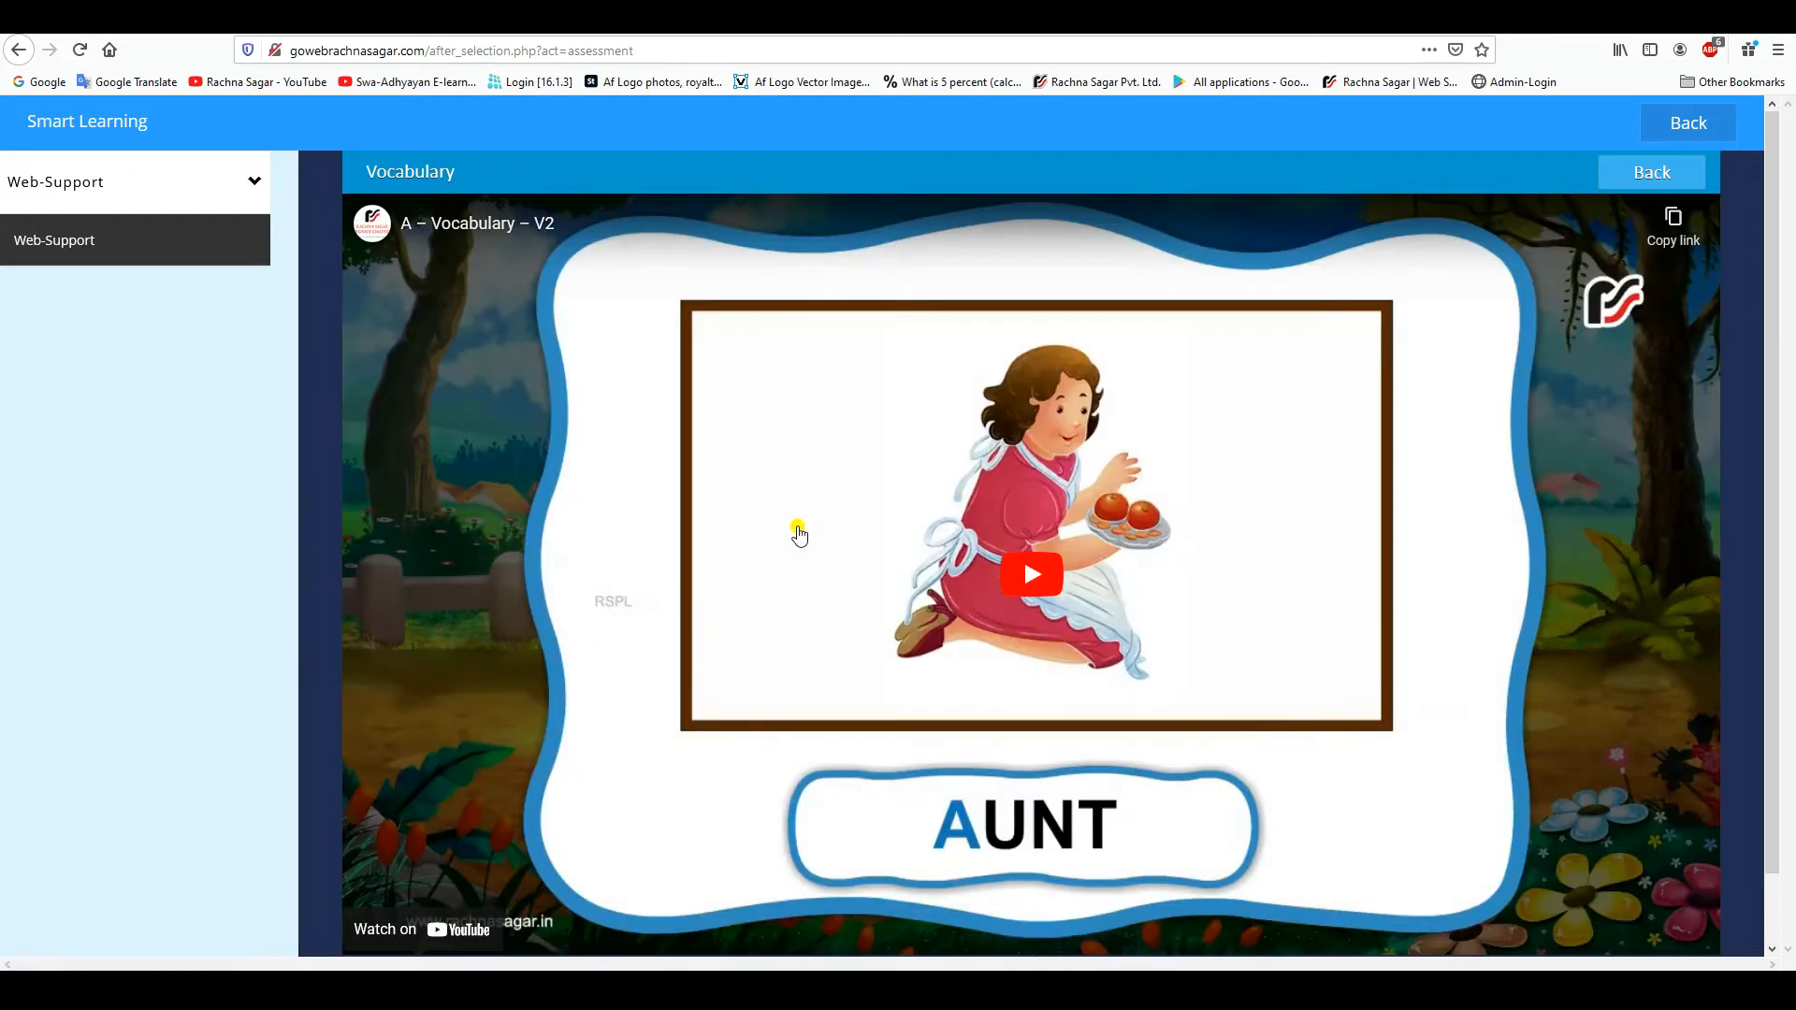
left_click(1031, 574)
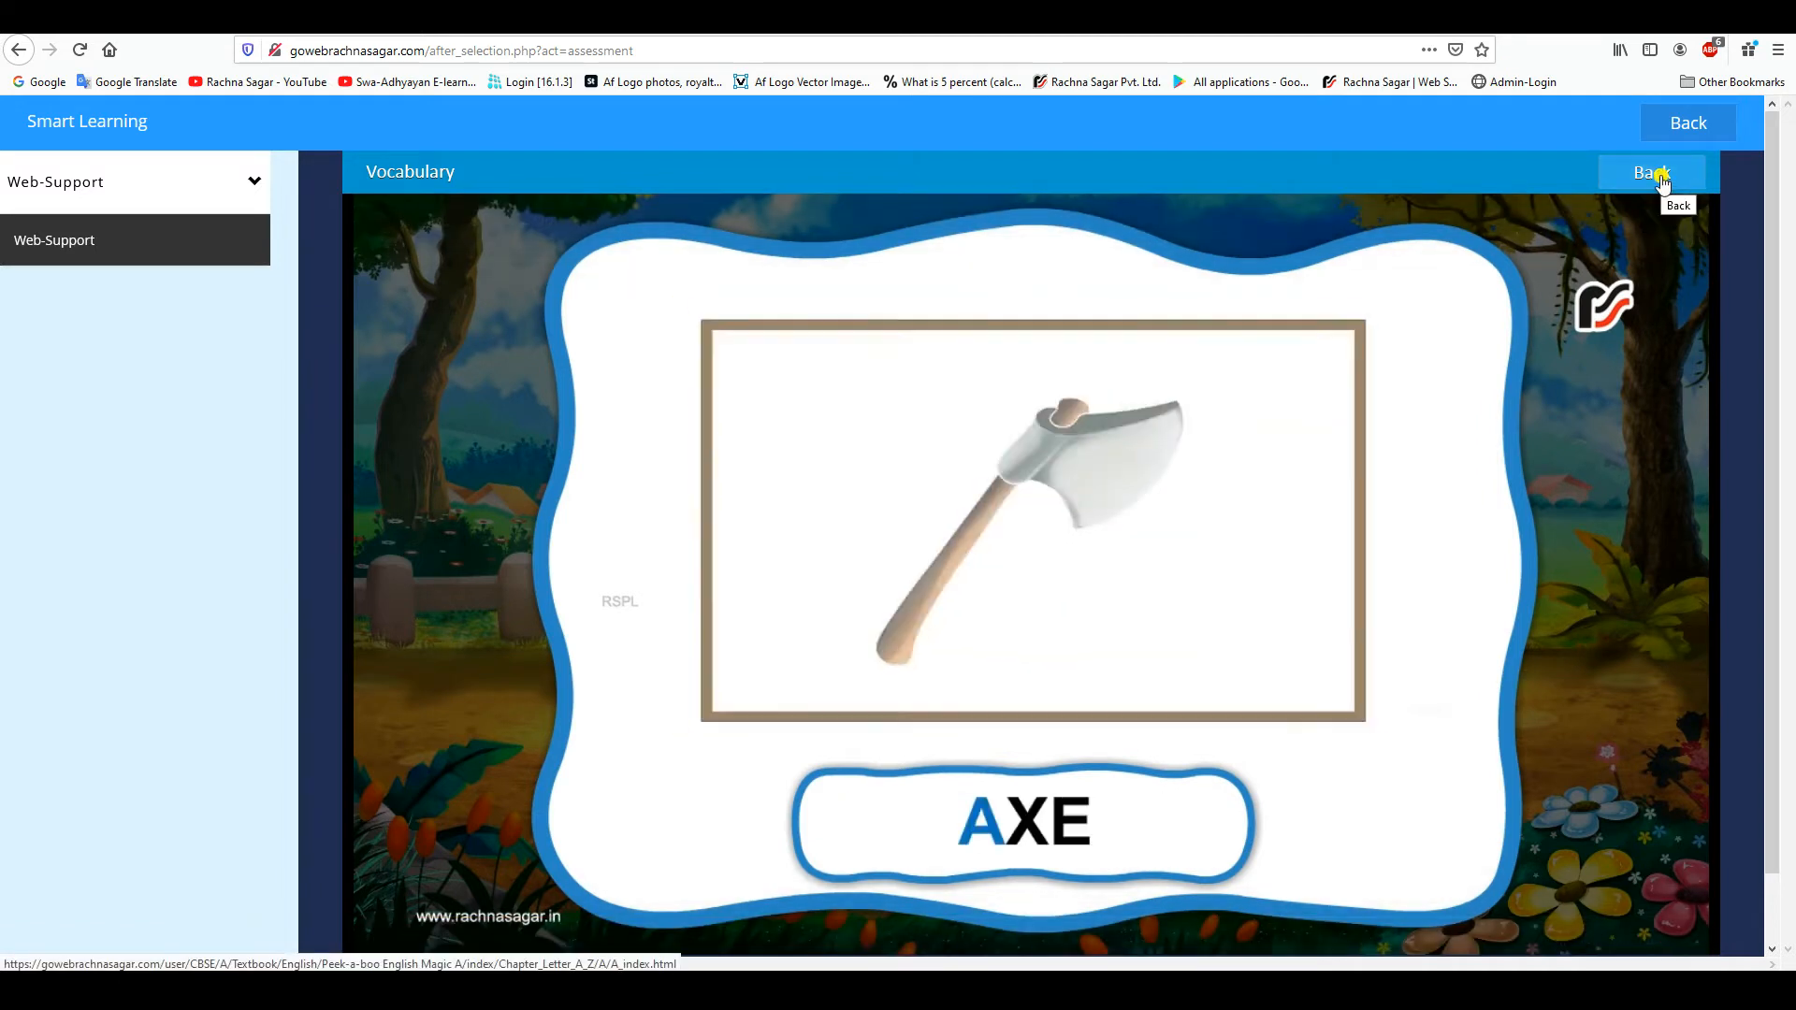
left_click(1651, 172)
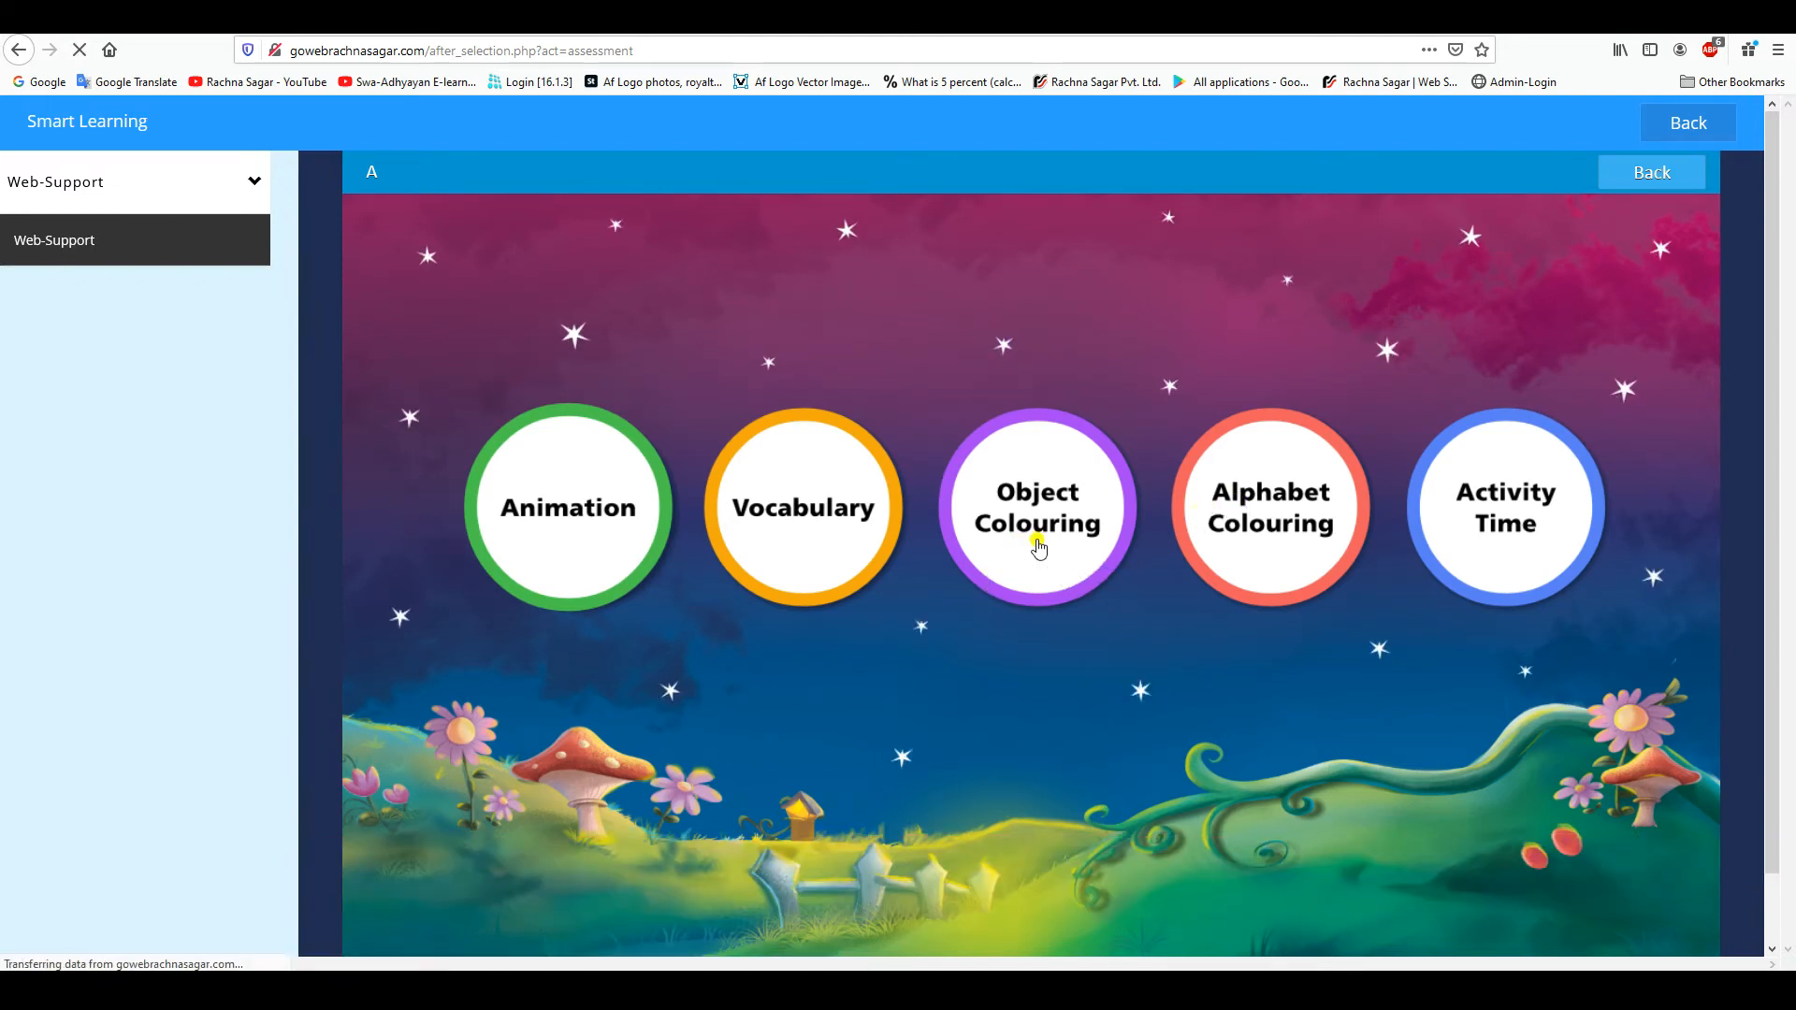
left_click(1036, 507)
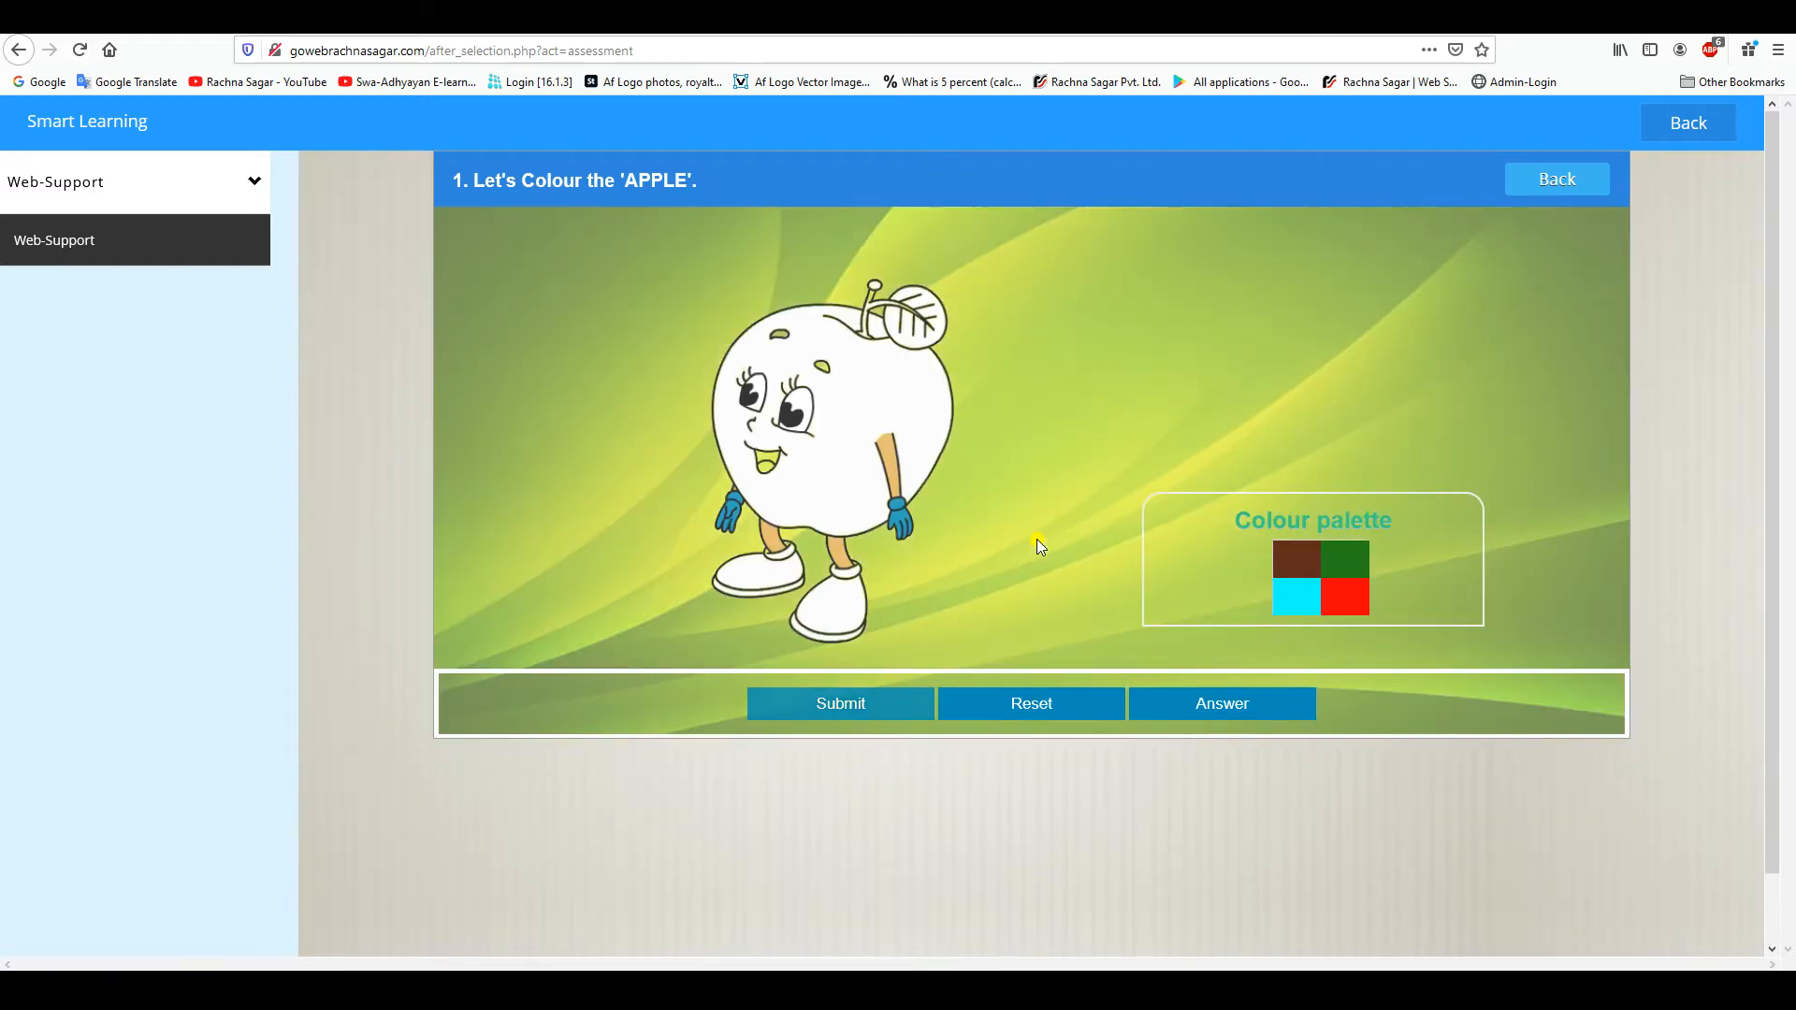
left_click(1345, 597)
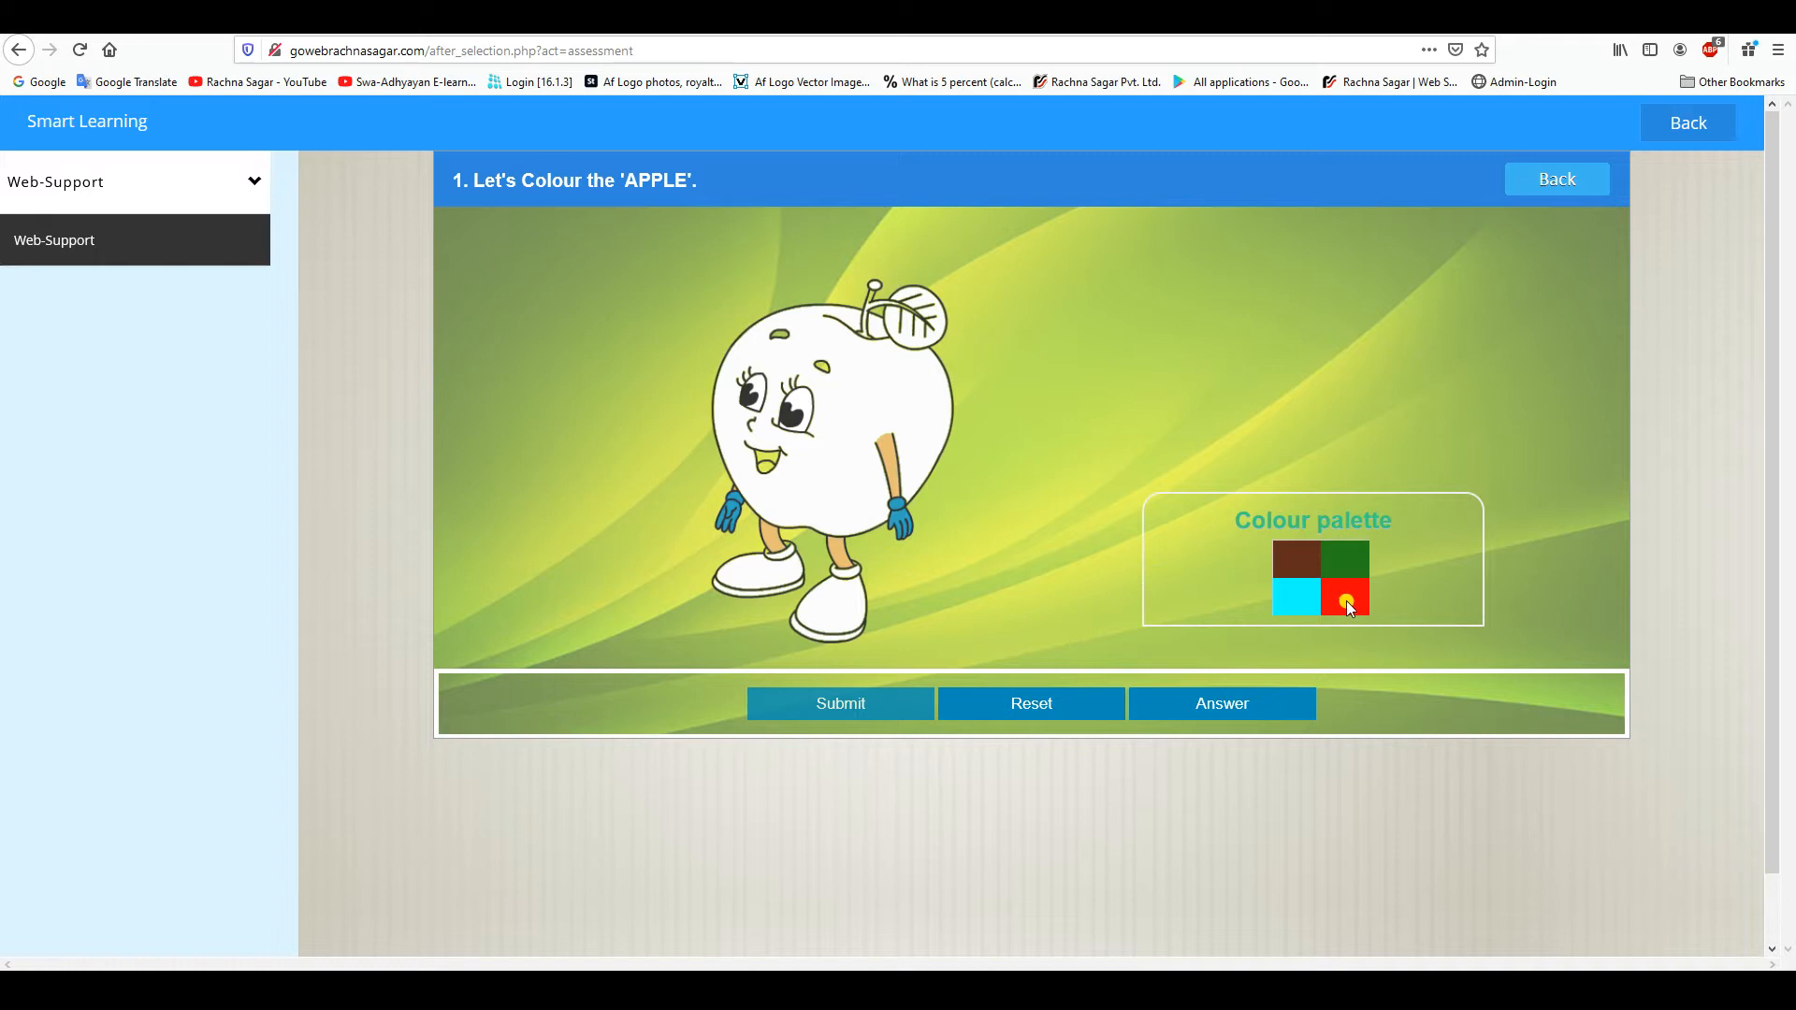
left_click(1344, 596)
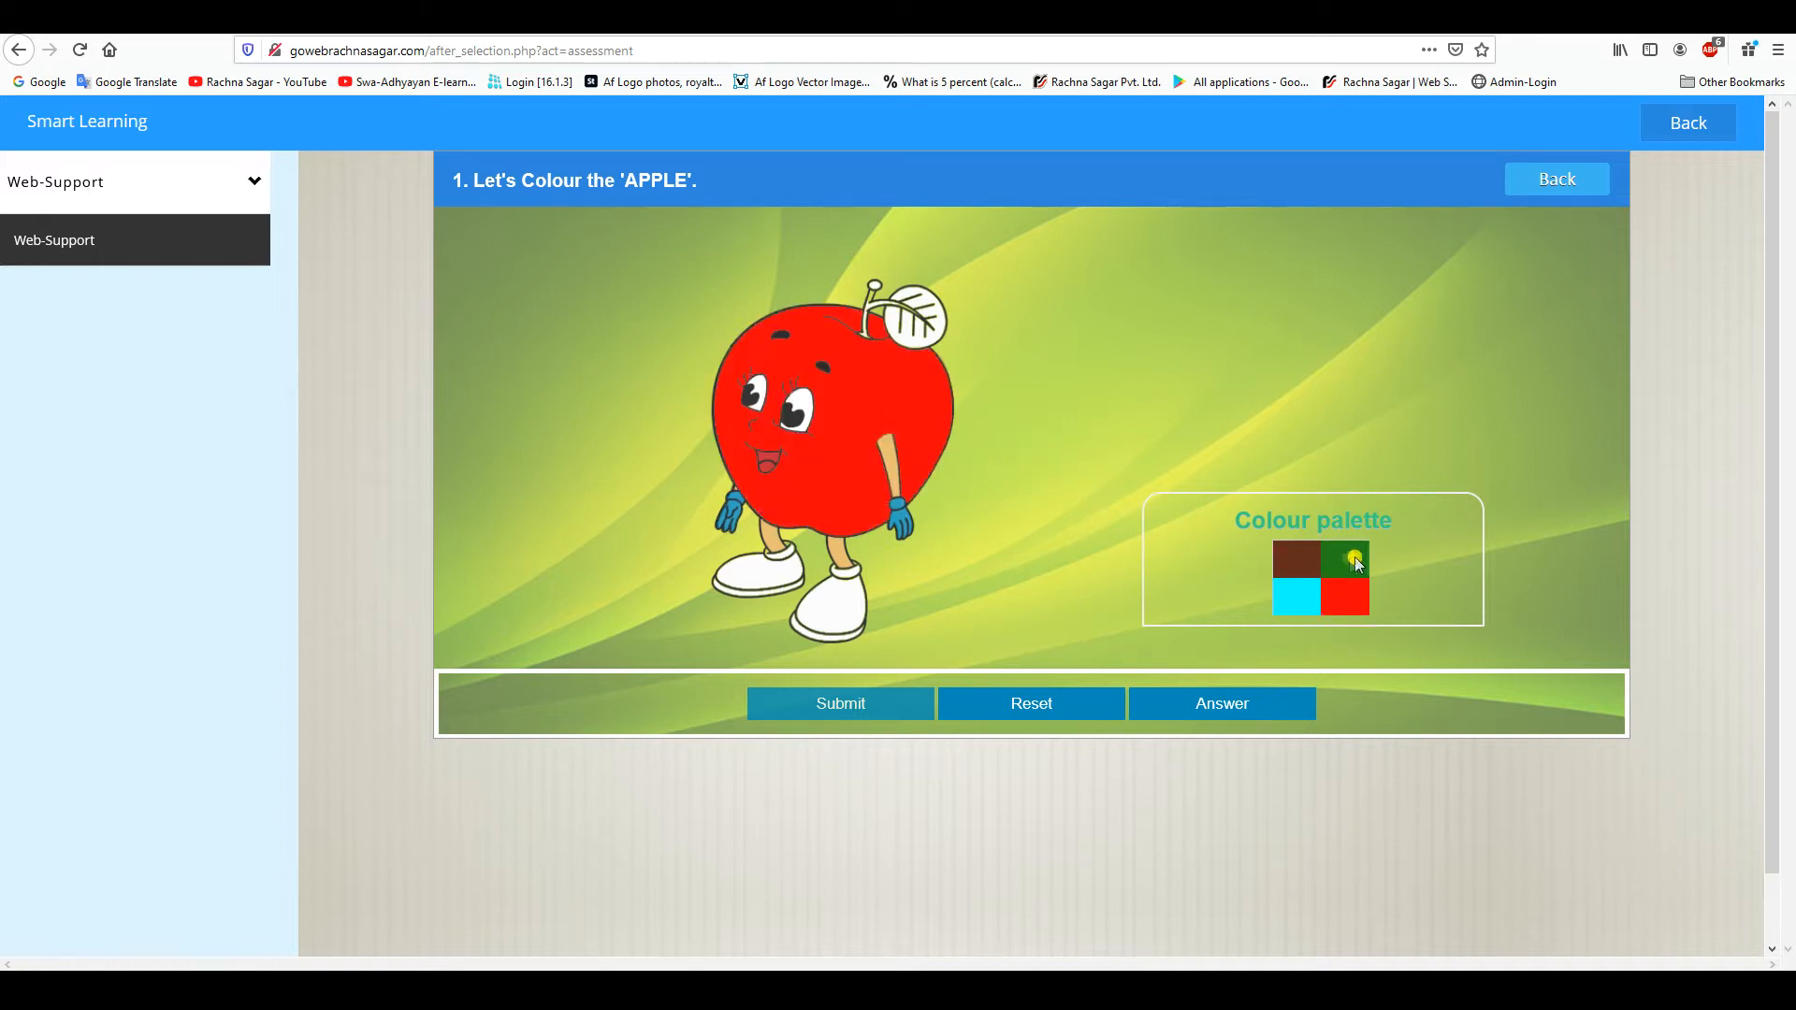
left_click(1344, 559)
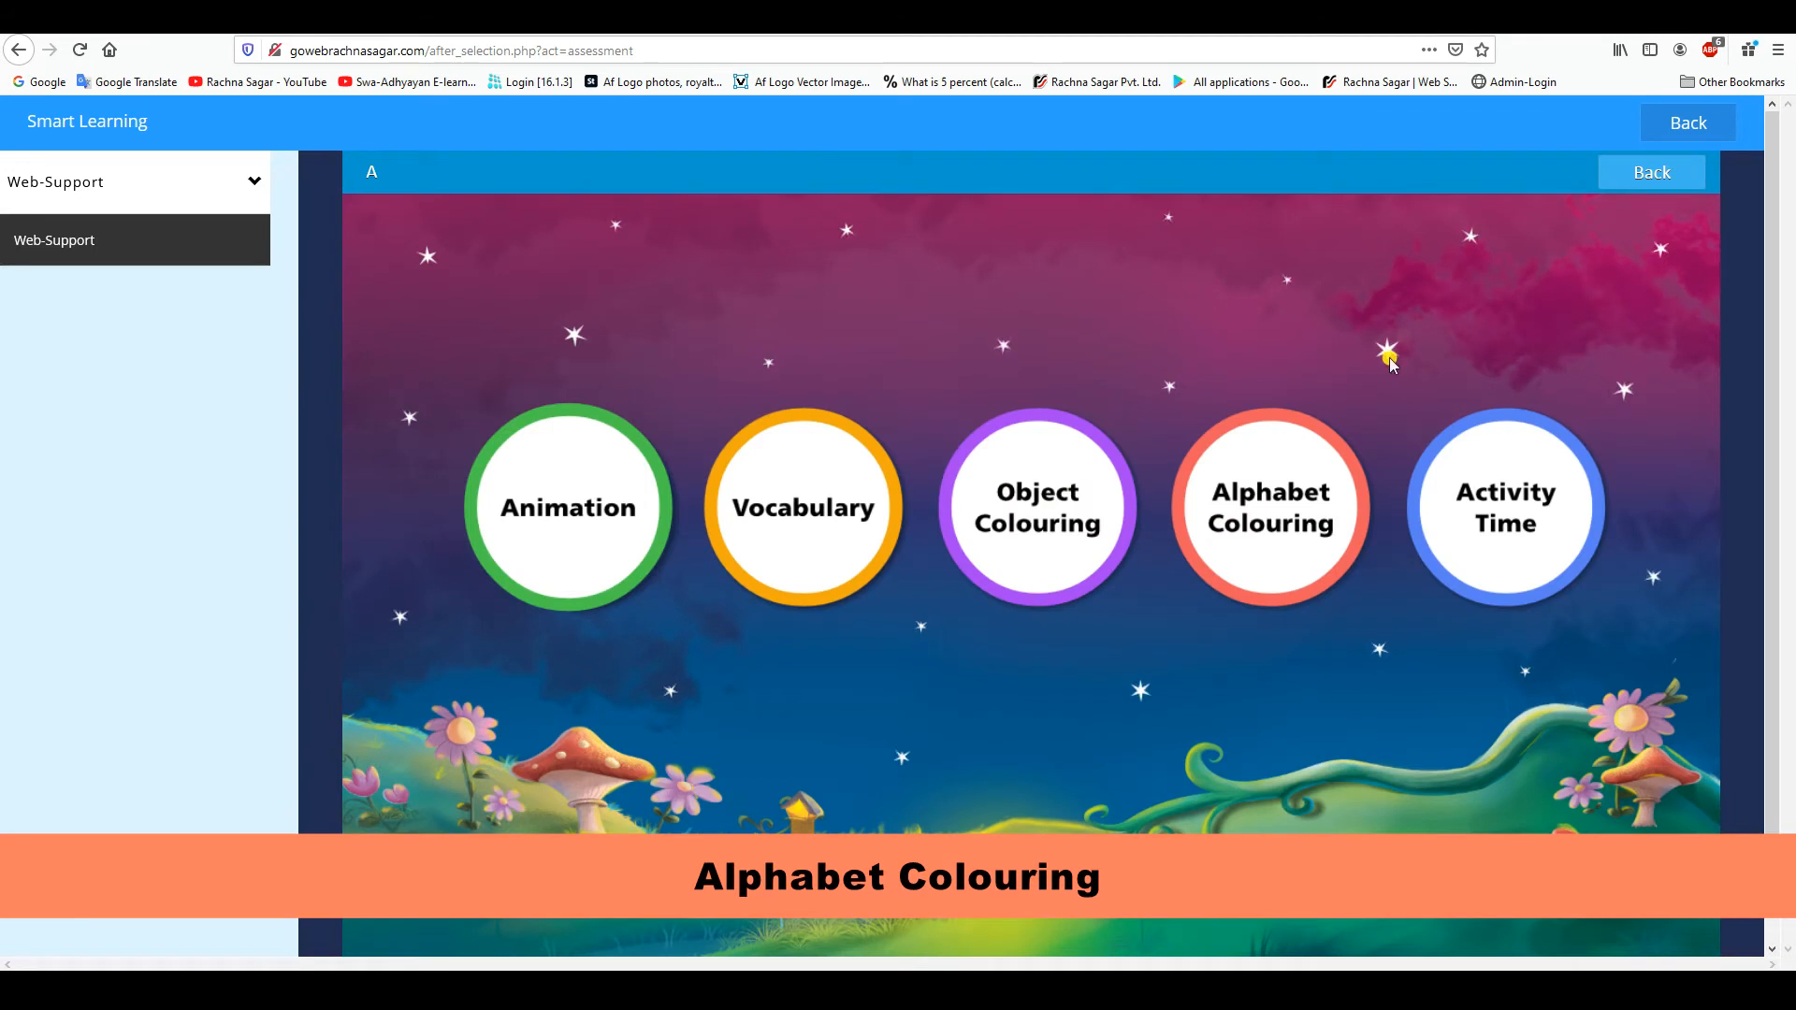
Start the Alphabet Colouring exercise for A and fill the letter red
left_click(1270, 507)
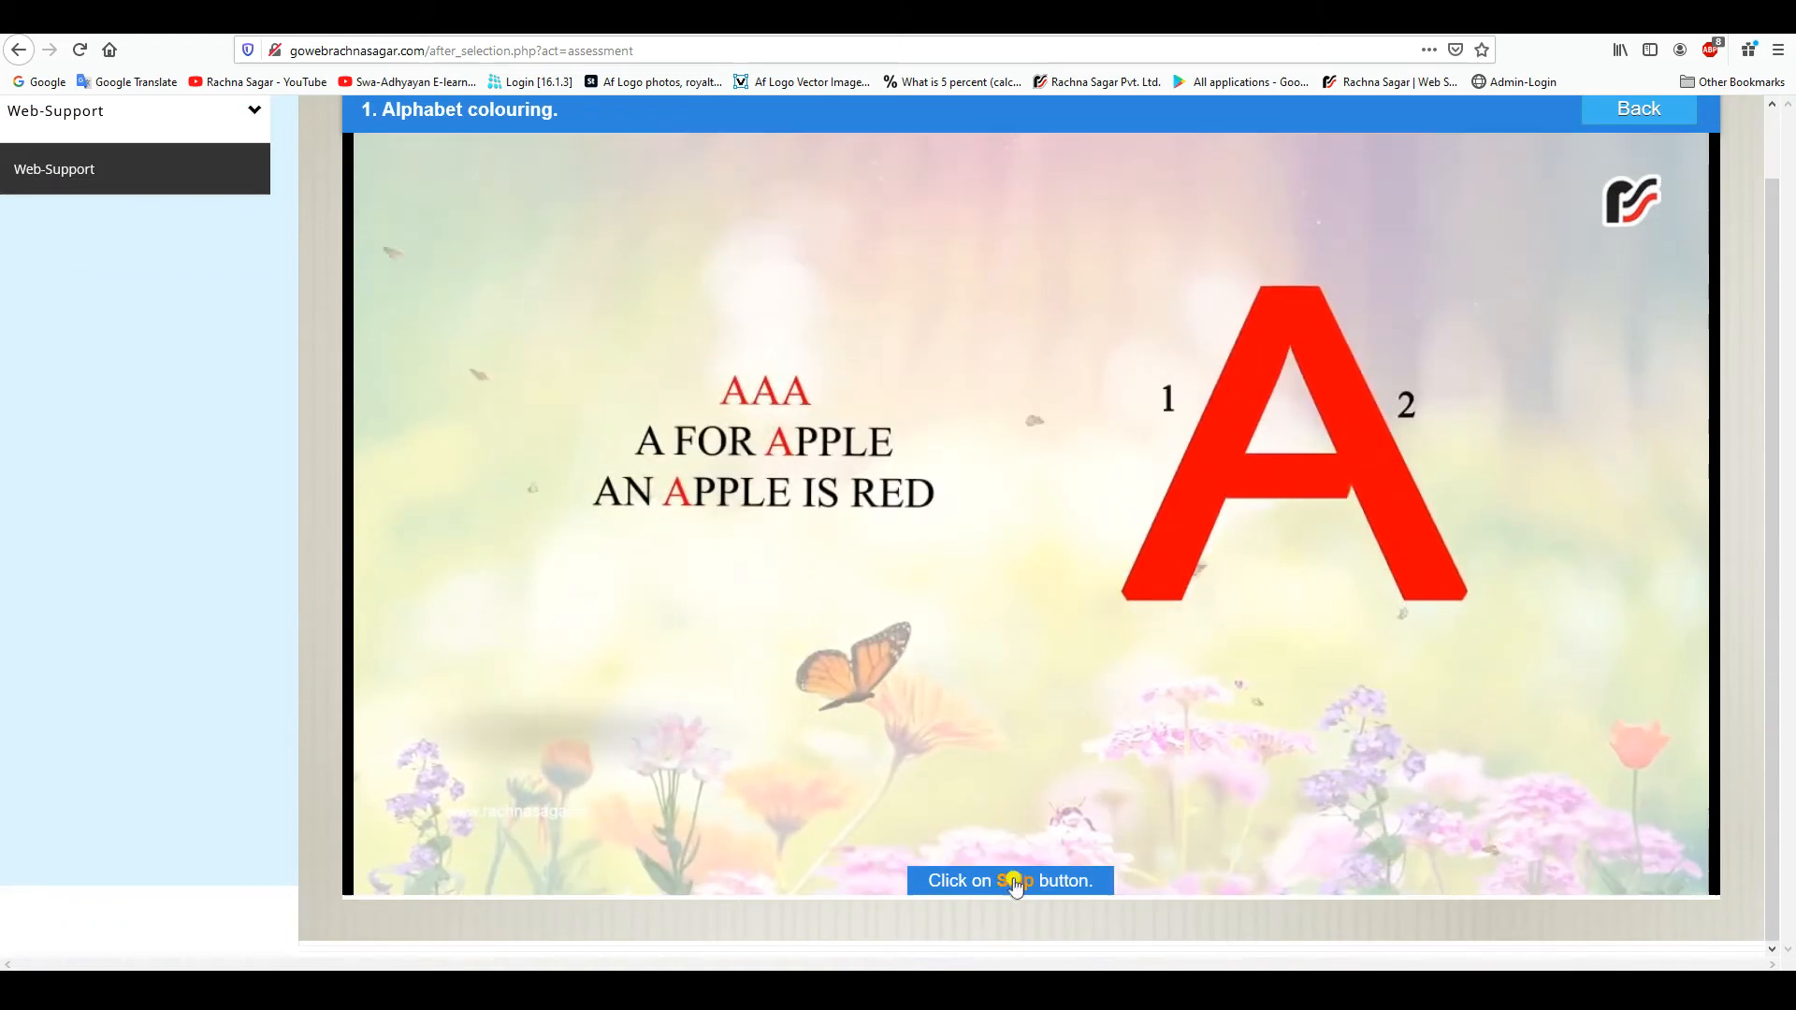
left_click(1011, 880)
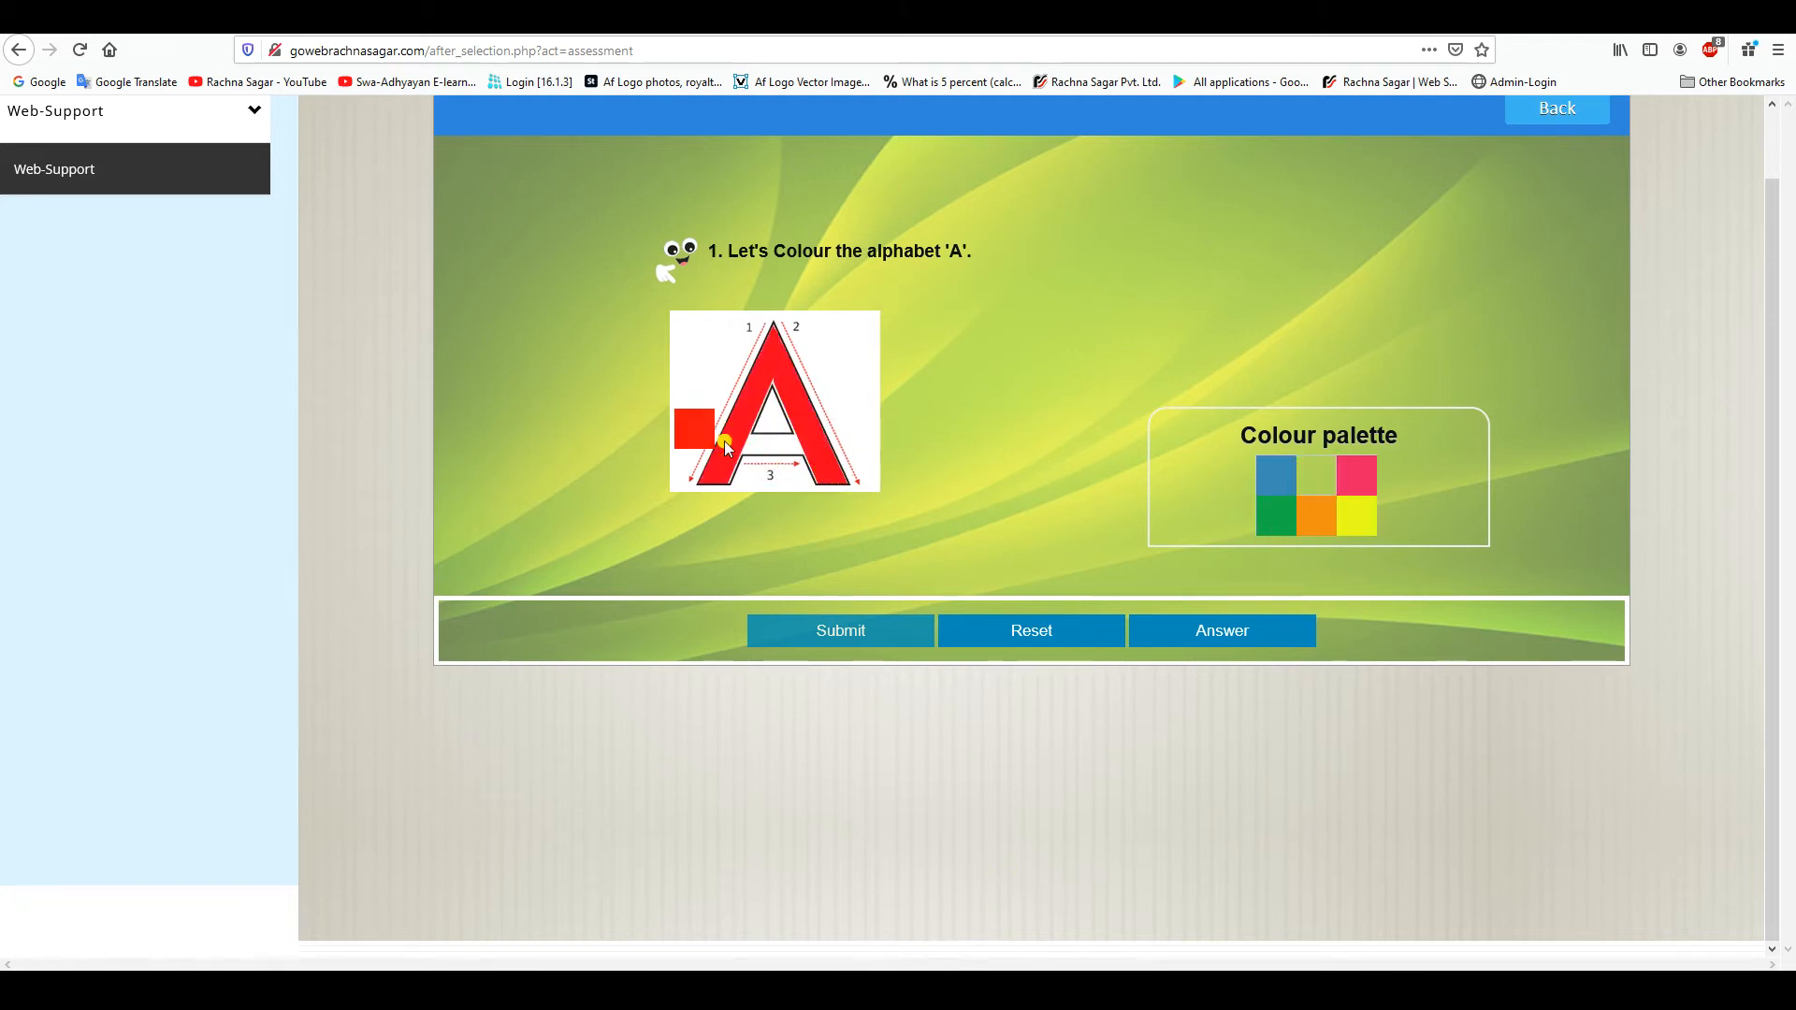
left_click(840, 630)
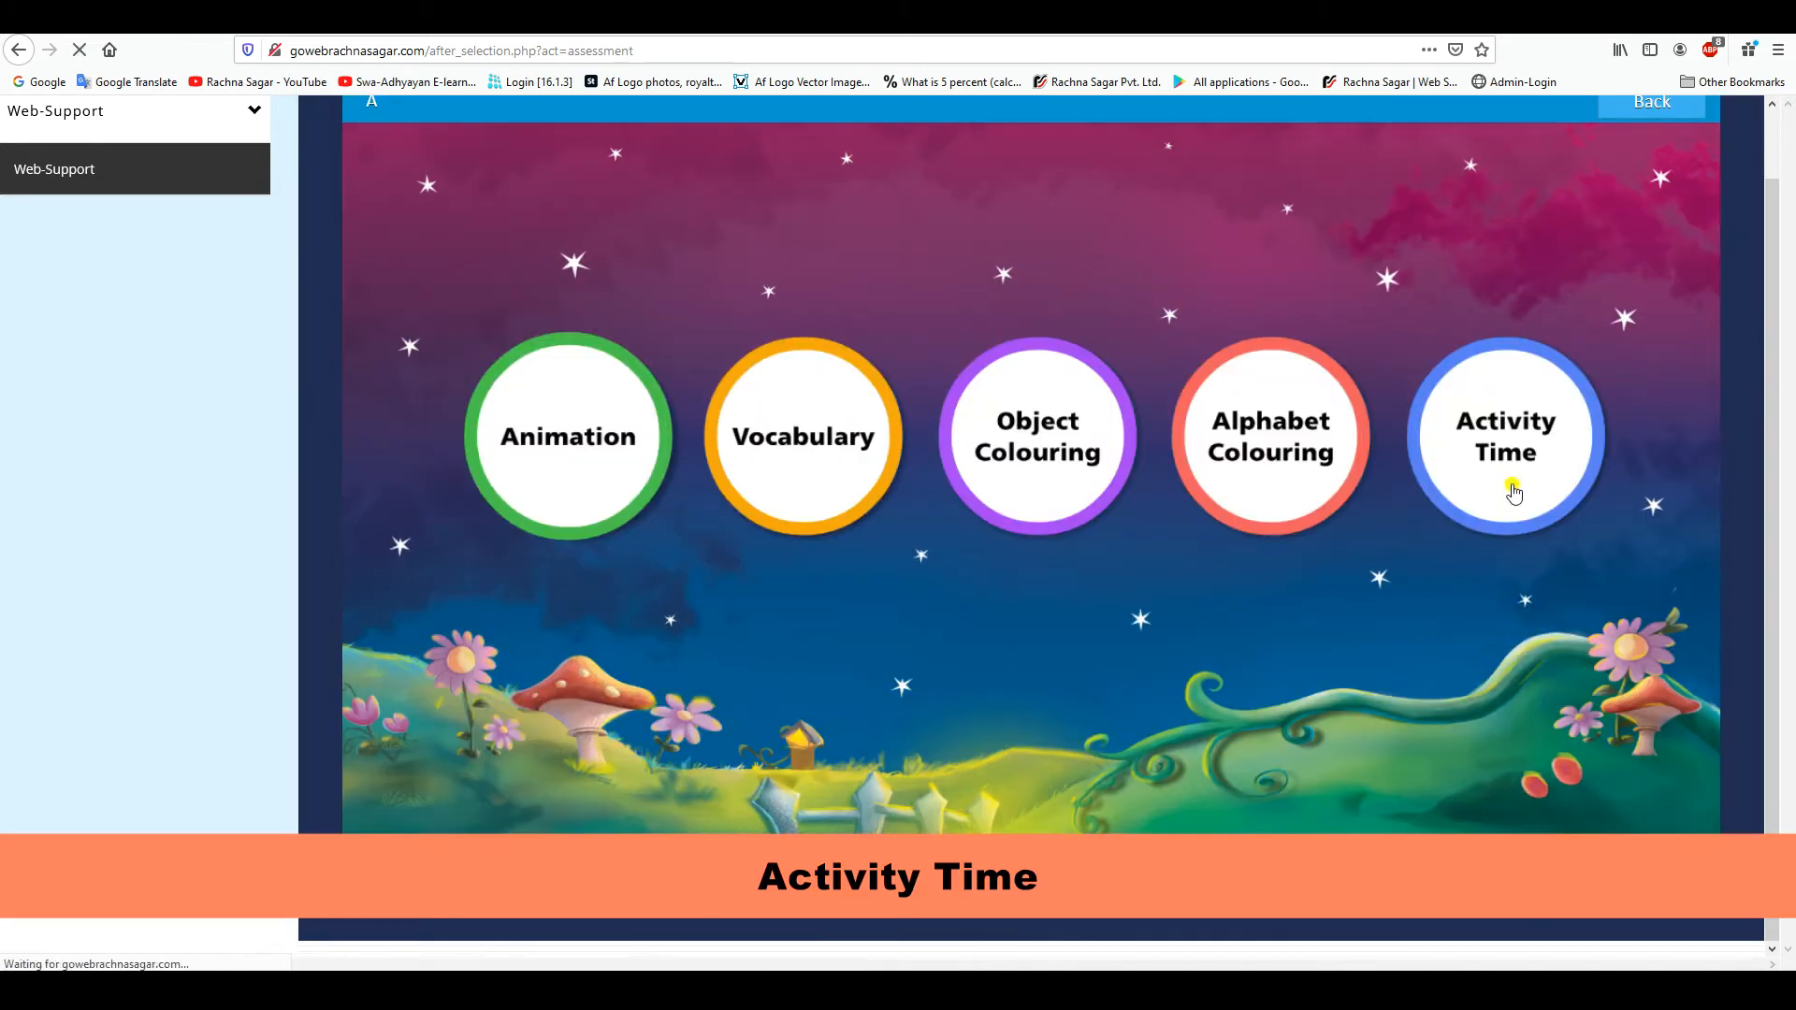
left_click(1512, 438)
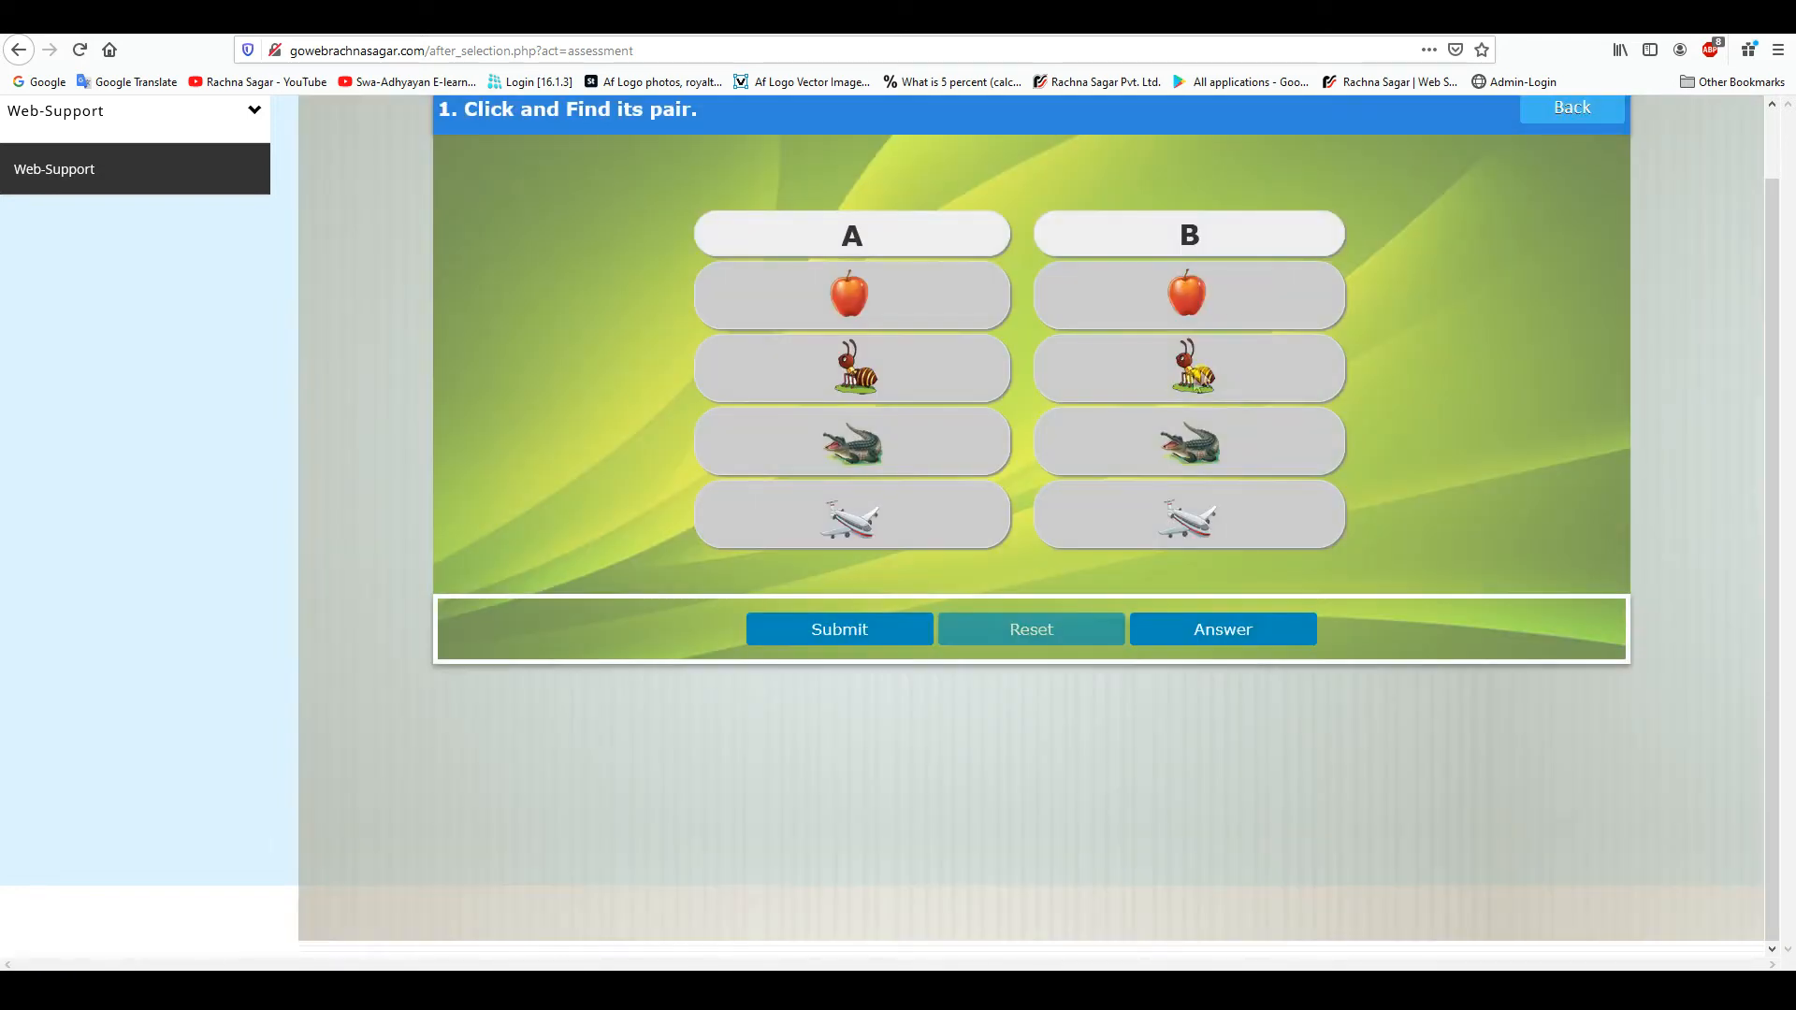
left_click(839, 630)
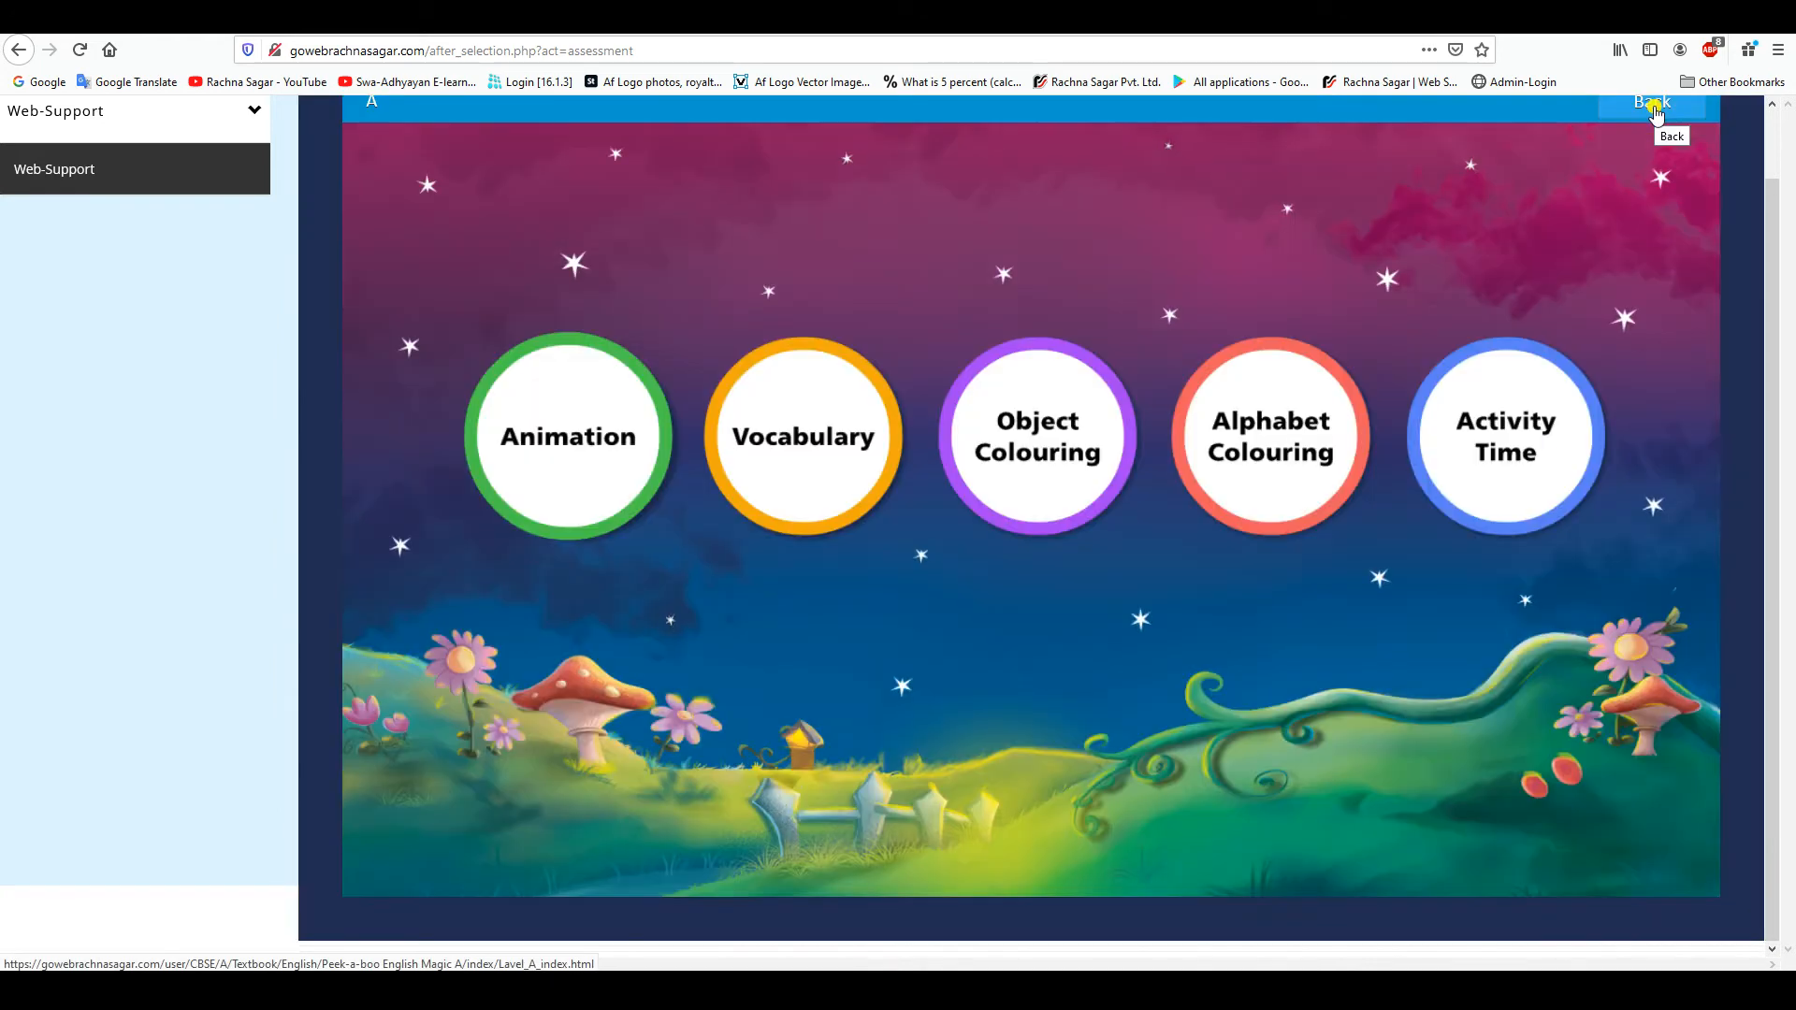
Go Back to the alphabet page, open the Phonics Drill rocket, then exit it
left_click(1651, 101)
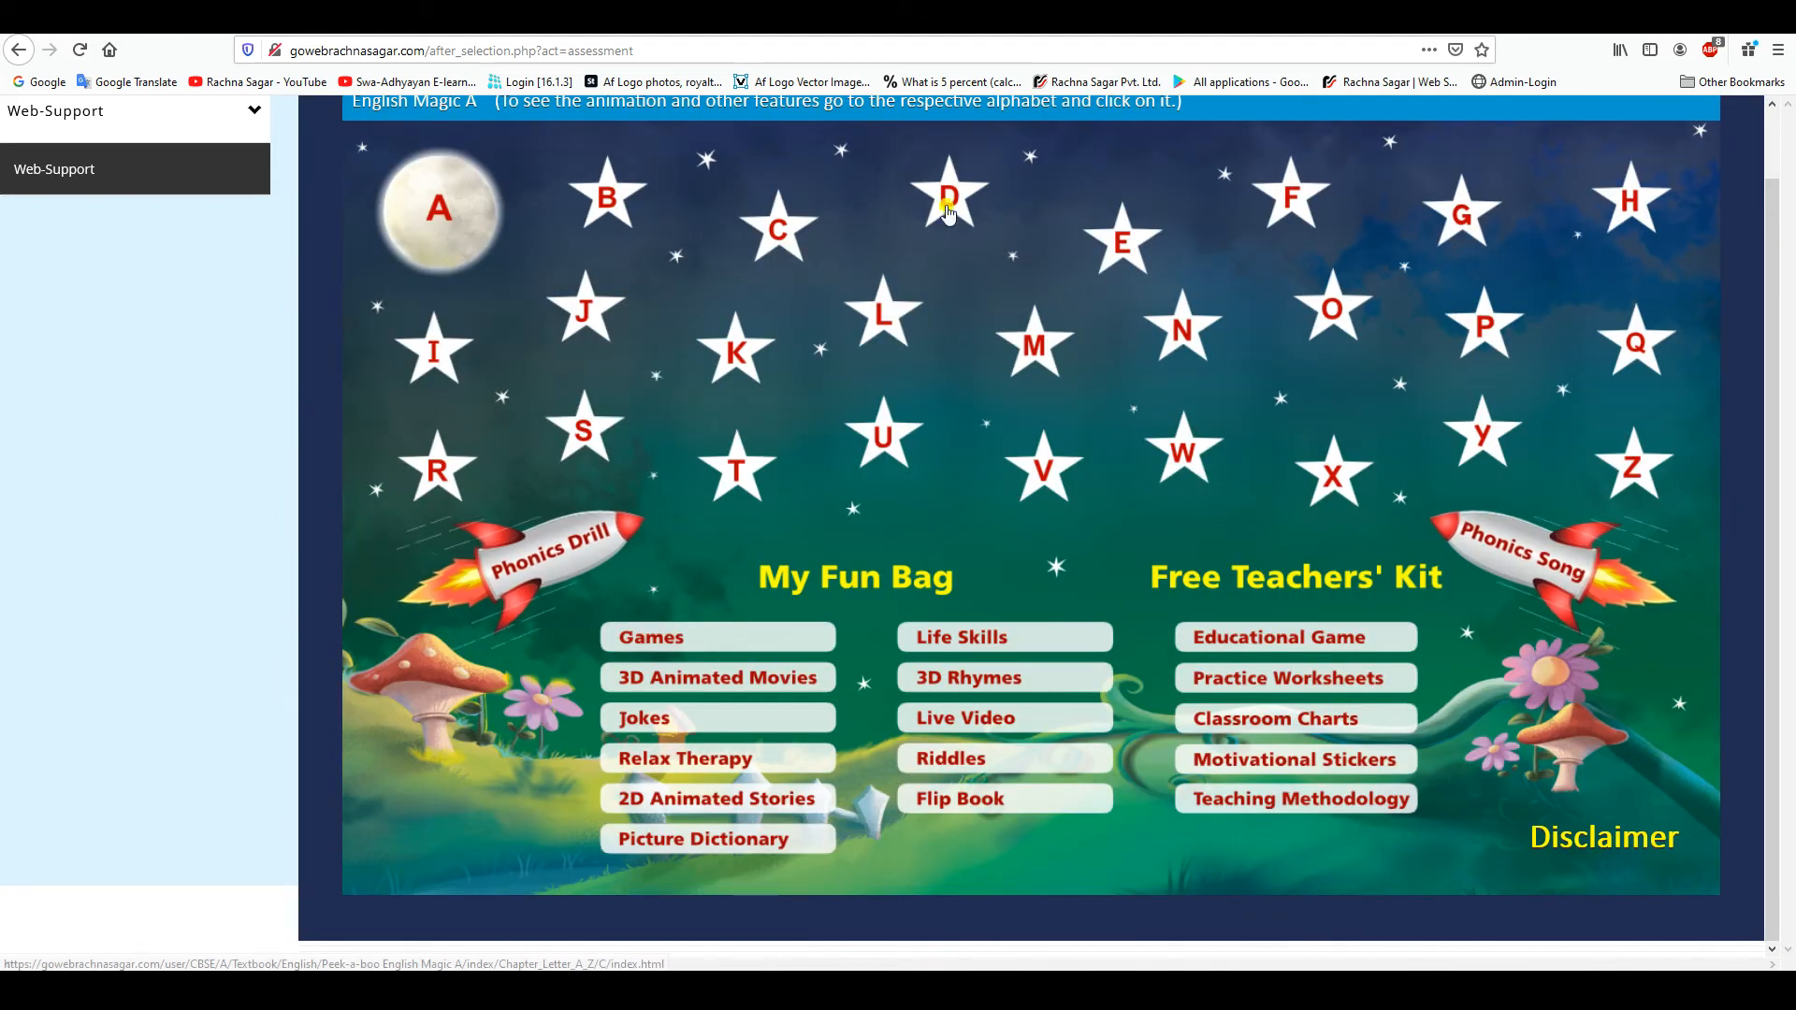
mouse_move(540, 569)
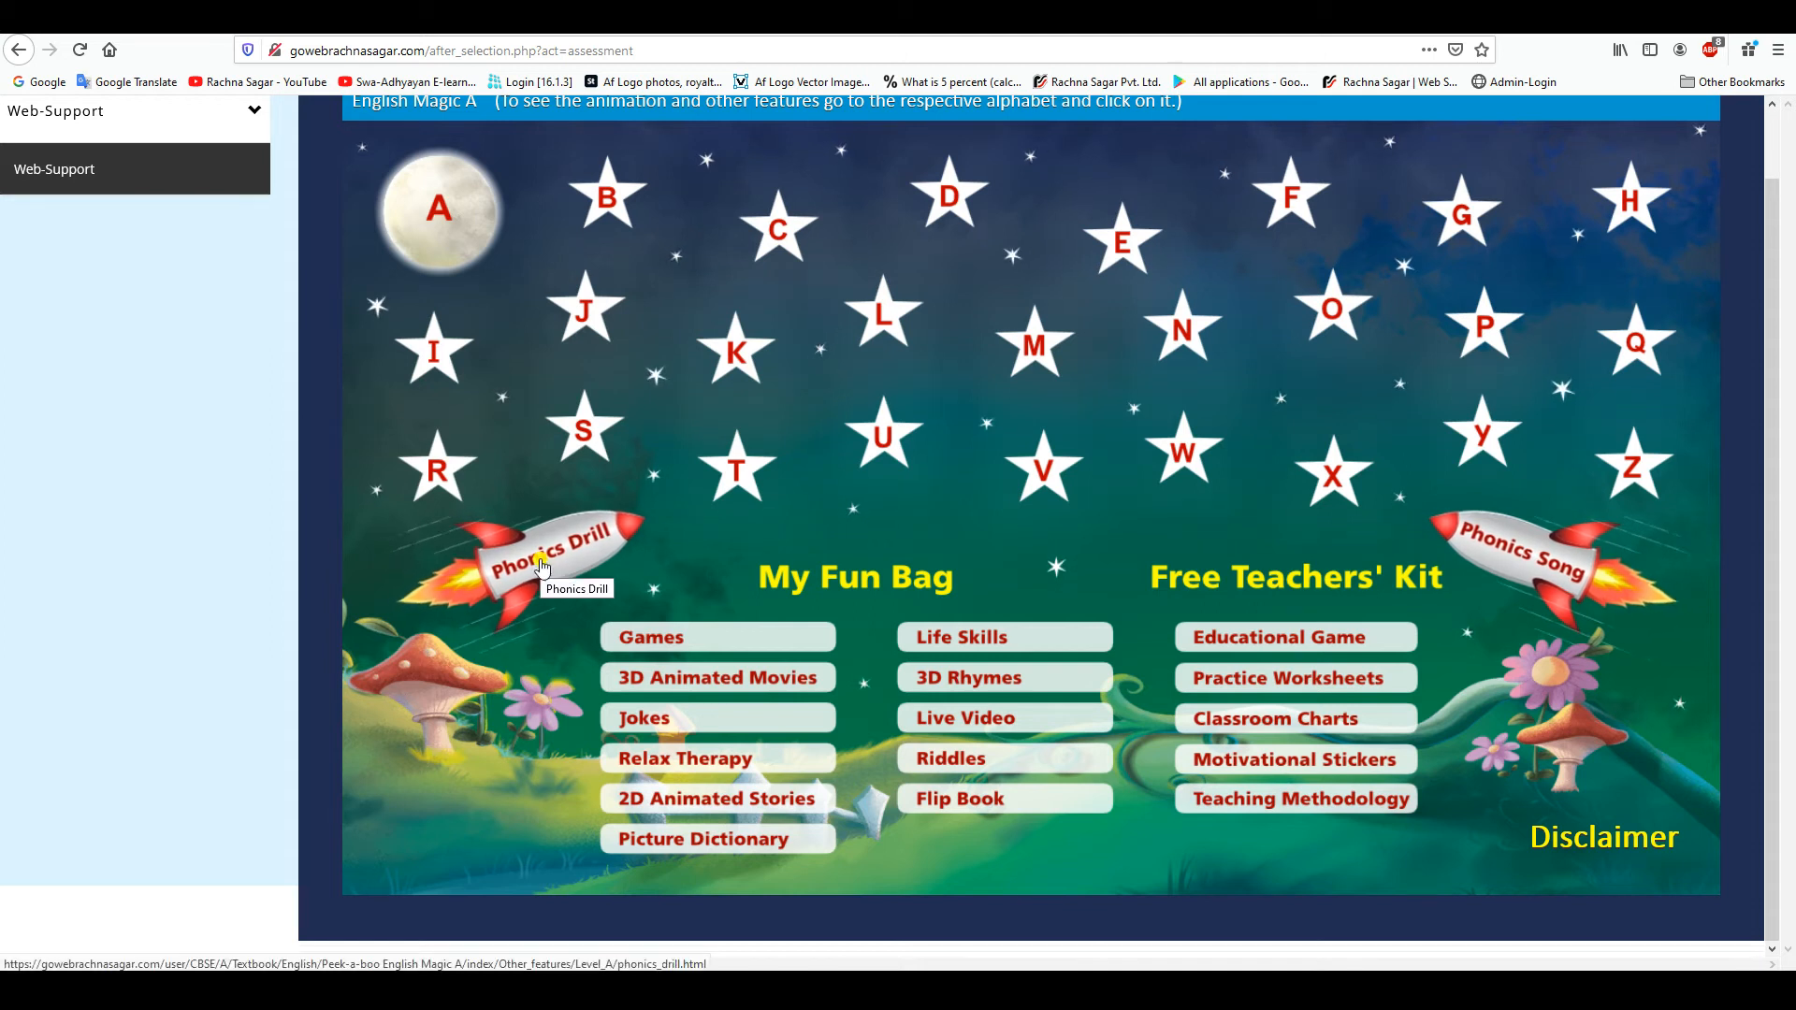
left_click(552, 561)
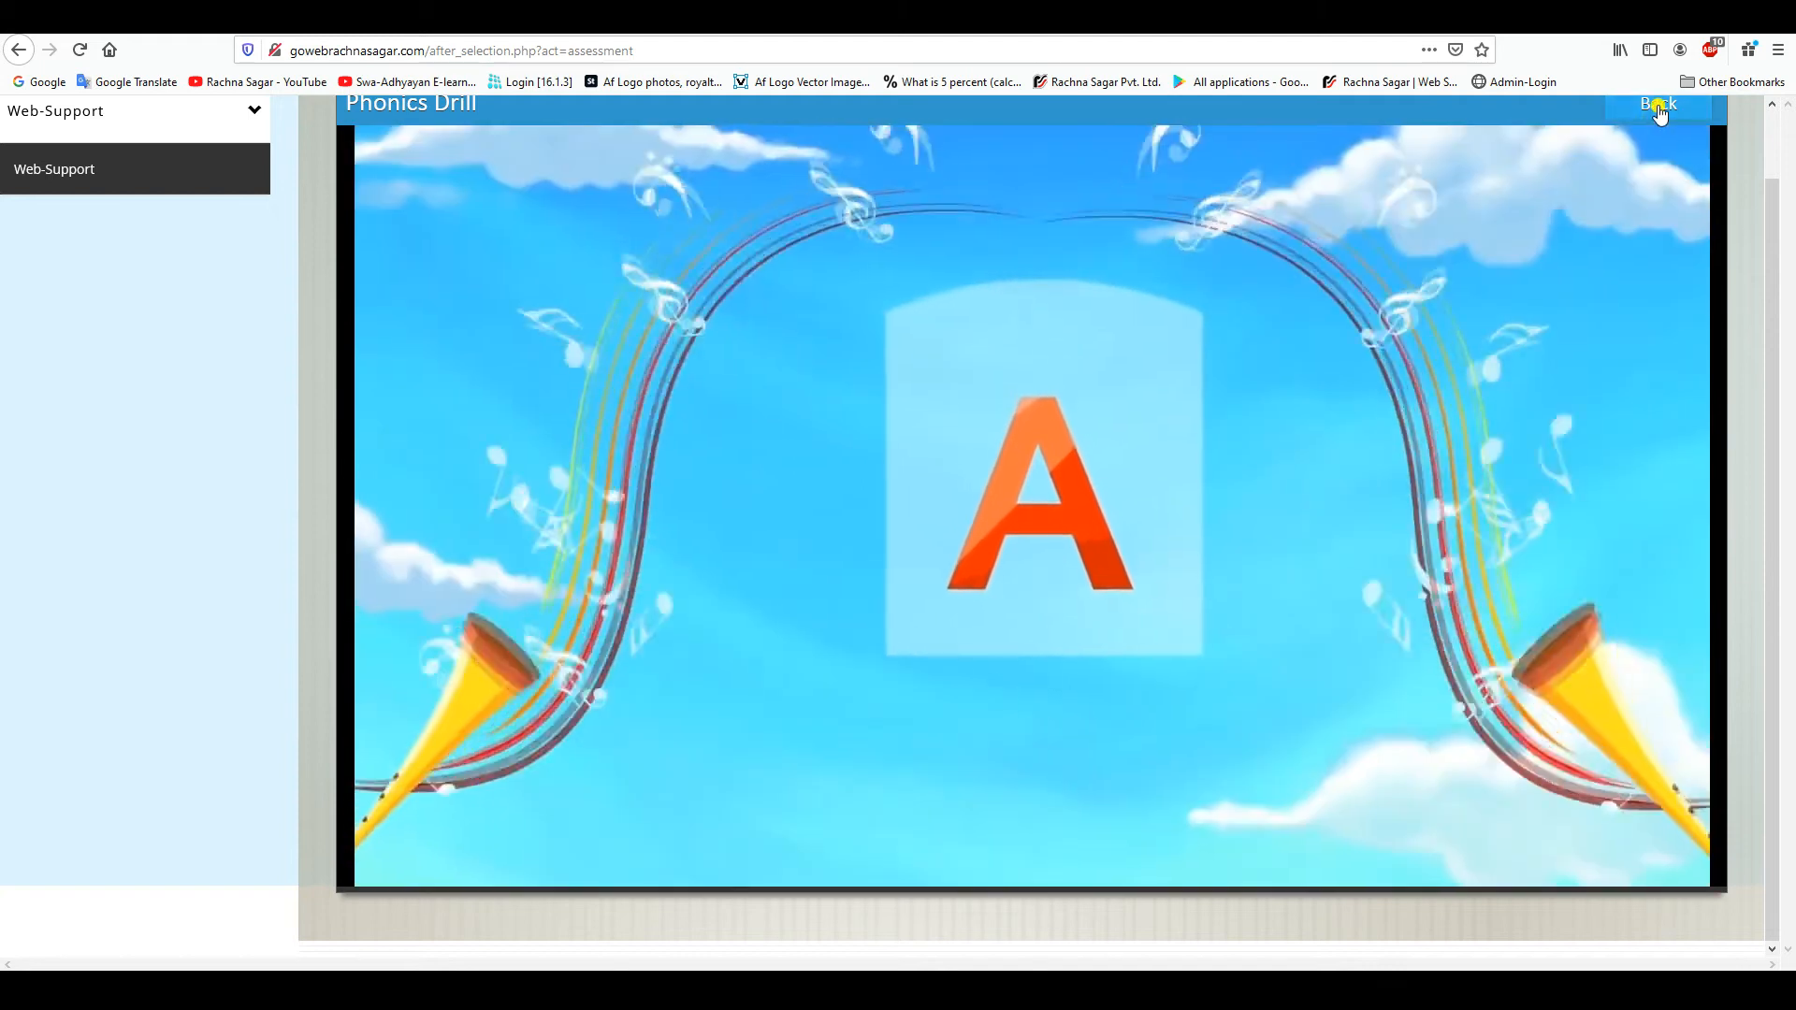
left_click(1658, 103)
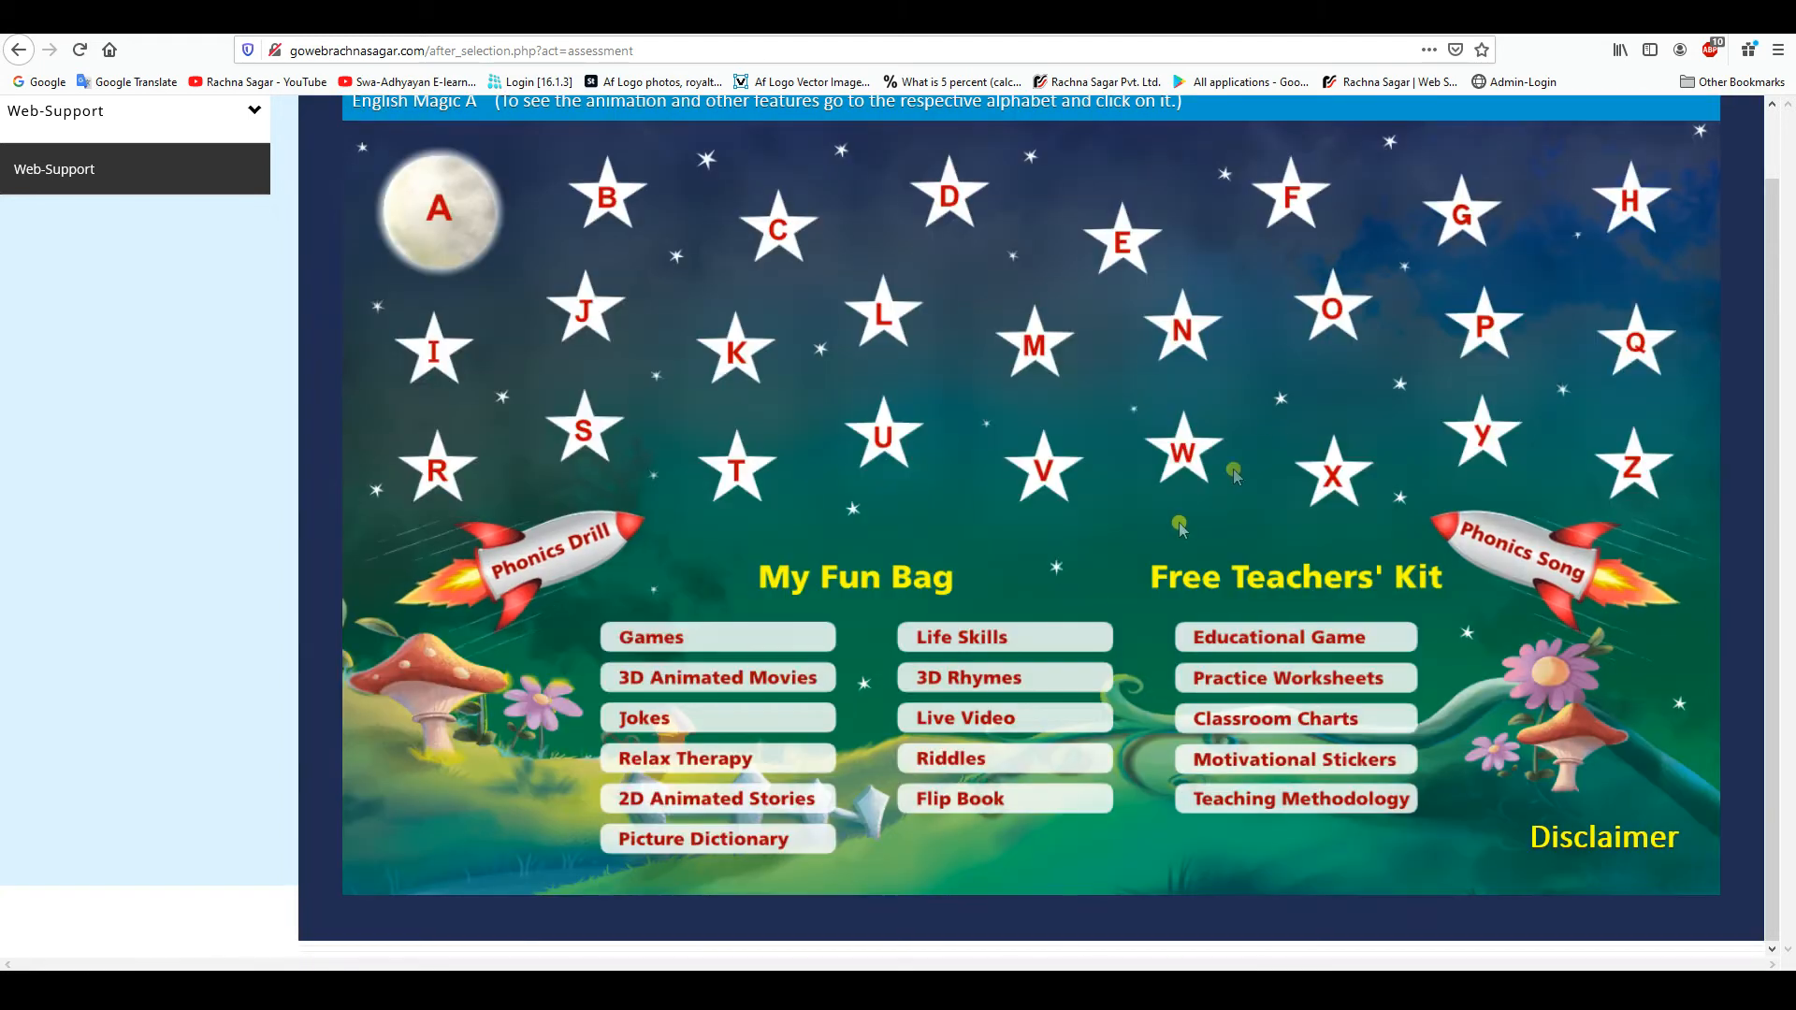
mouse_move(1302, 601)
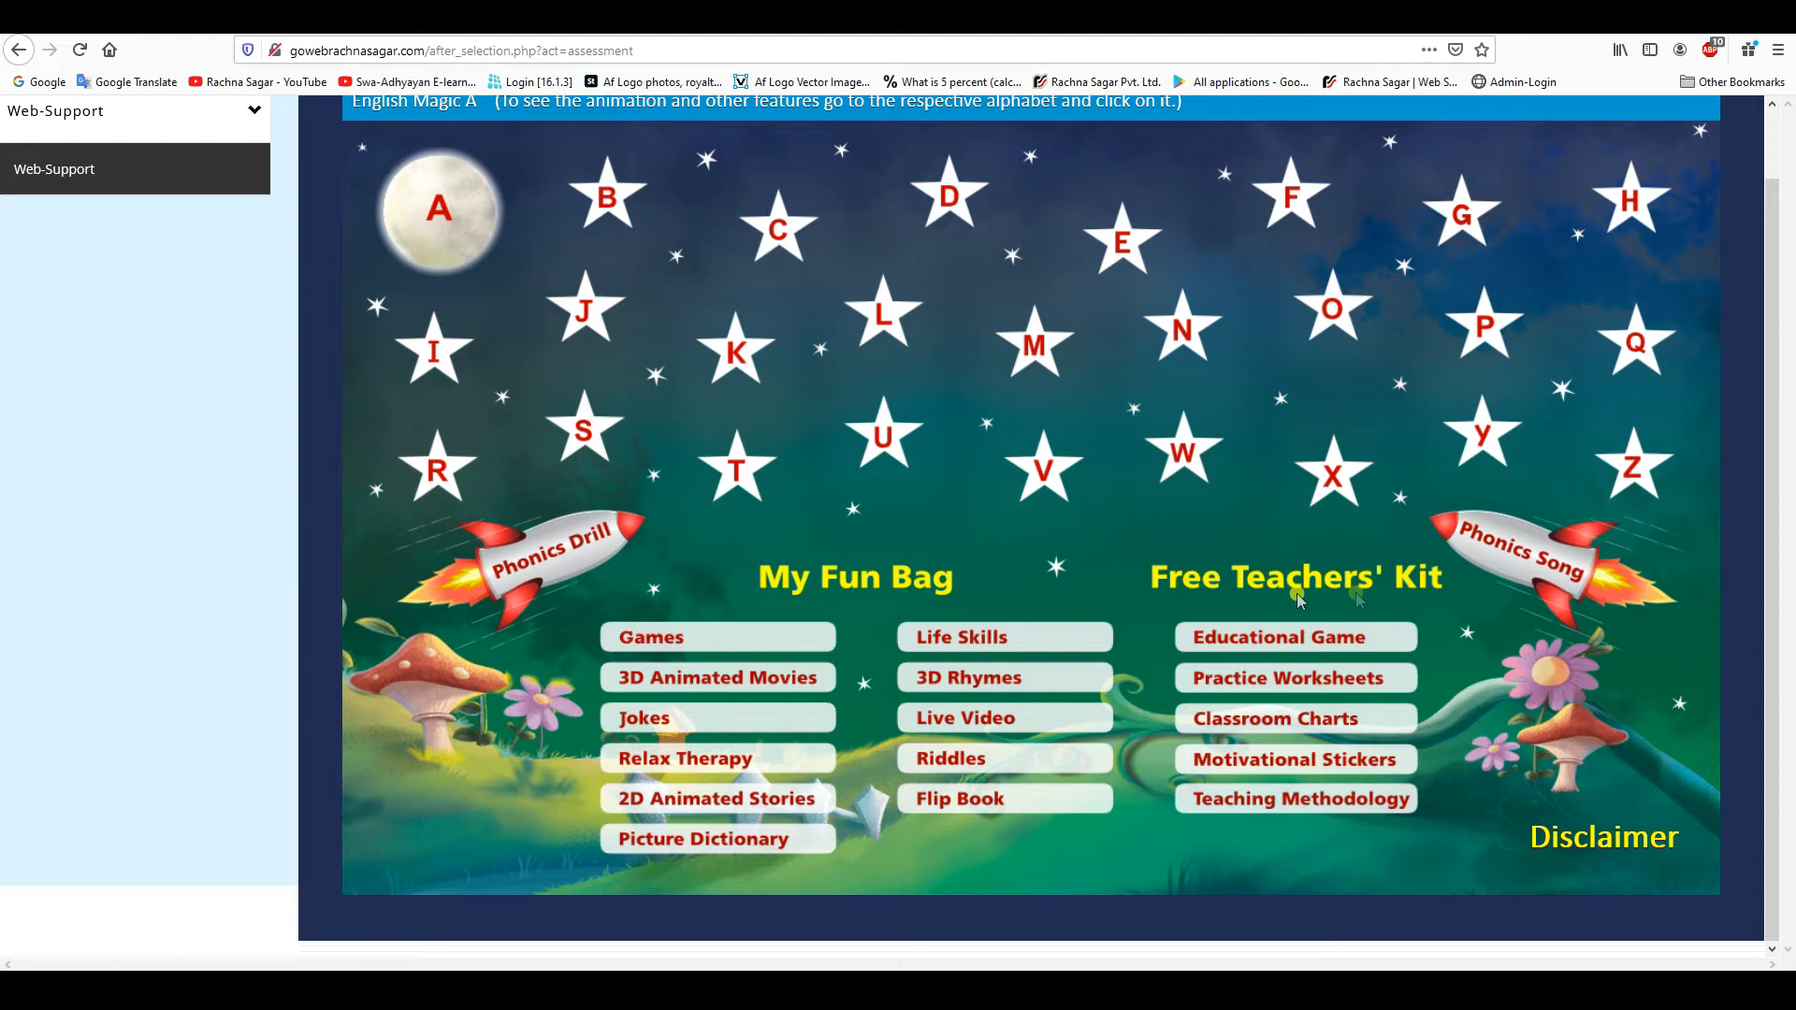
mouse_move(1501, 552)
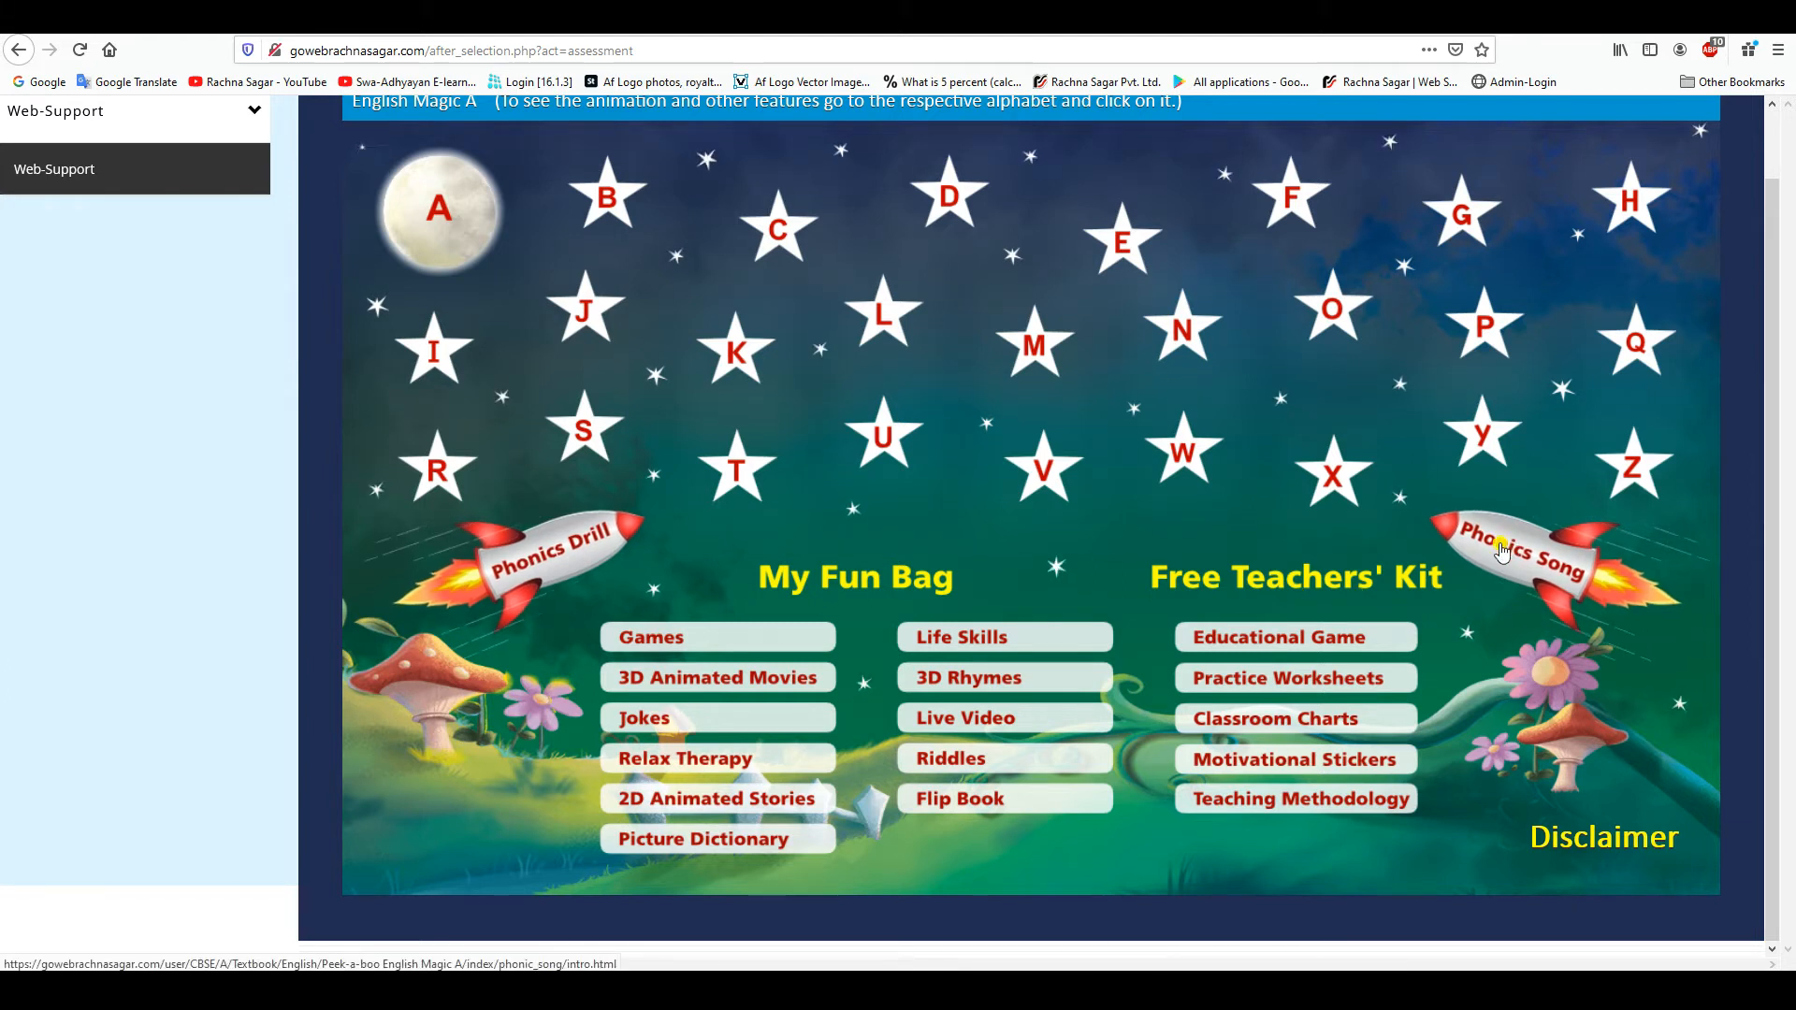
mouse_move(1502, 551)
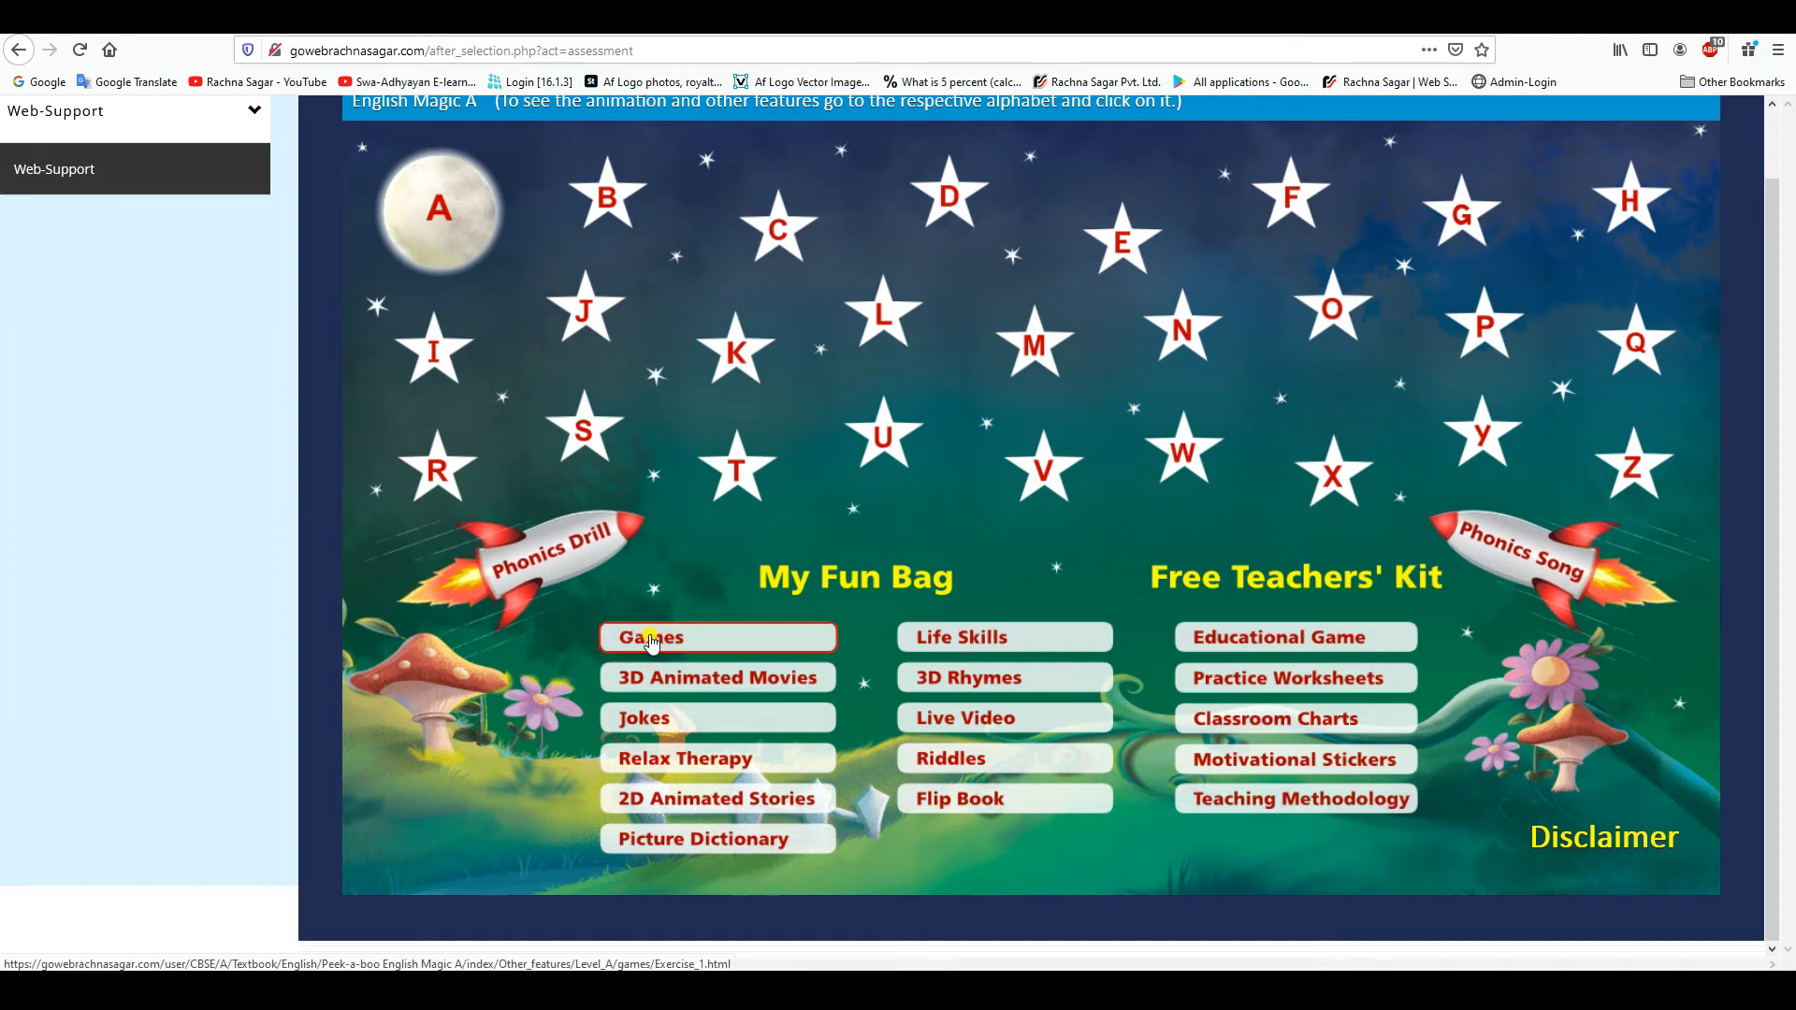
View the Games puzzle, play Tracy's Shoe 3D movie, then play a 3D Rhymes video
left_click(651, 636)
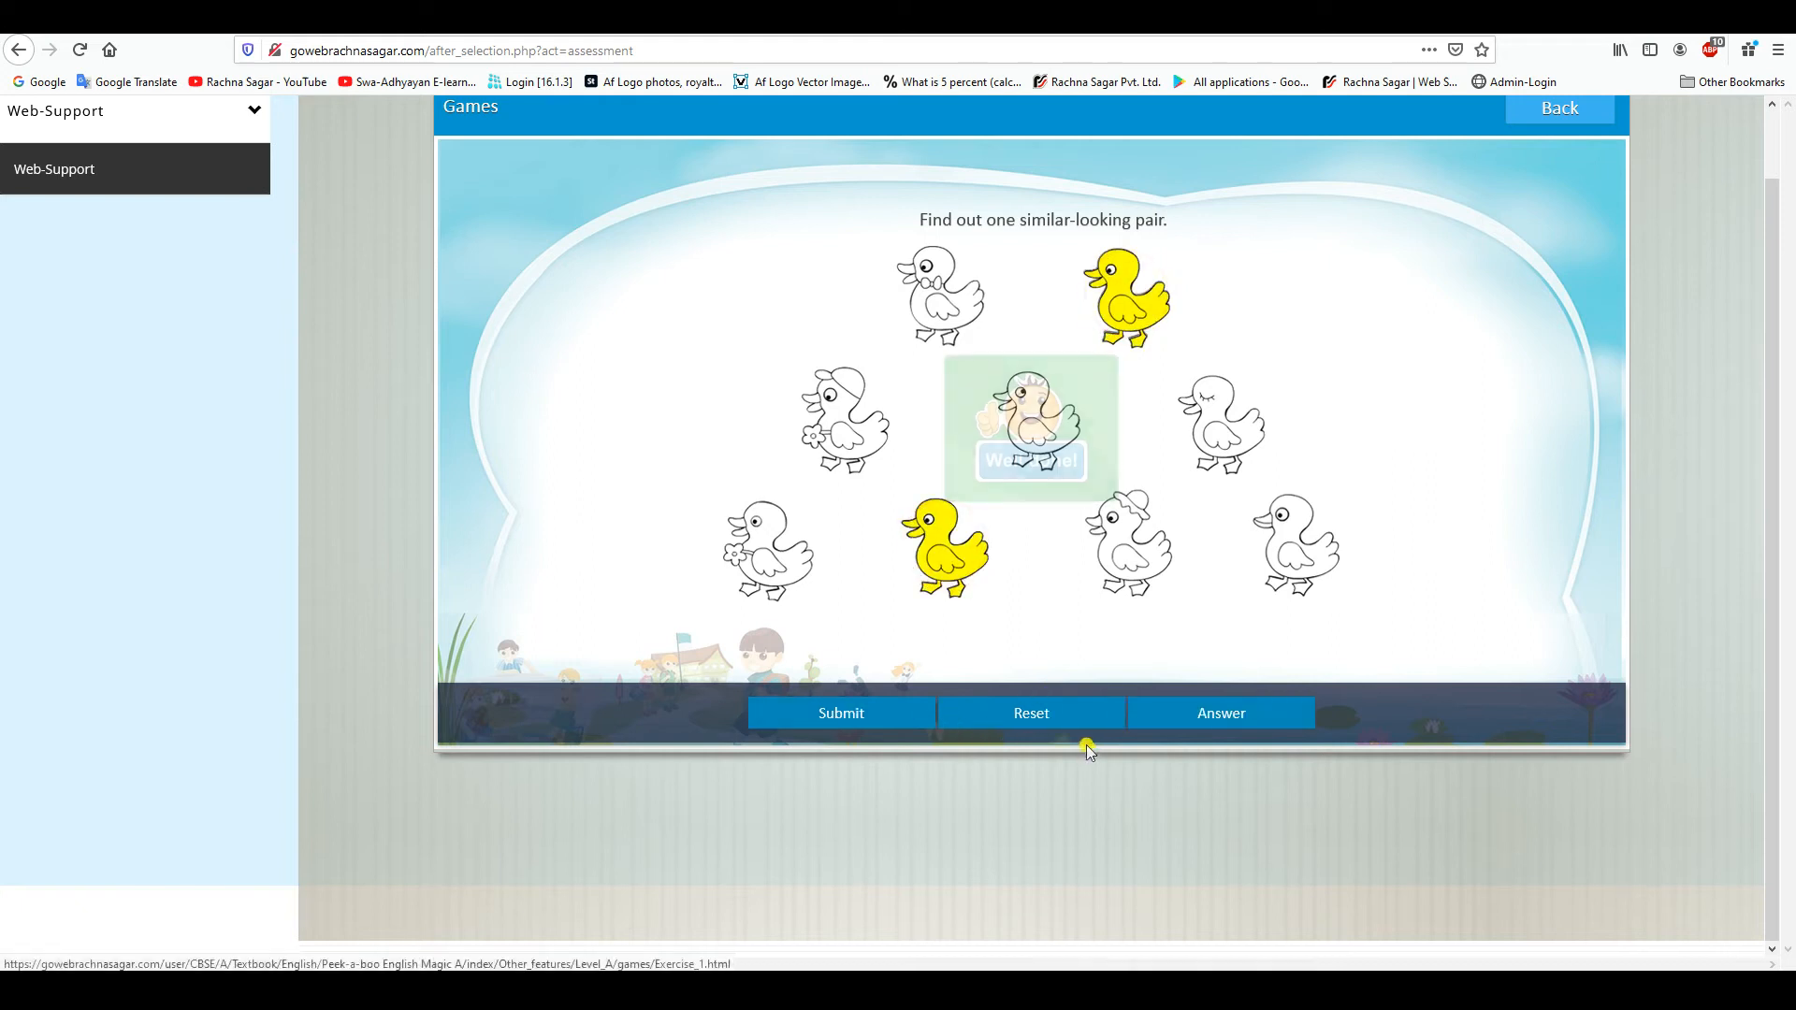
left_click(1032, 712)
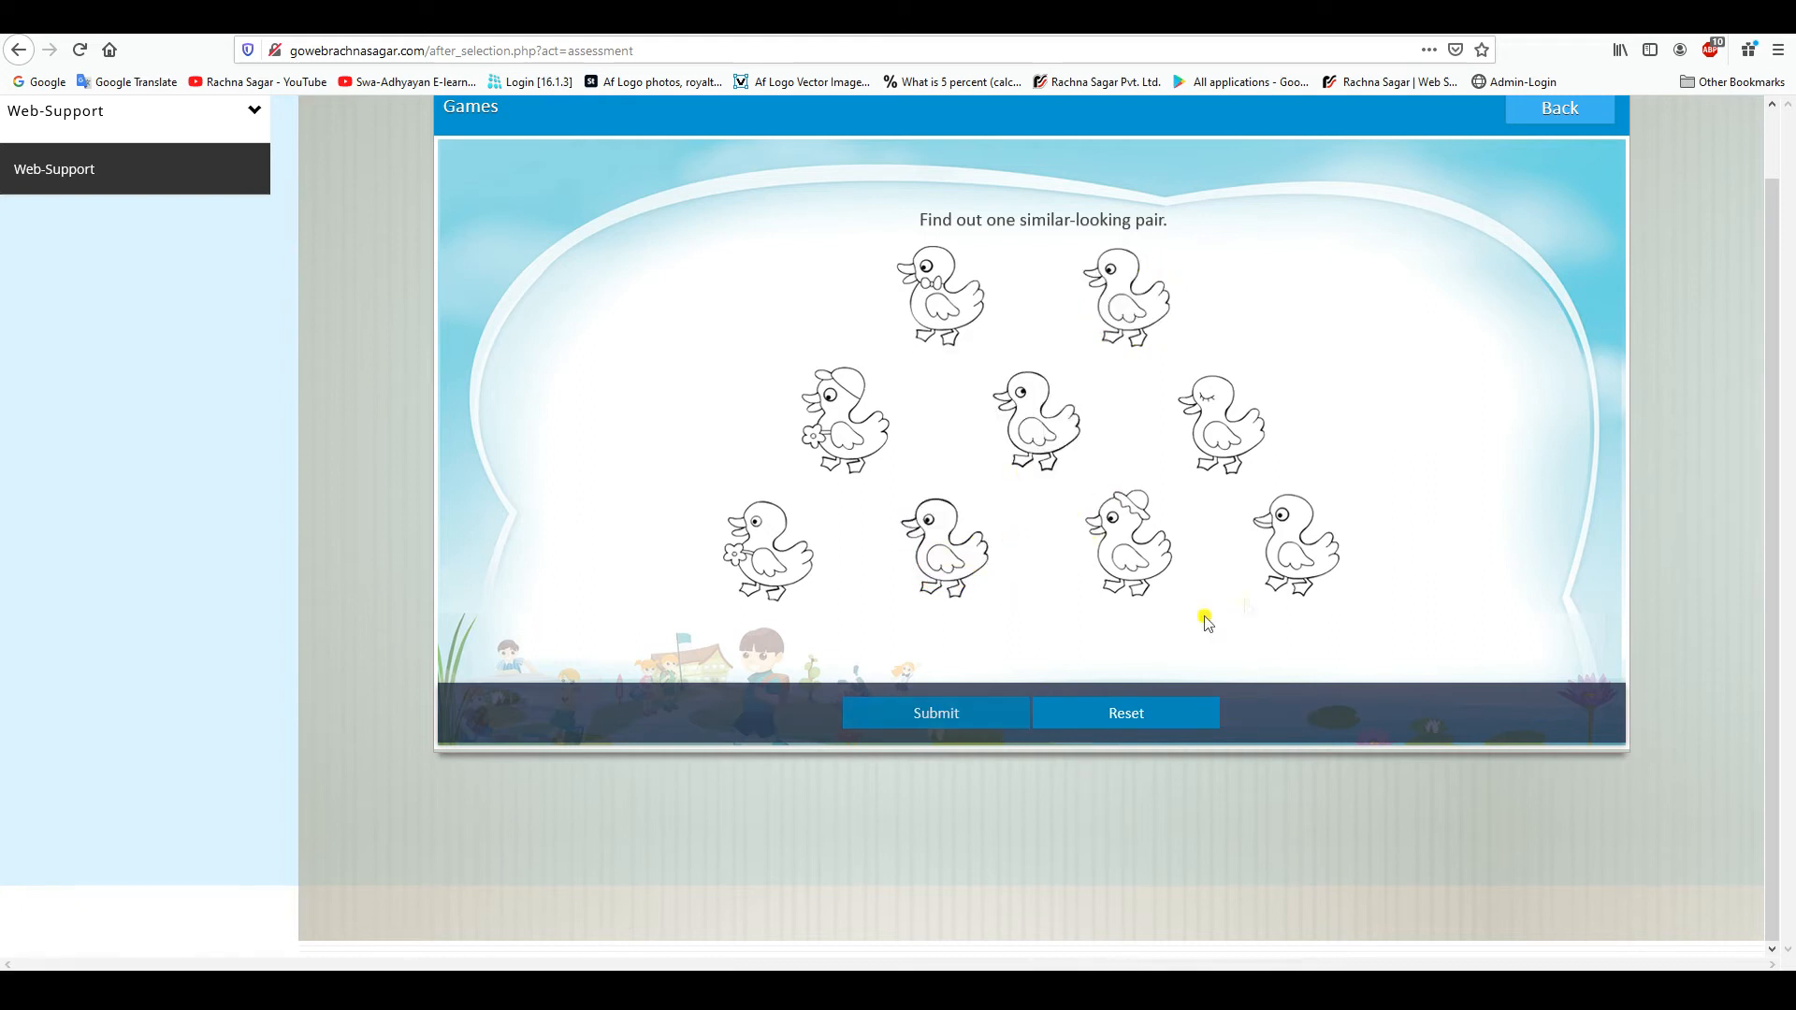
mouse_move(1389, 453)
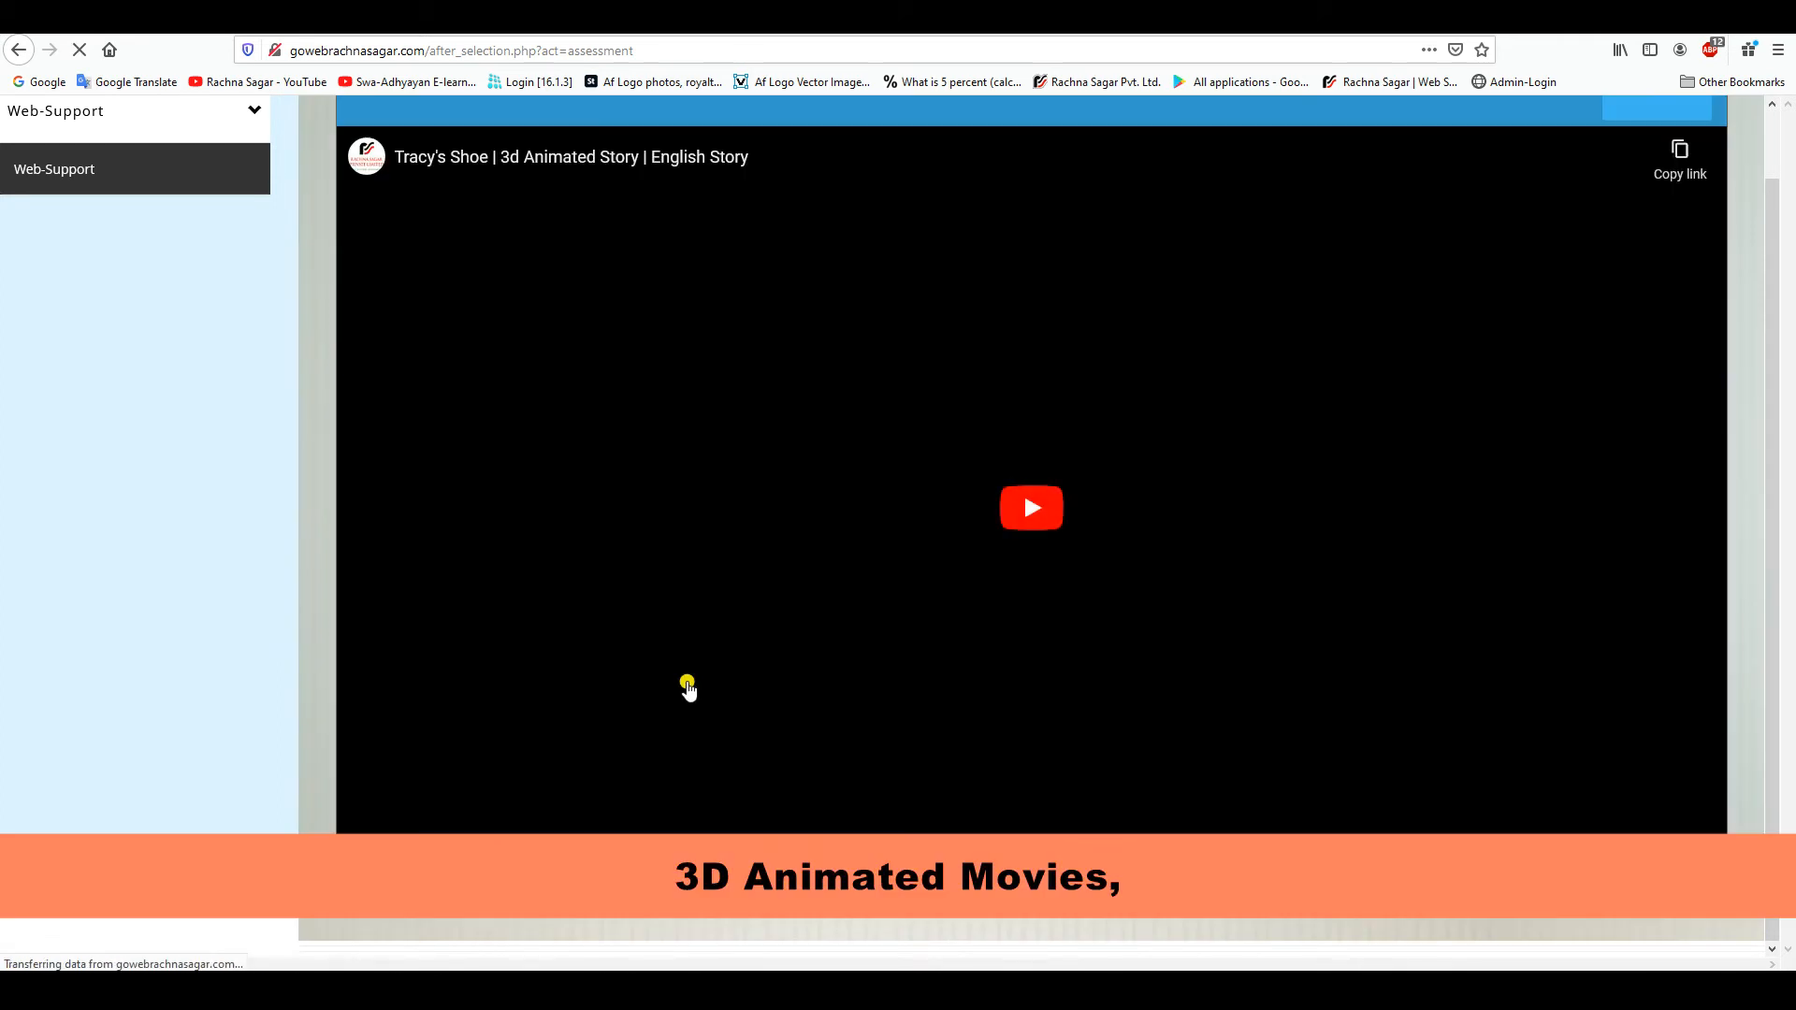
left_click(1032, 507)
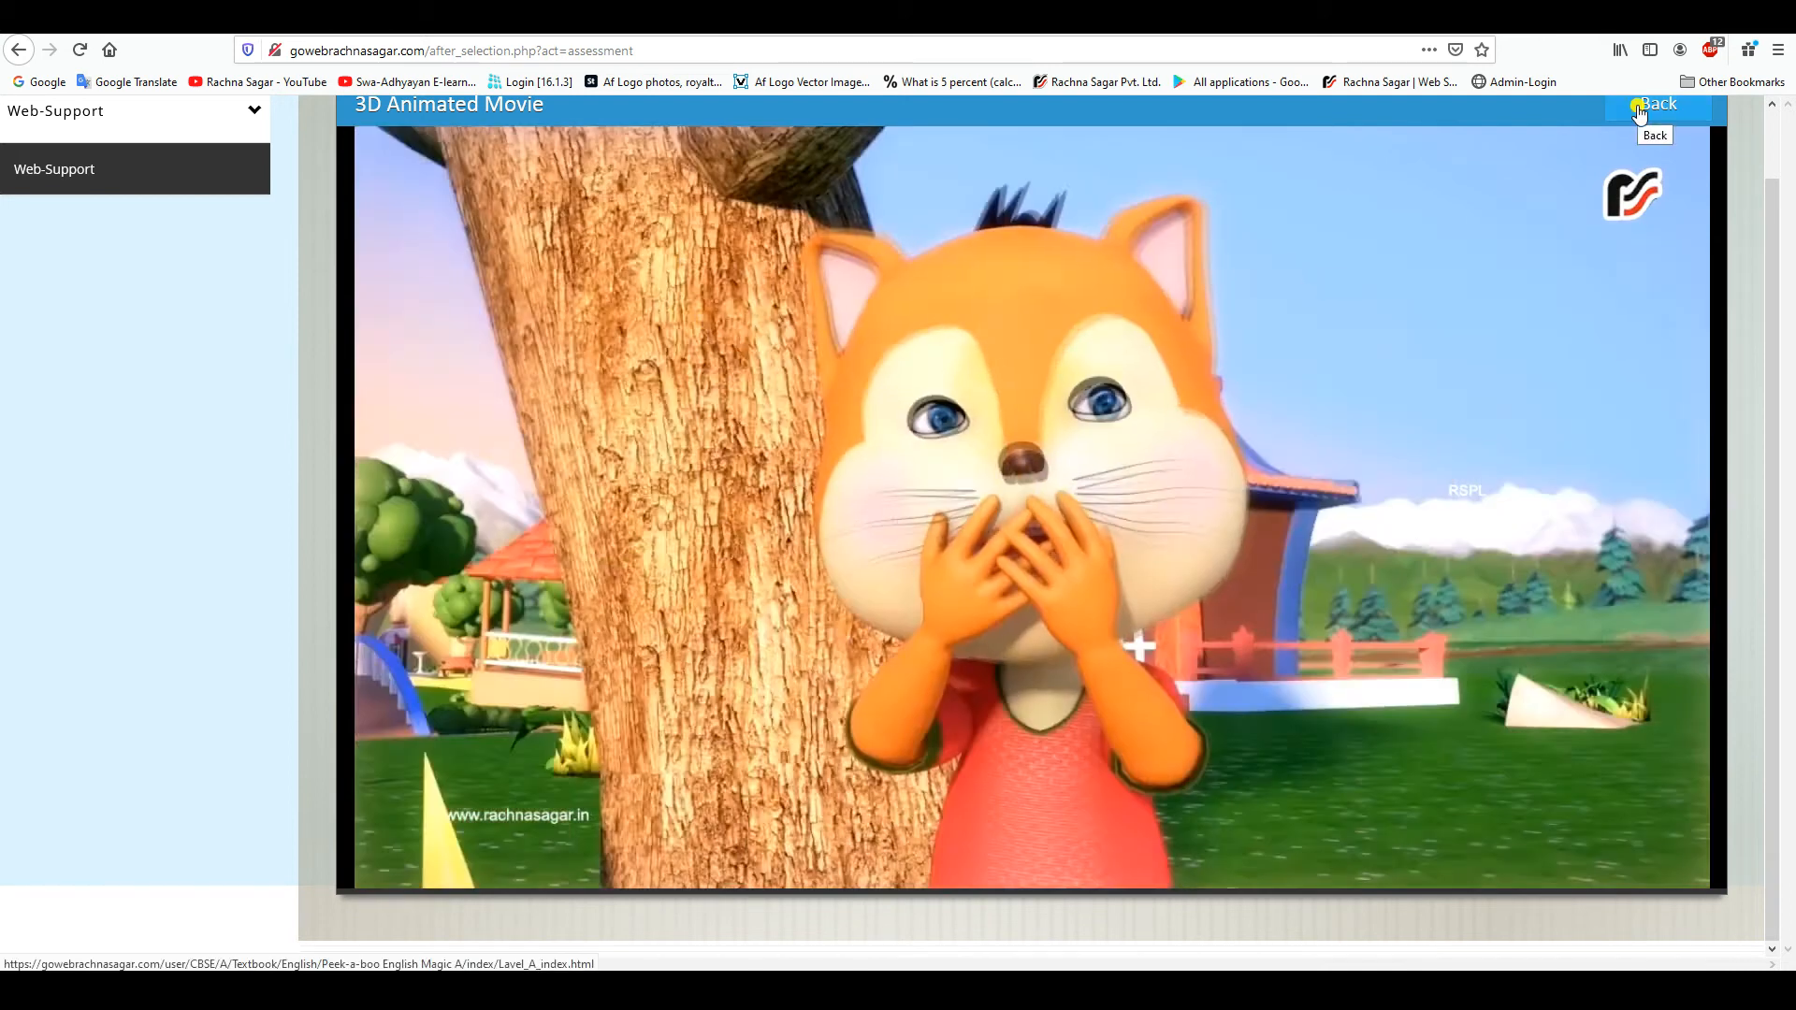
left_click(1657, 104)
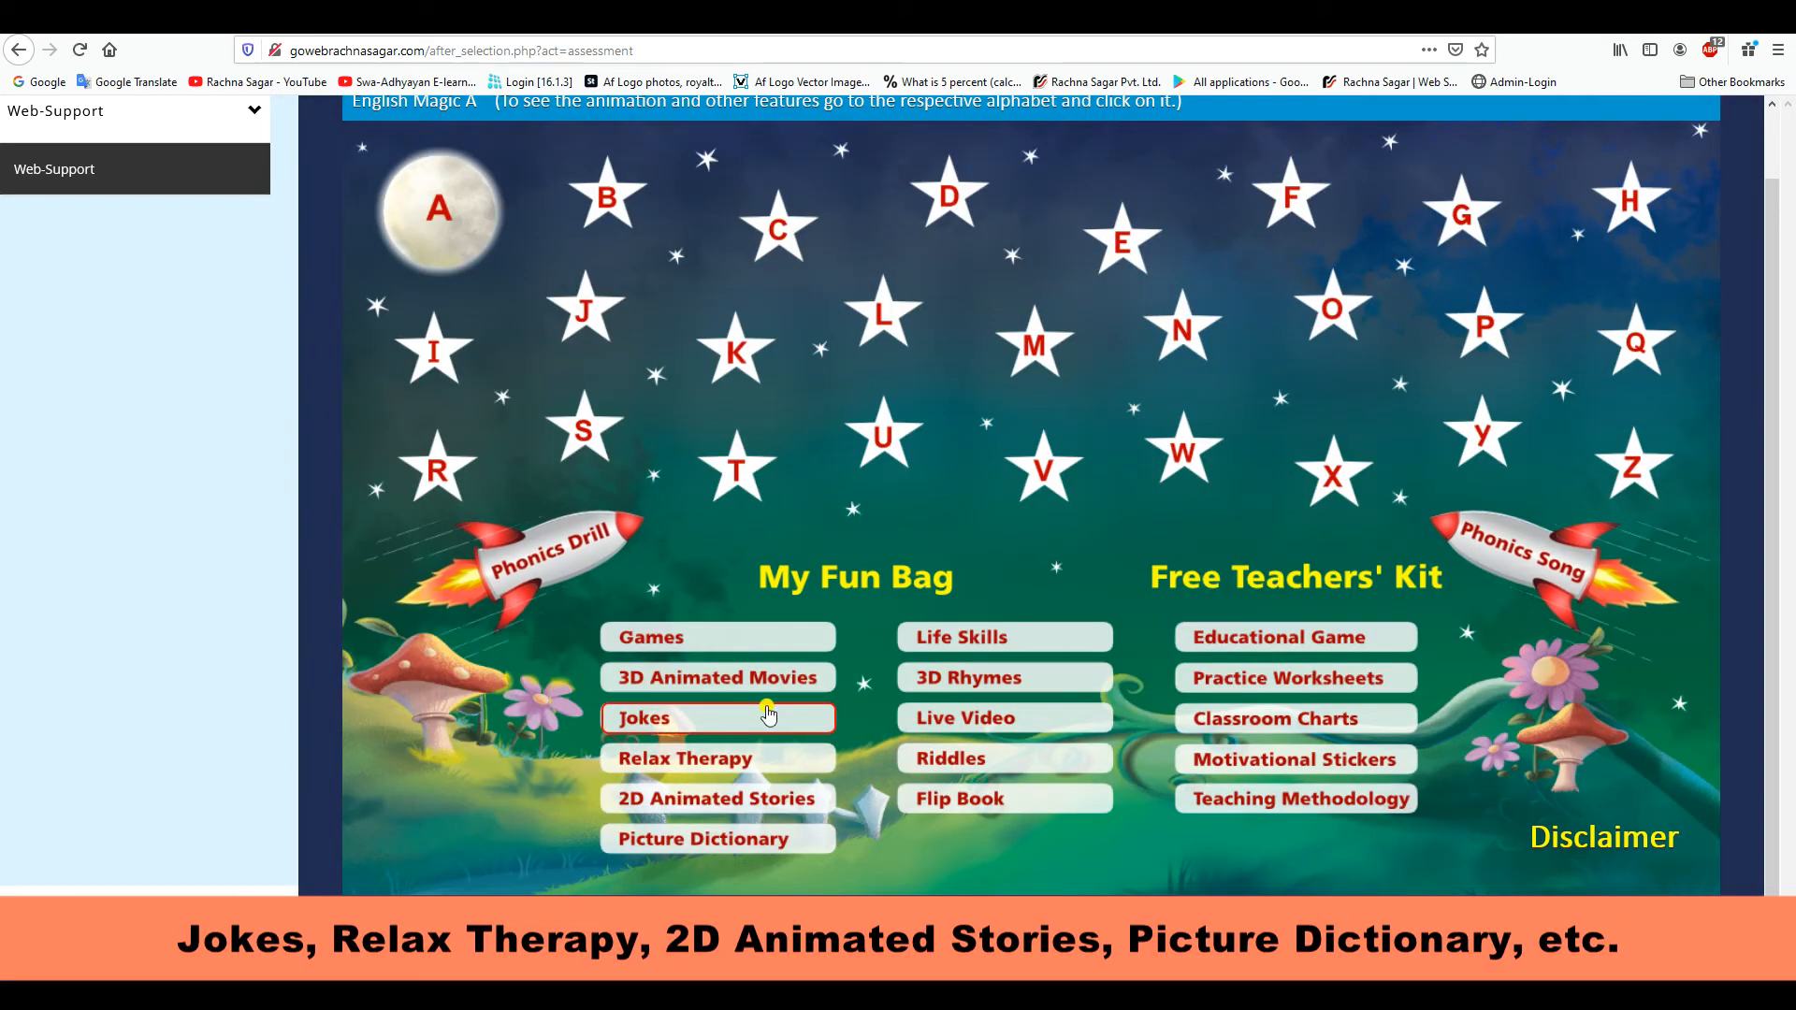
mouse_move(743, 824)
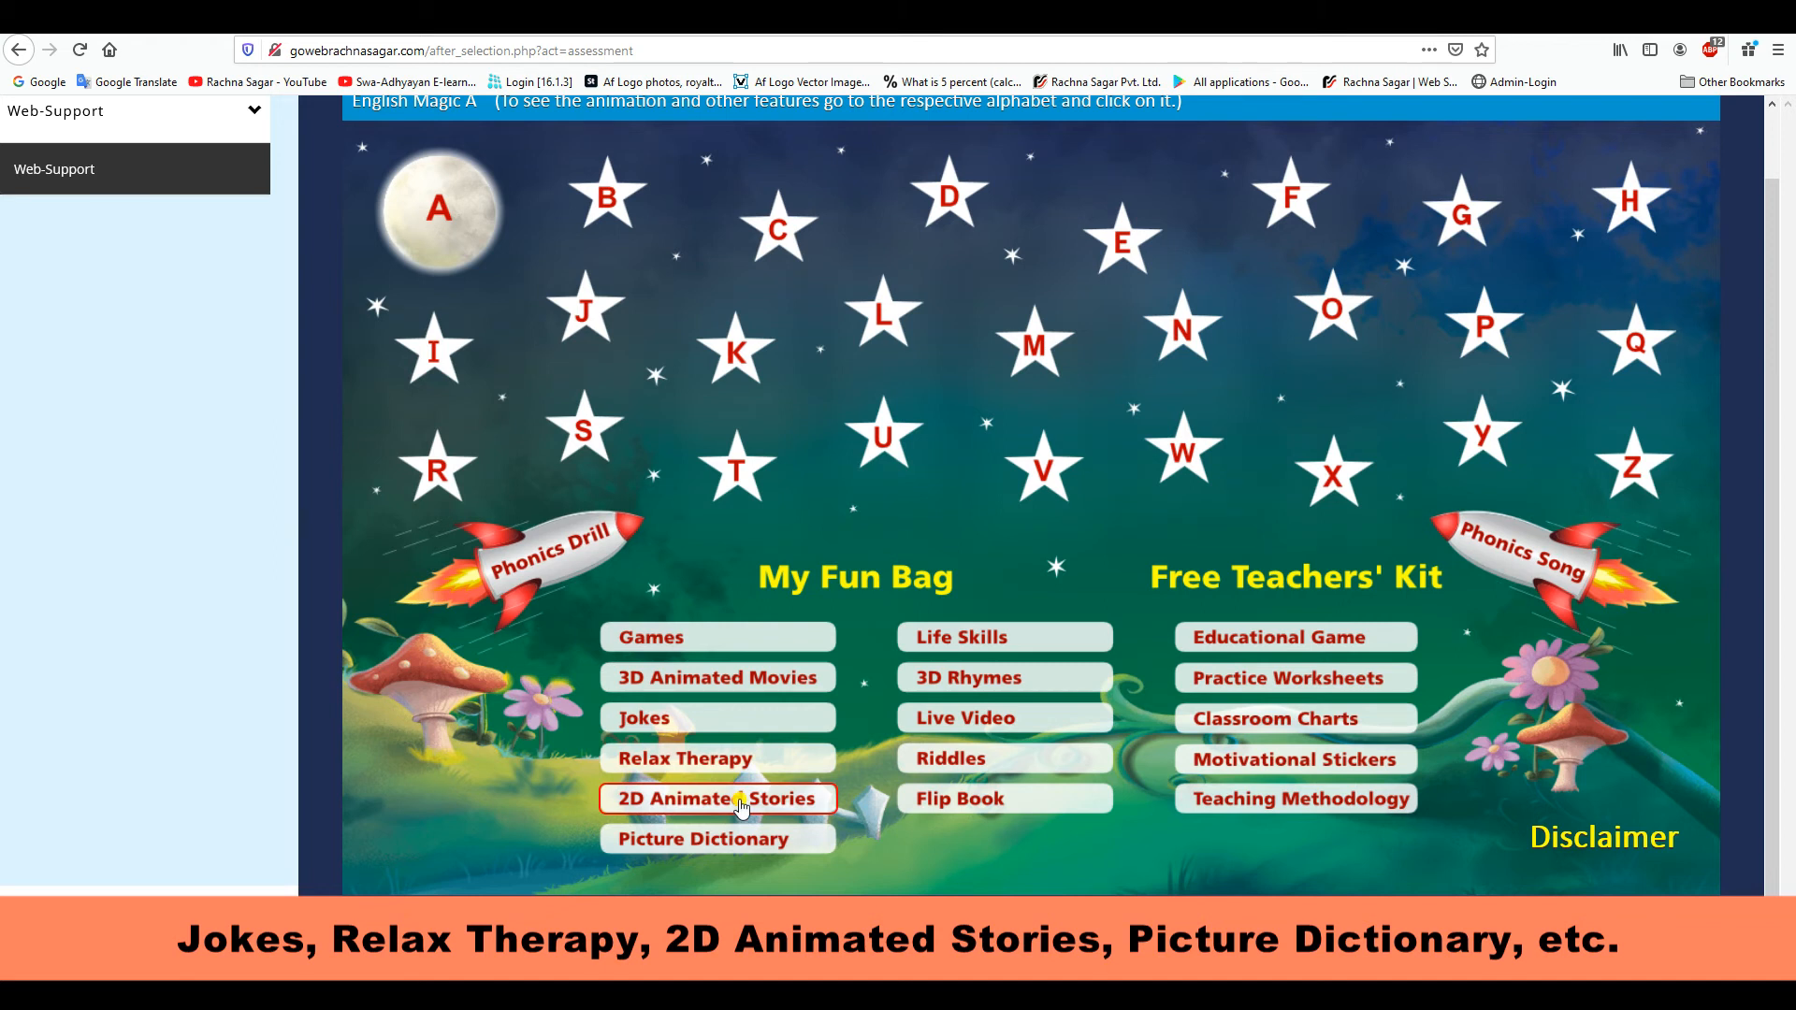
mouse_move(746, 856)
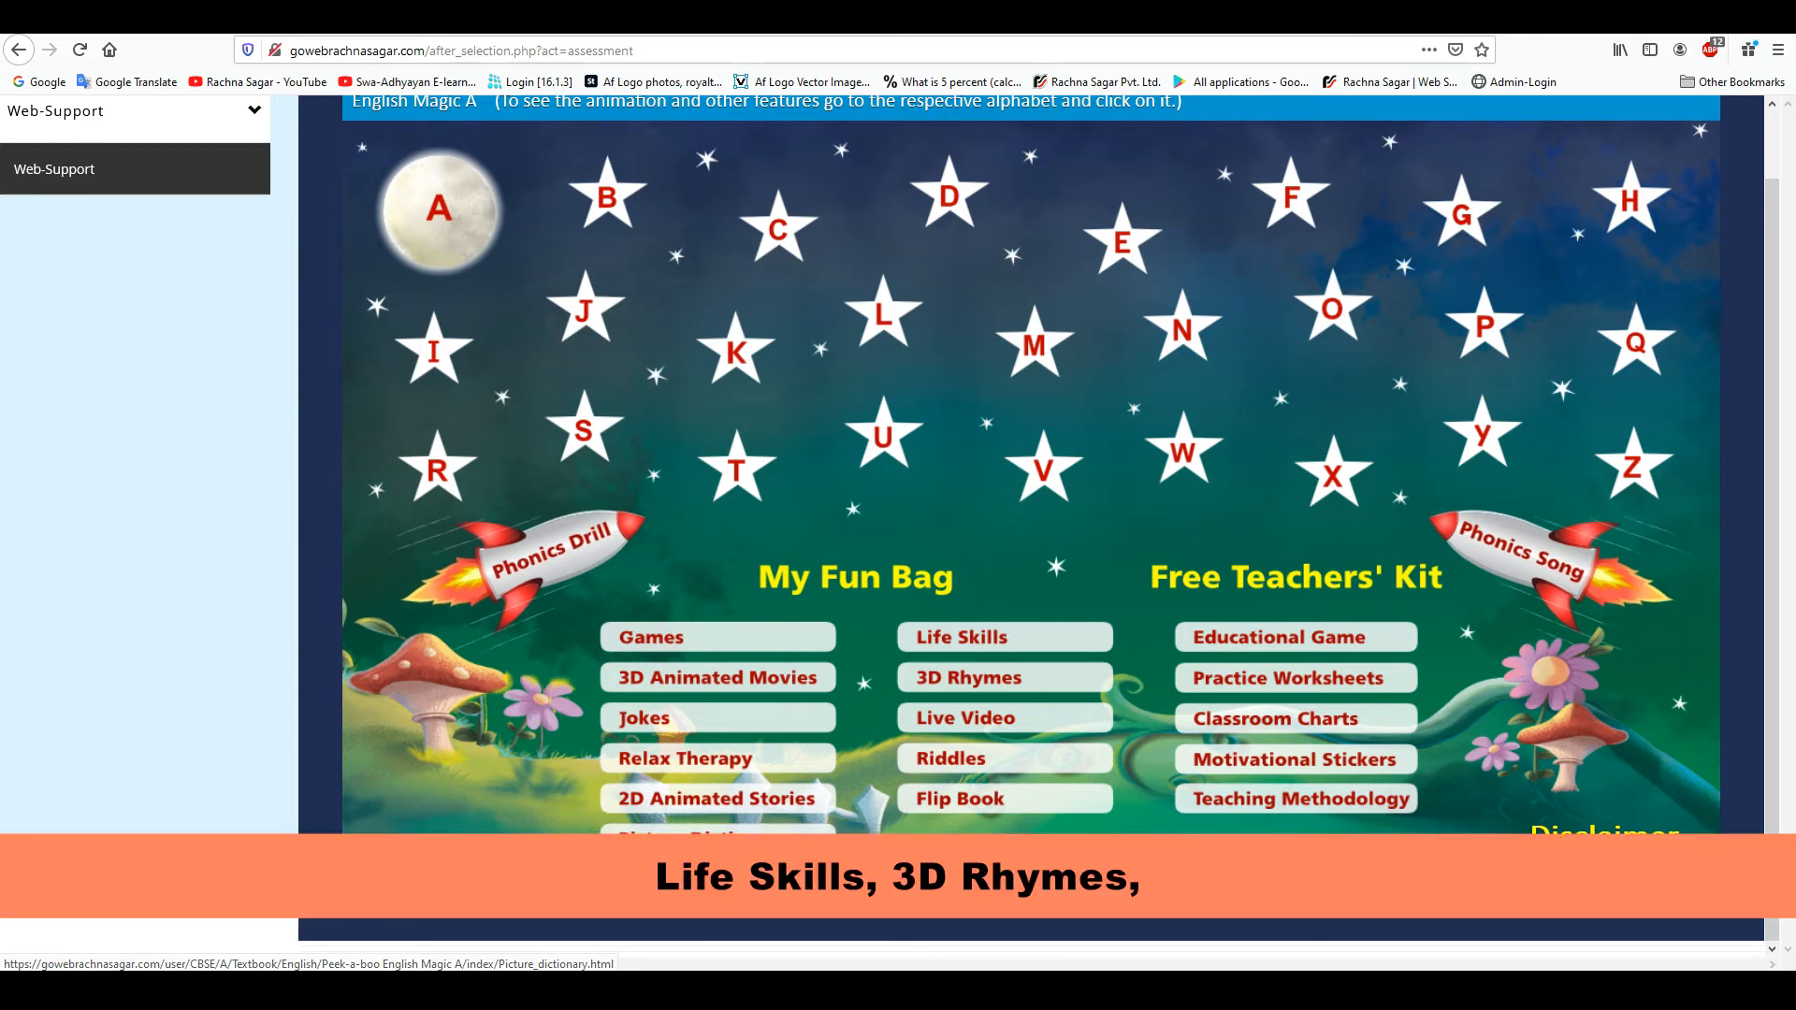
left_click(966, 677)
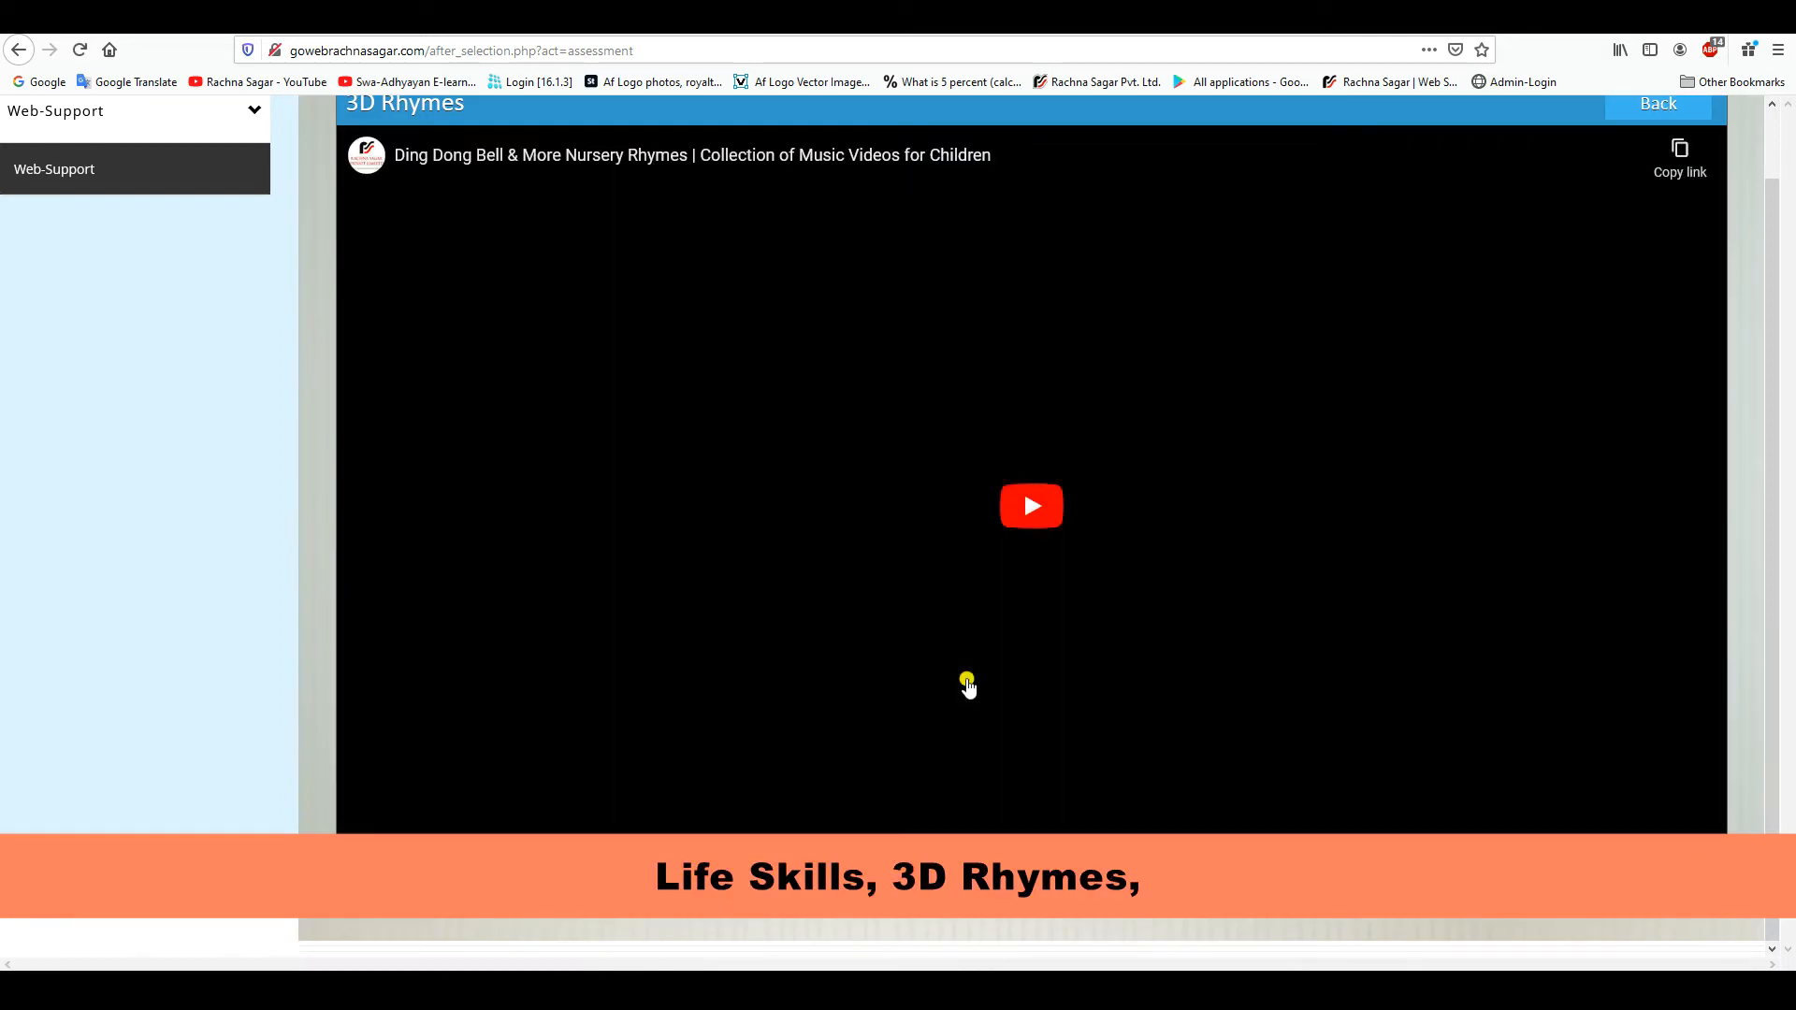
left_click(1030, 505)
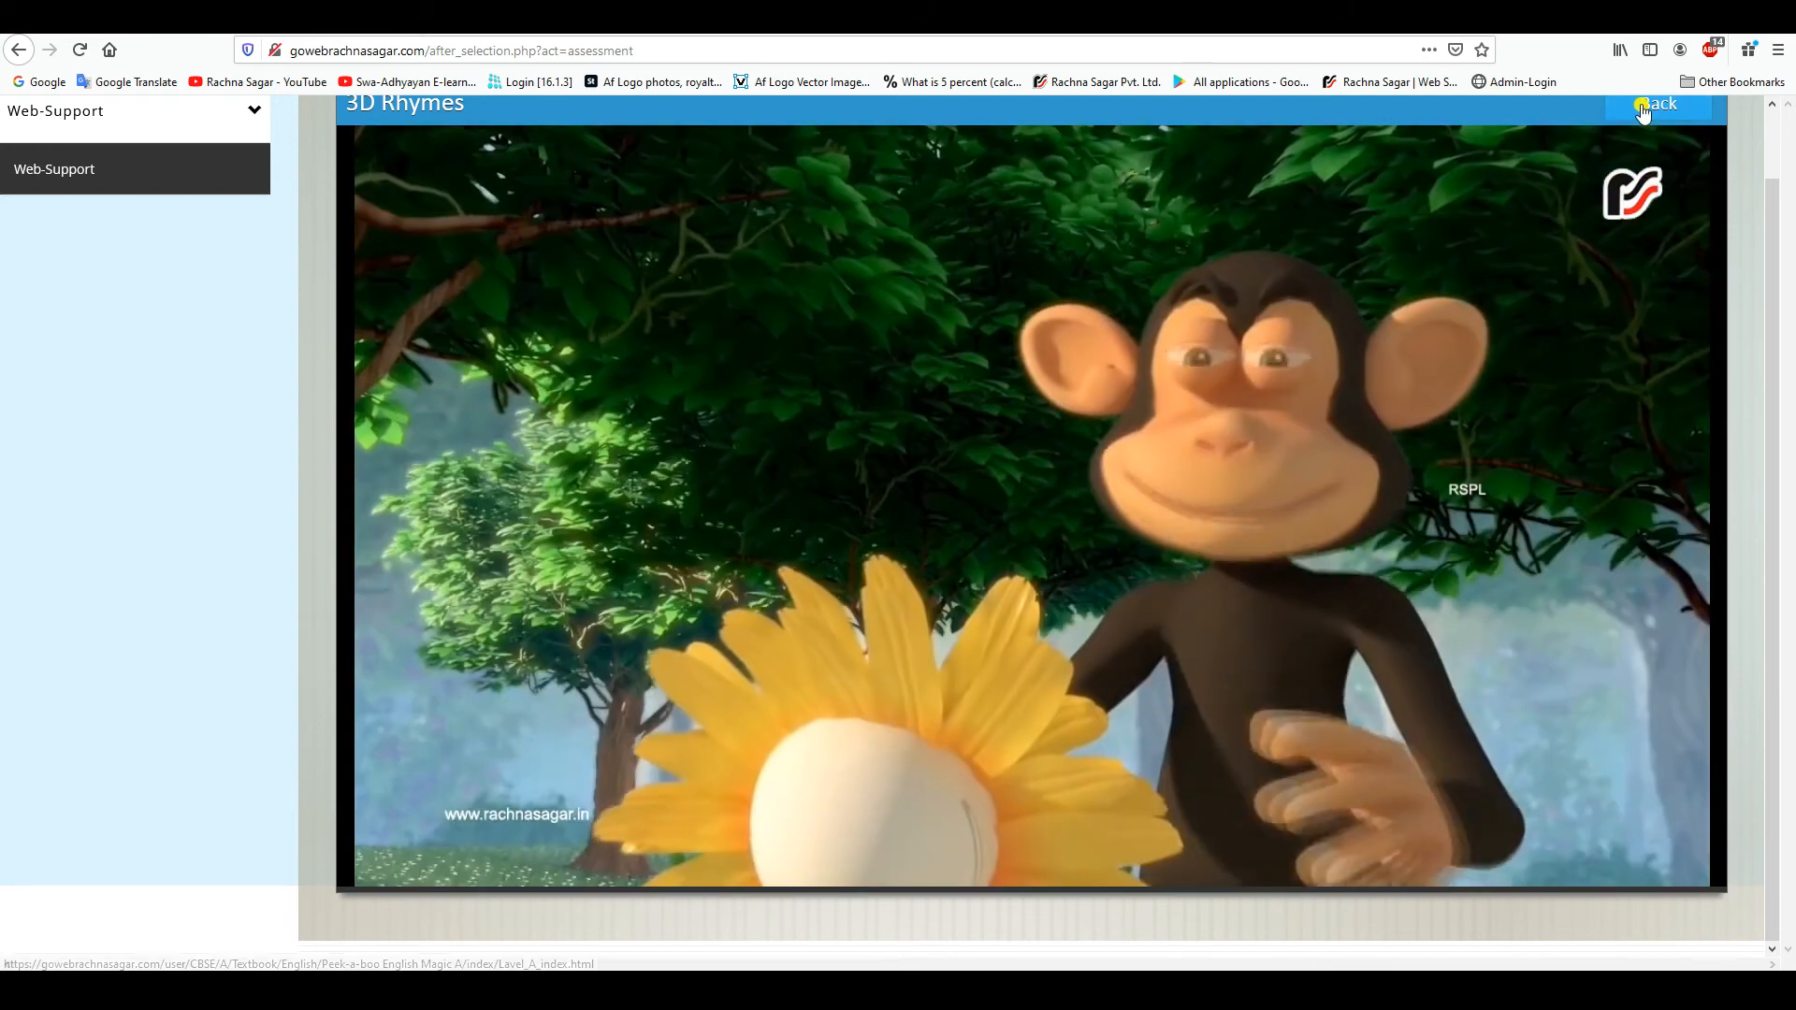
Open the Peek-a-boo English Magic A flip book and page through to the Preface
left_click(1657, 104)
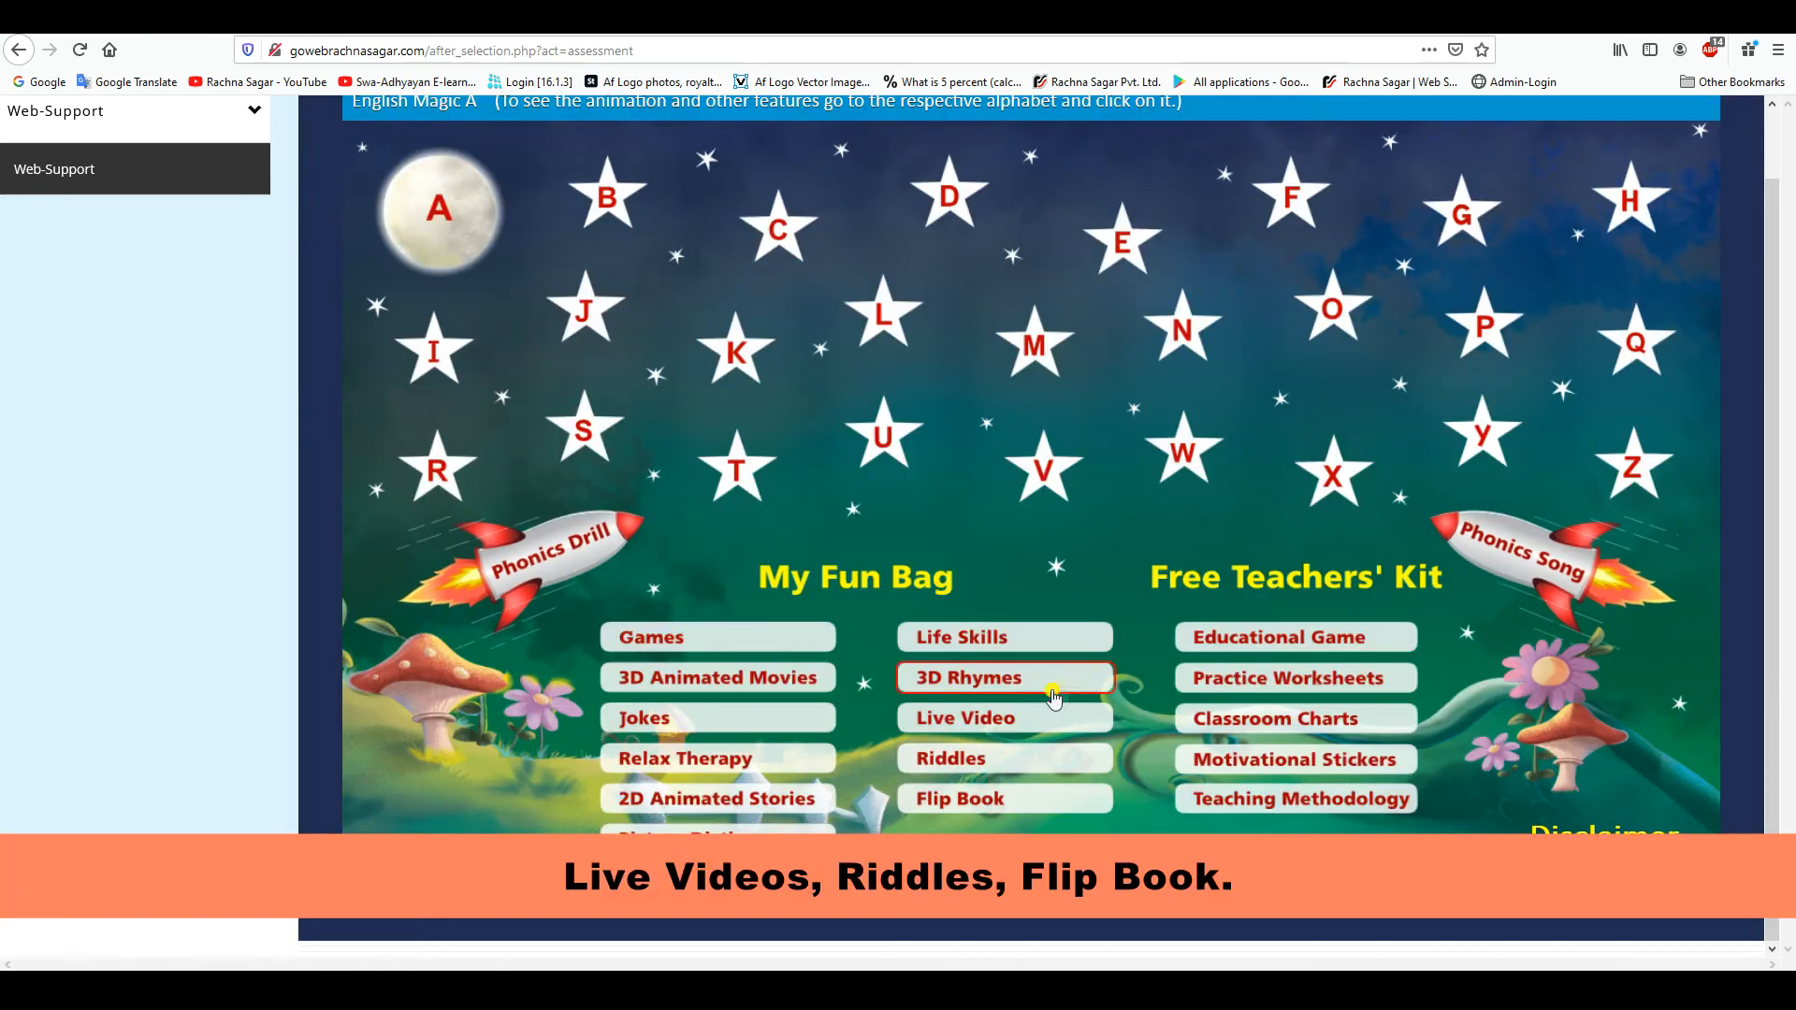
mouse_move(965, 770)
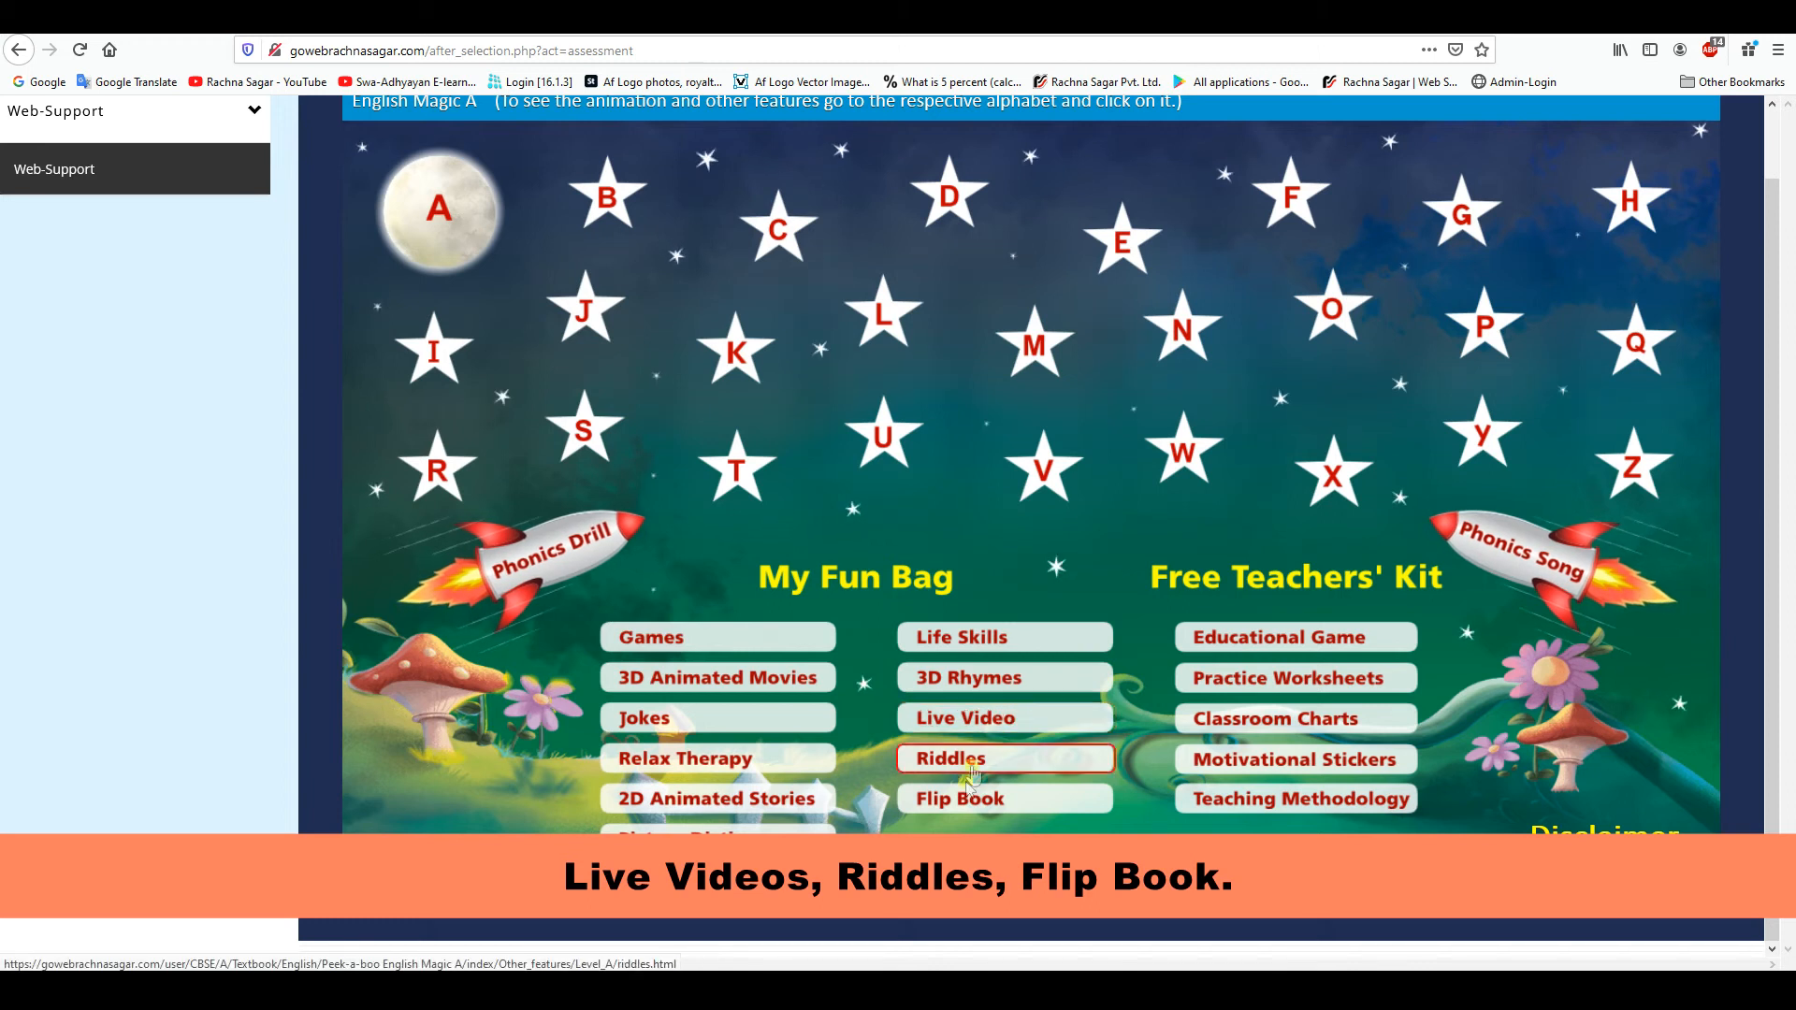
left_click(958, 798)
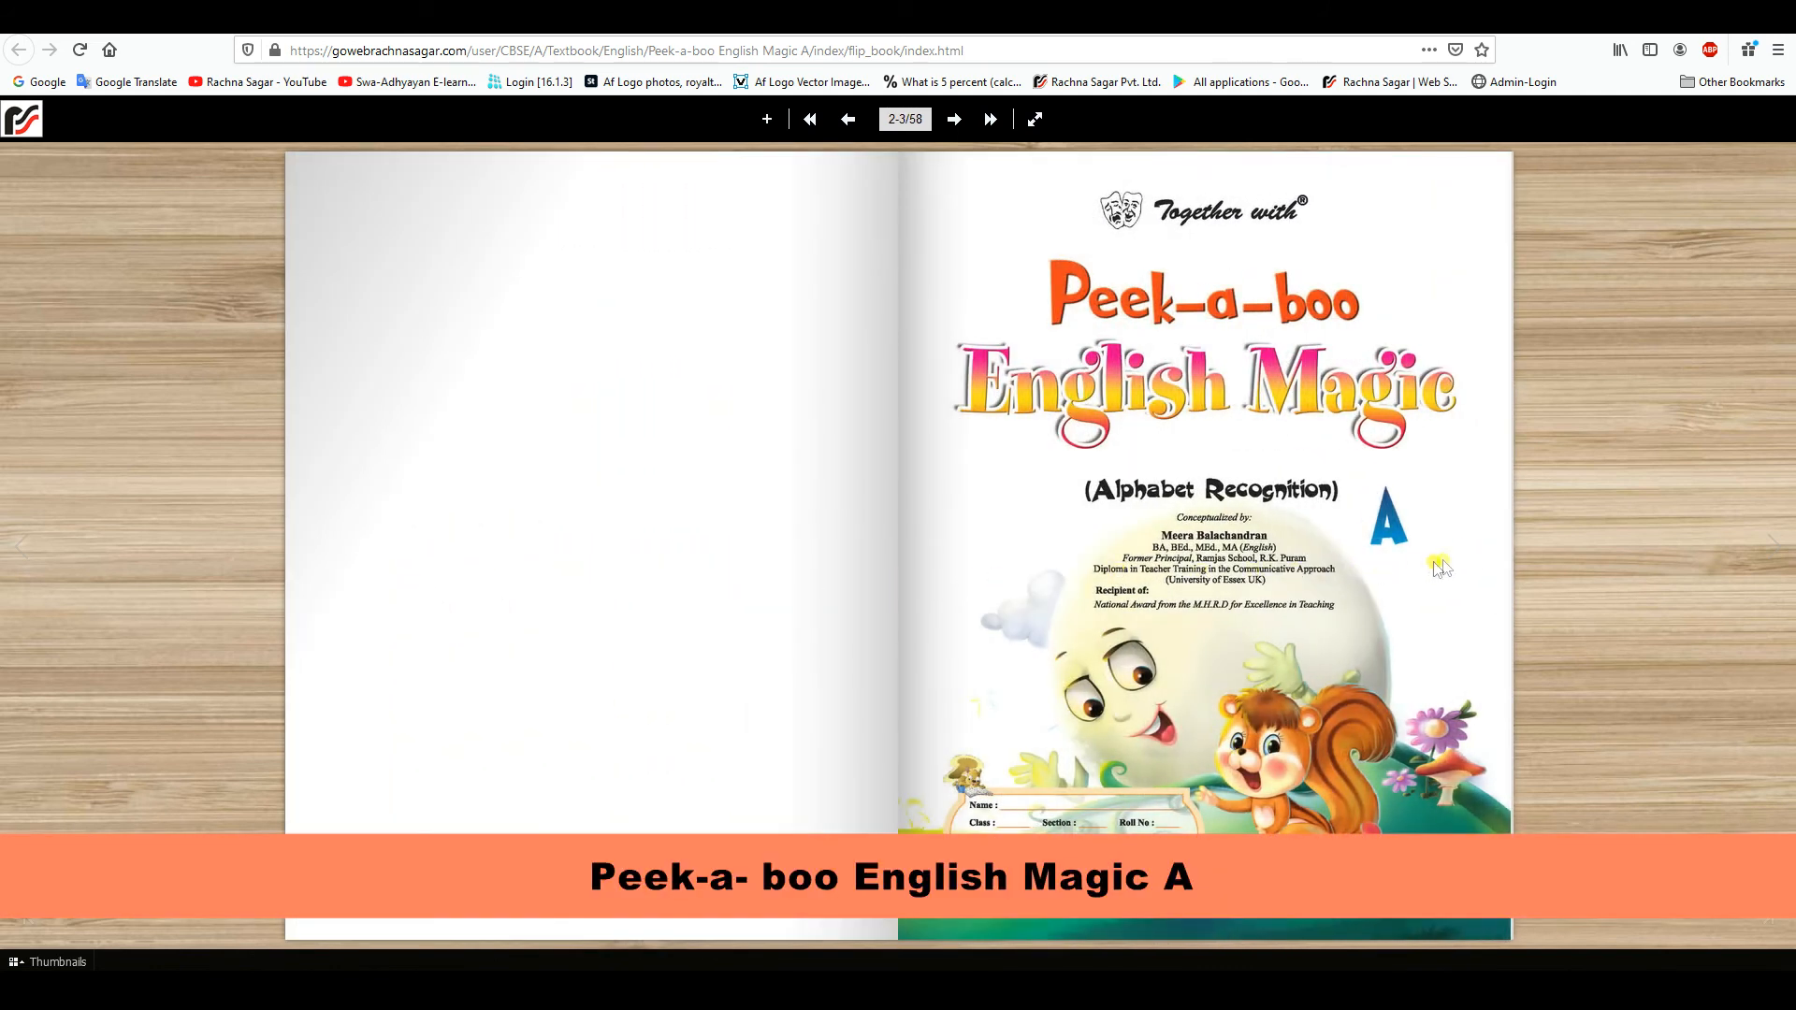
left_click(954, 119)
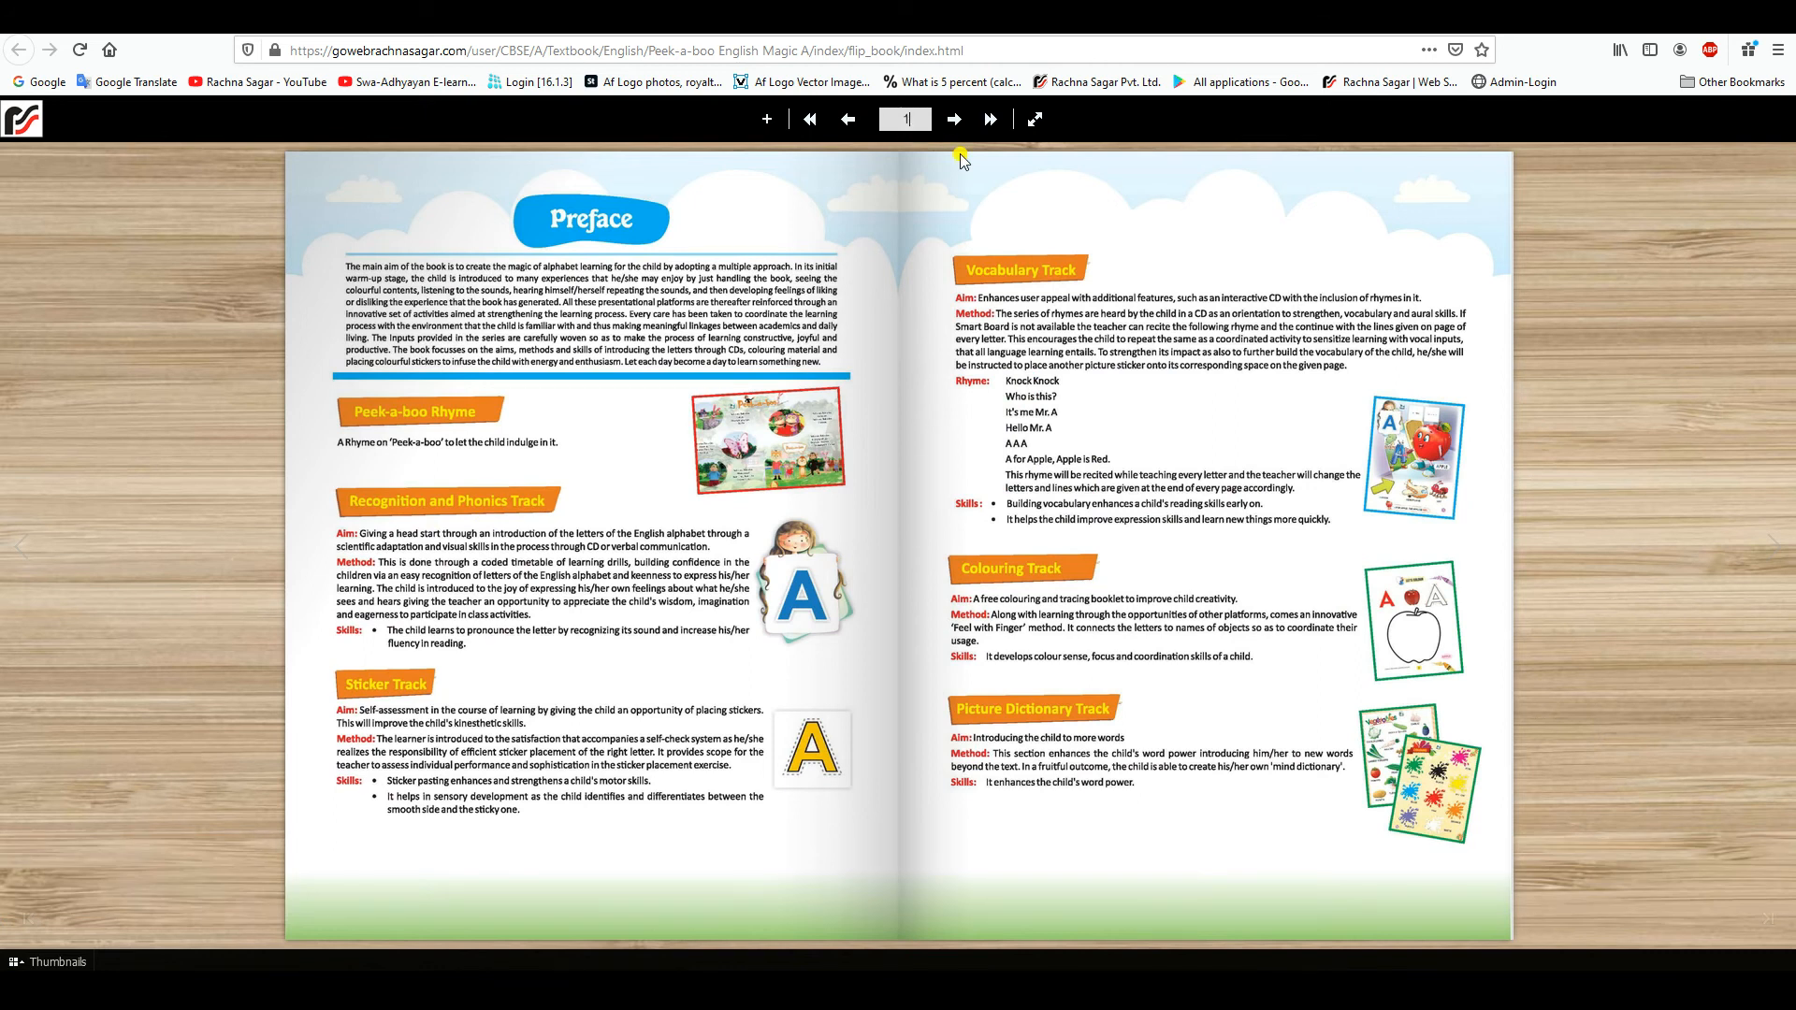
left_click(954, 118)
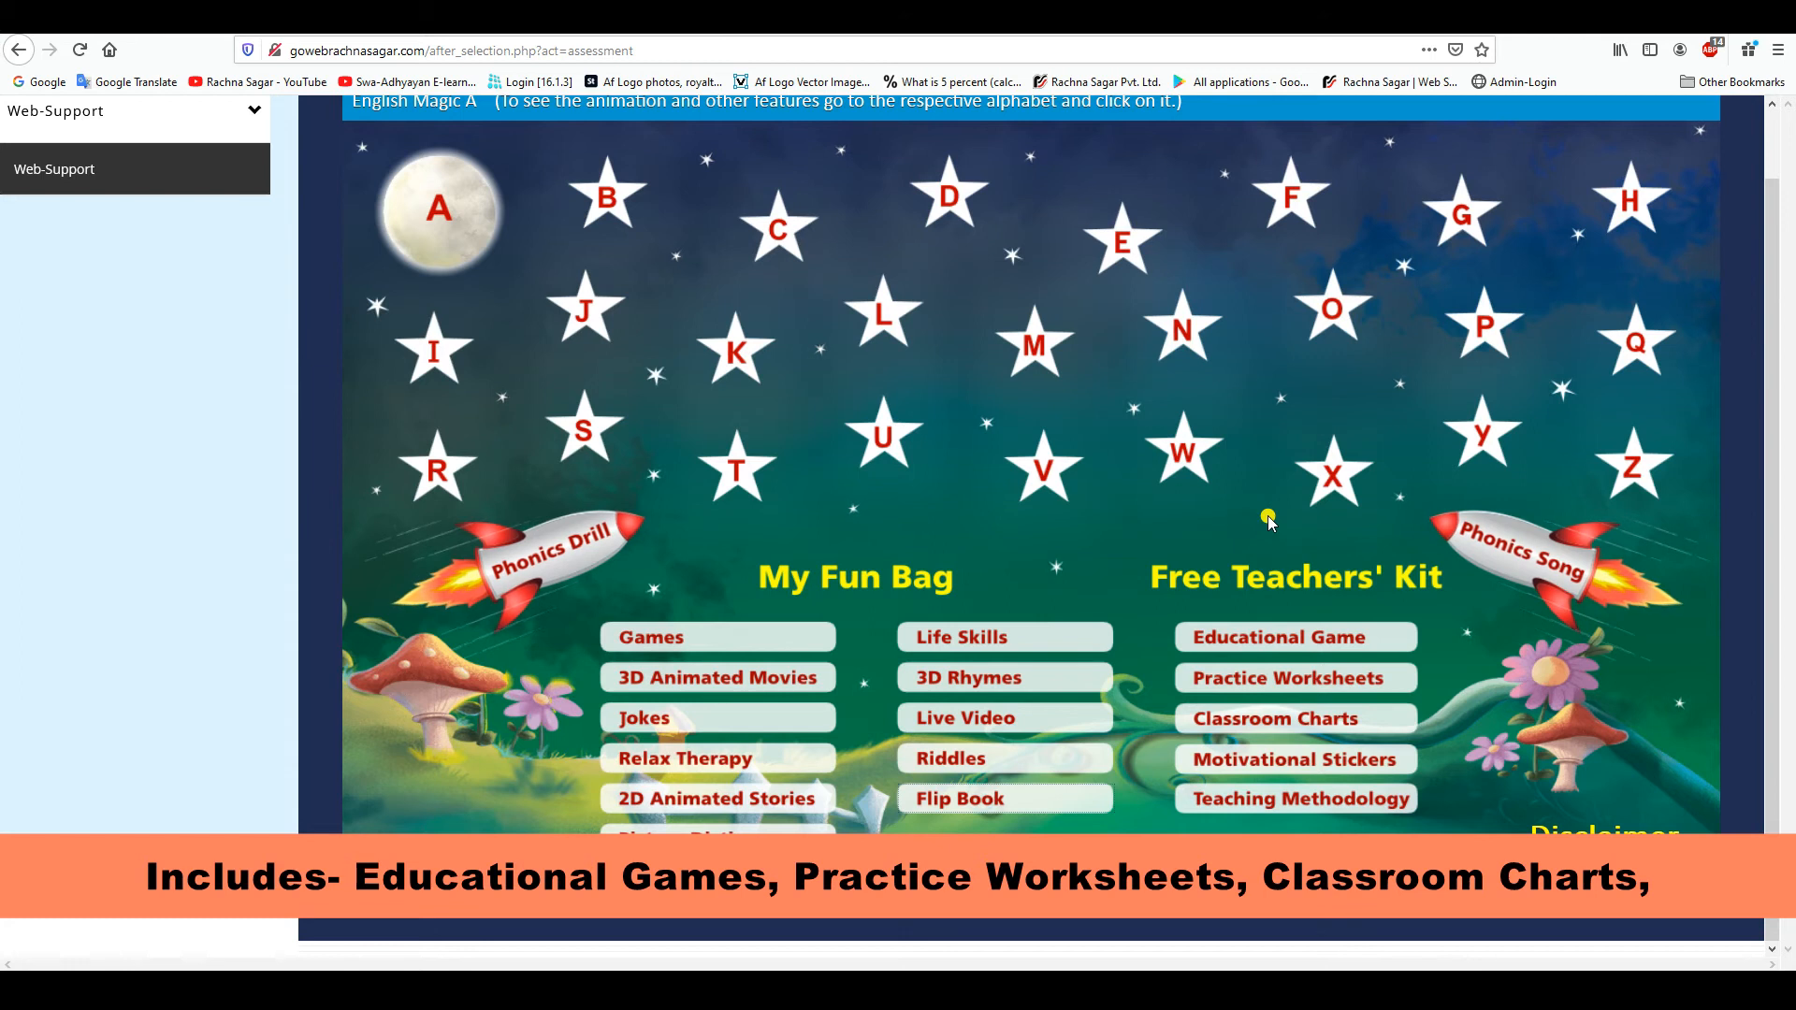
mouse_move(1289, 695)
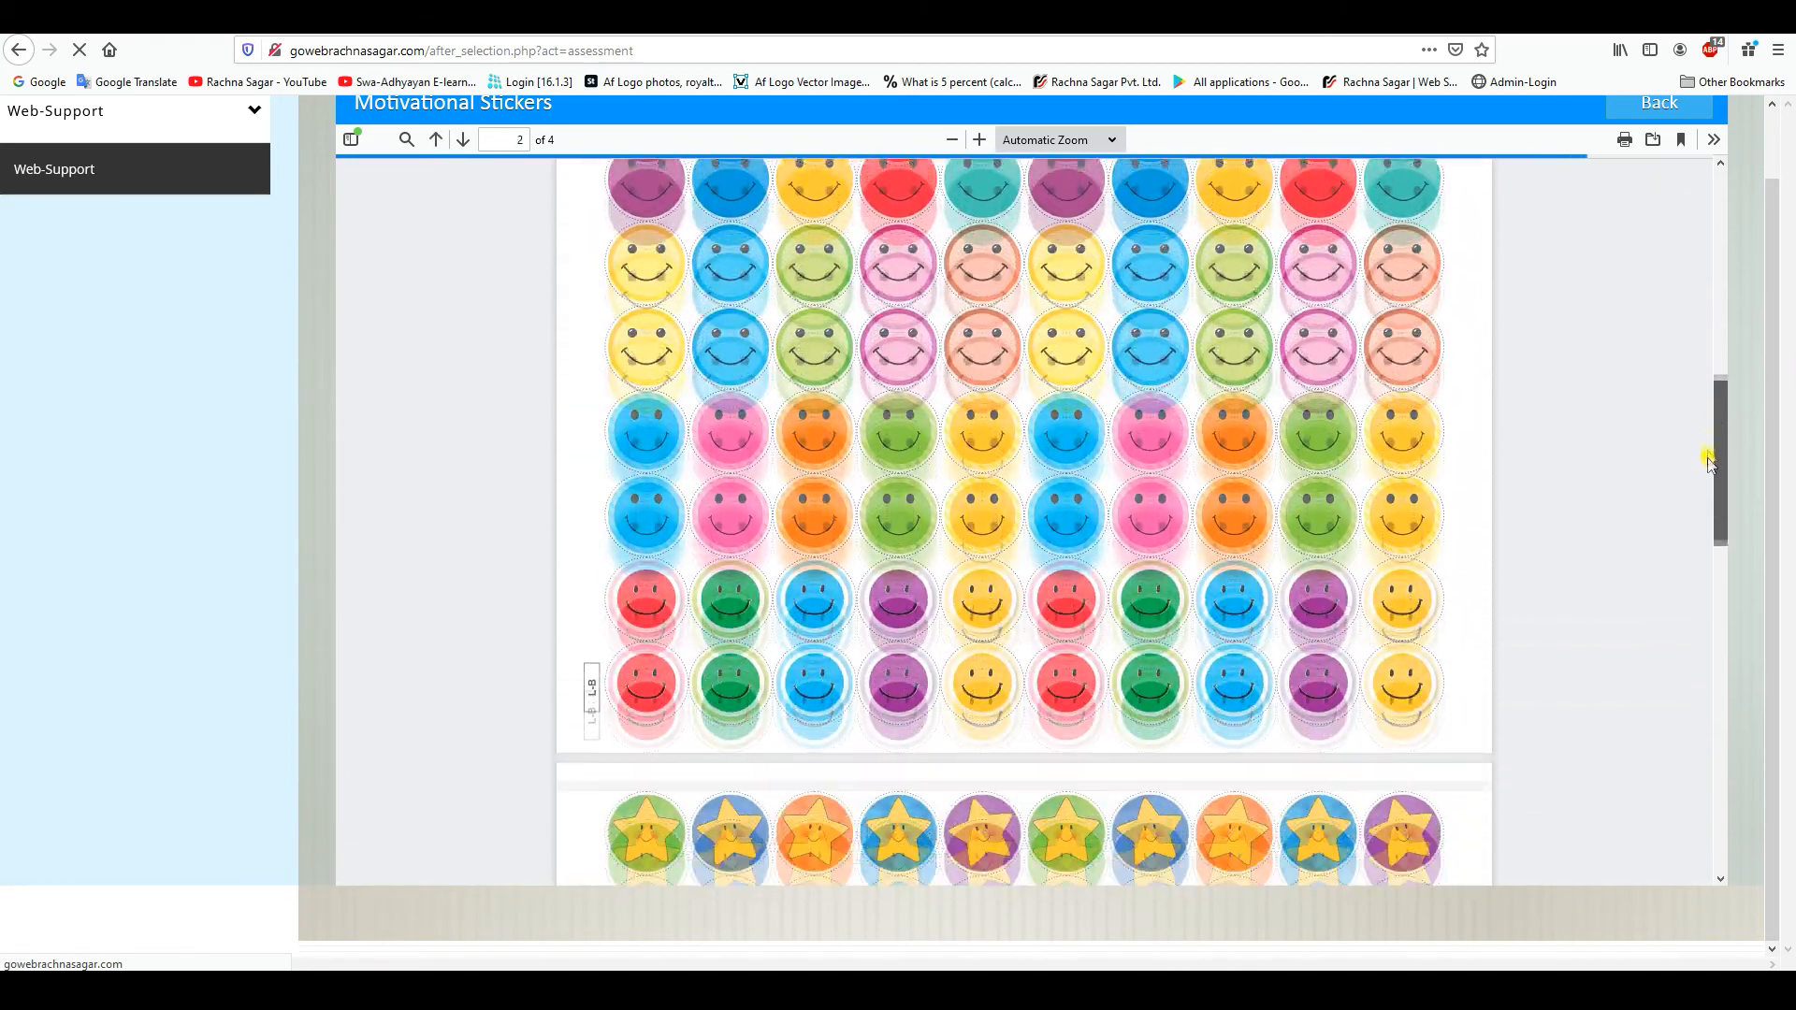
Go Back from the Motivational Stickers sheet to reach letter H's activities
left_click(1659, 102)
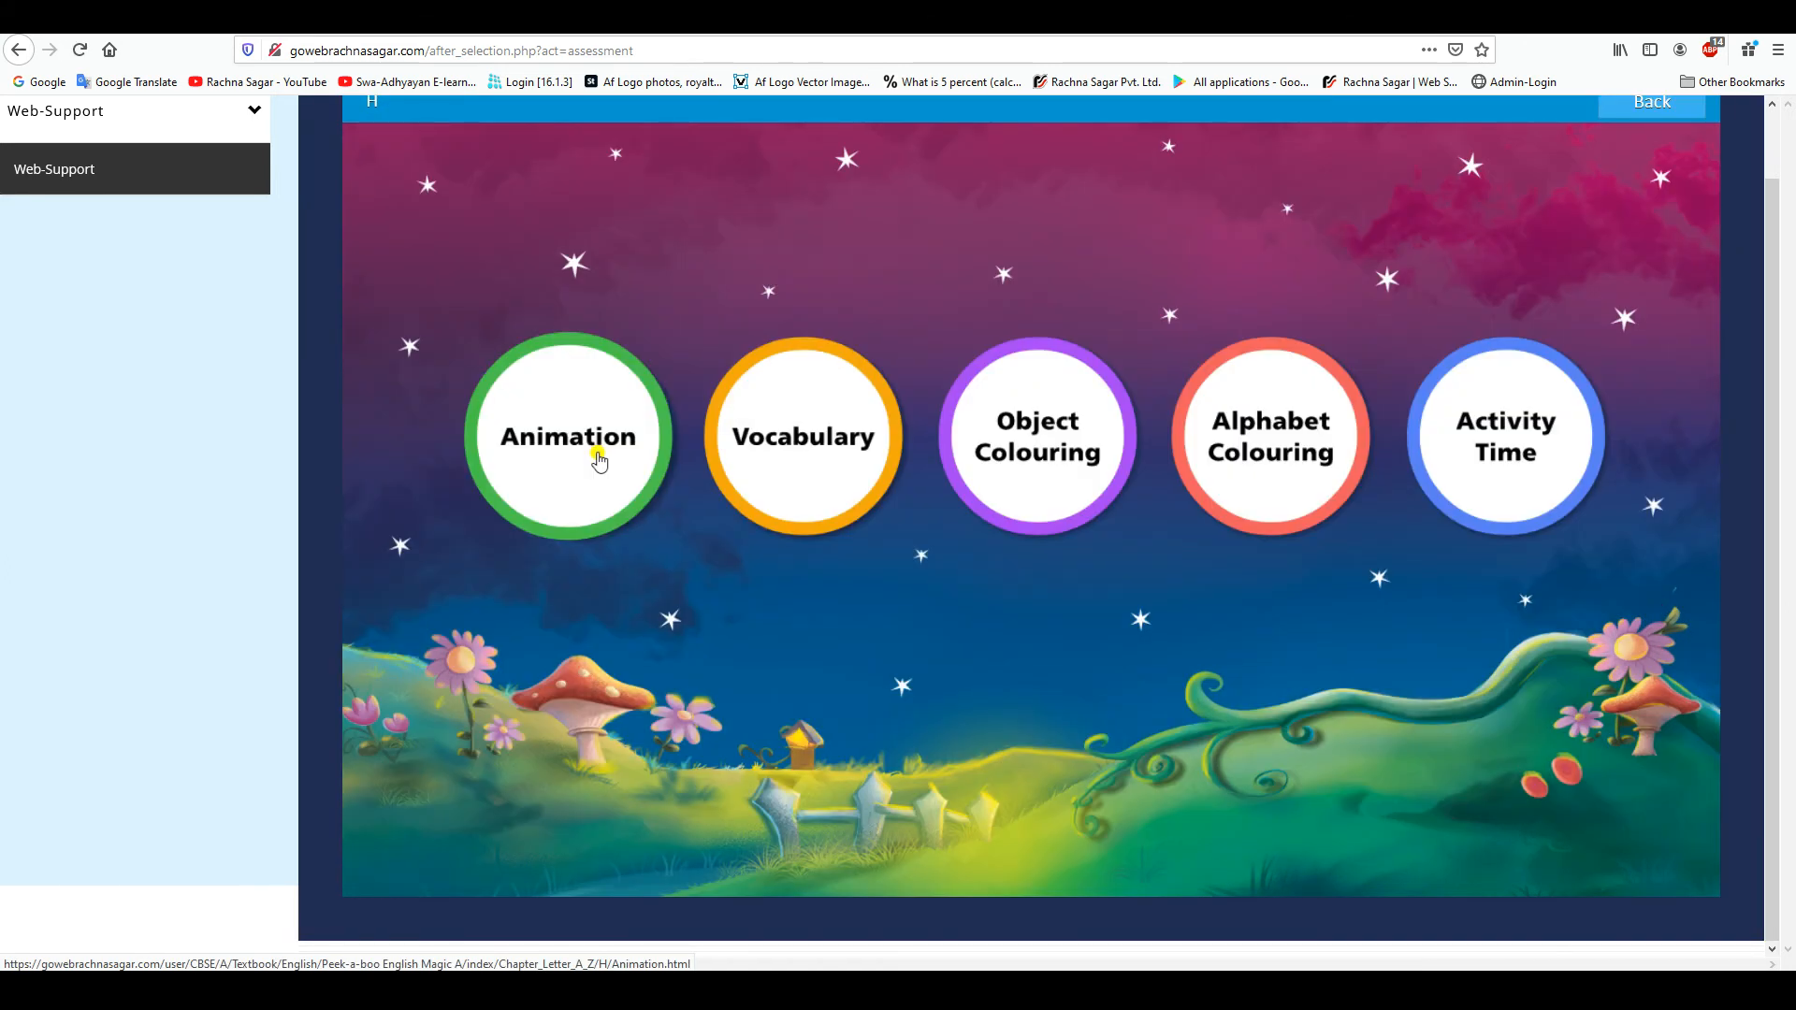
Play letter H's animated video, then view its vocabulary words and return
left_click(567, 437)
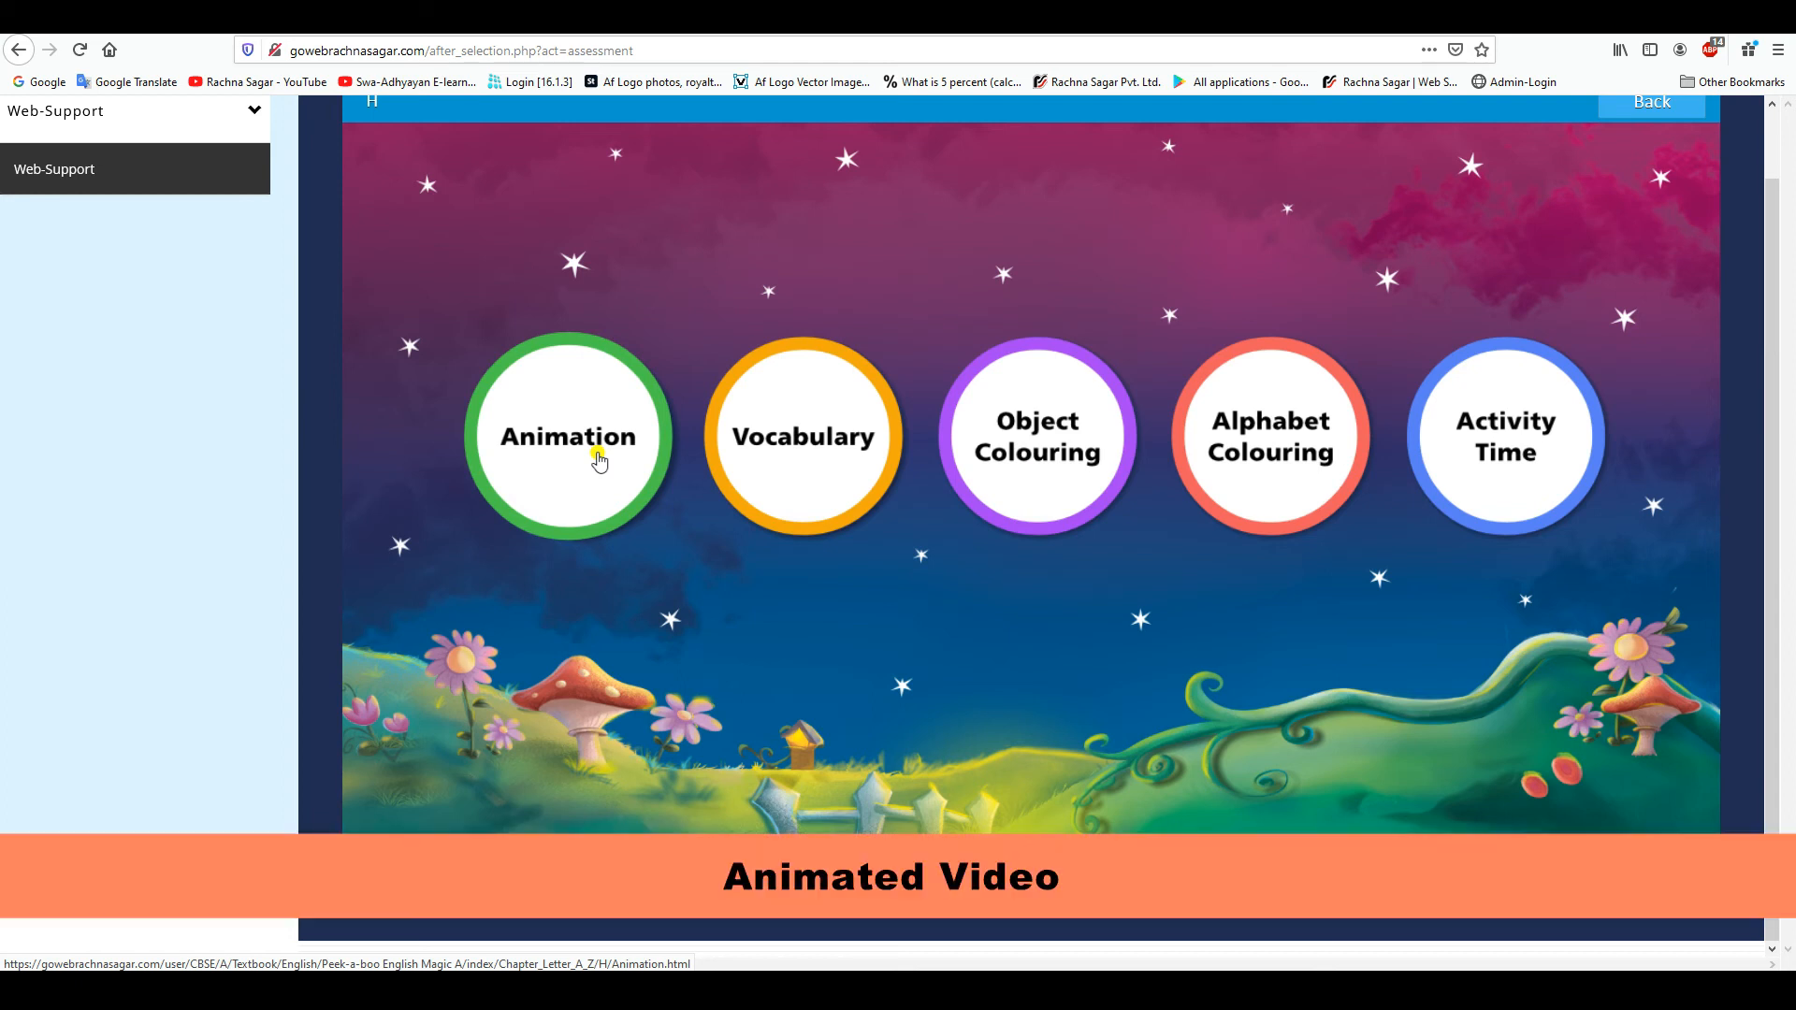
left_click(568, 437)
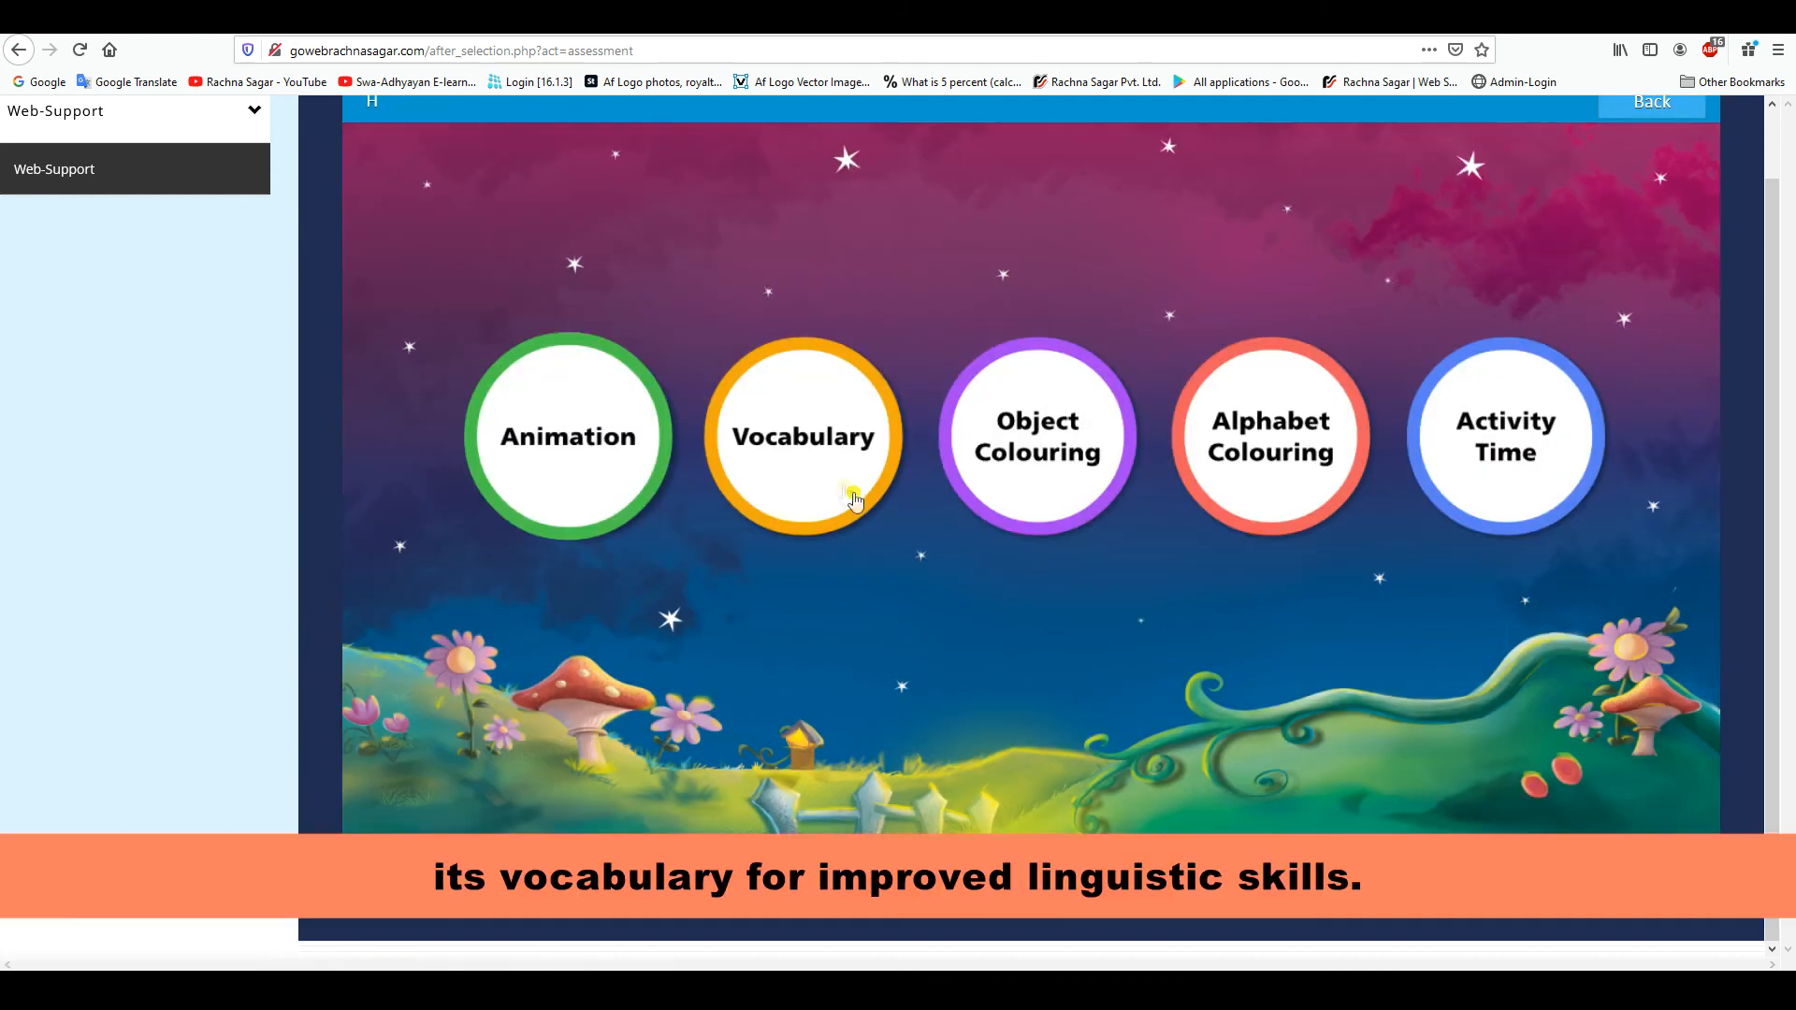
left_click(803, 436)
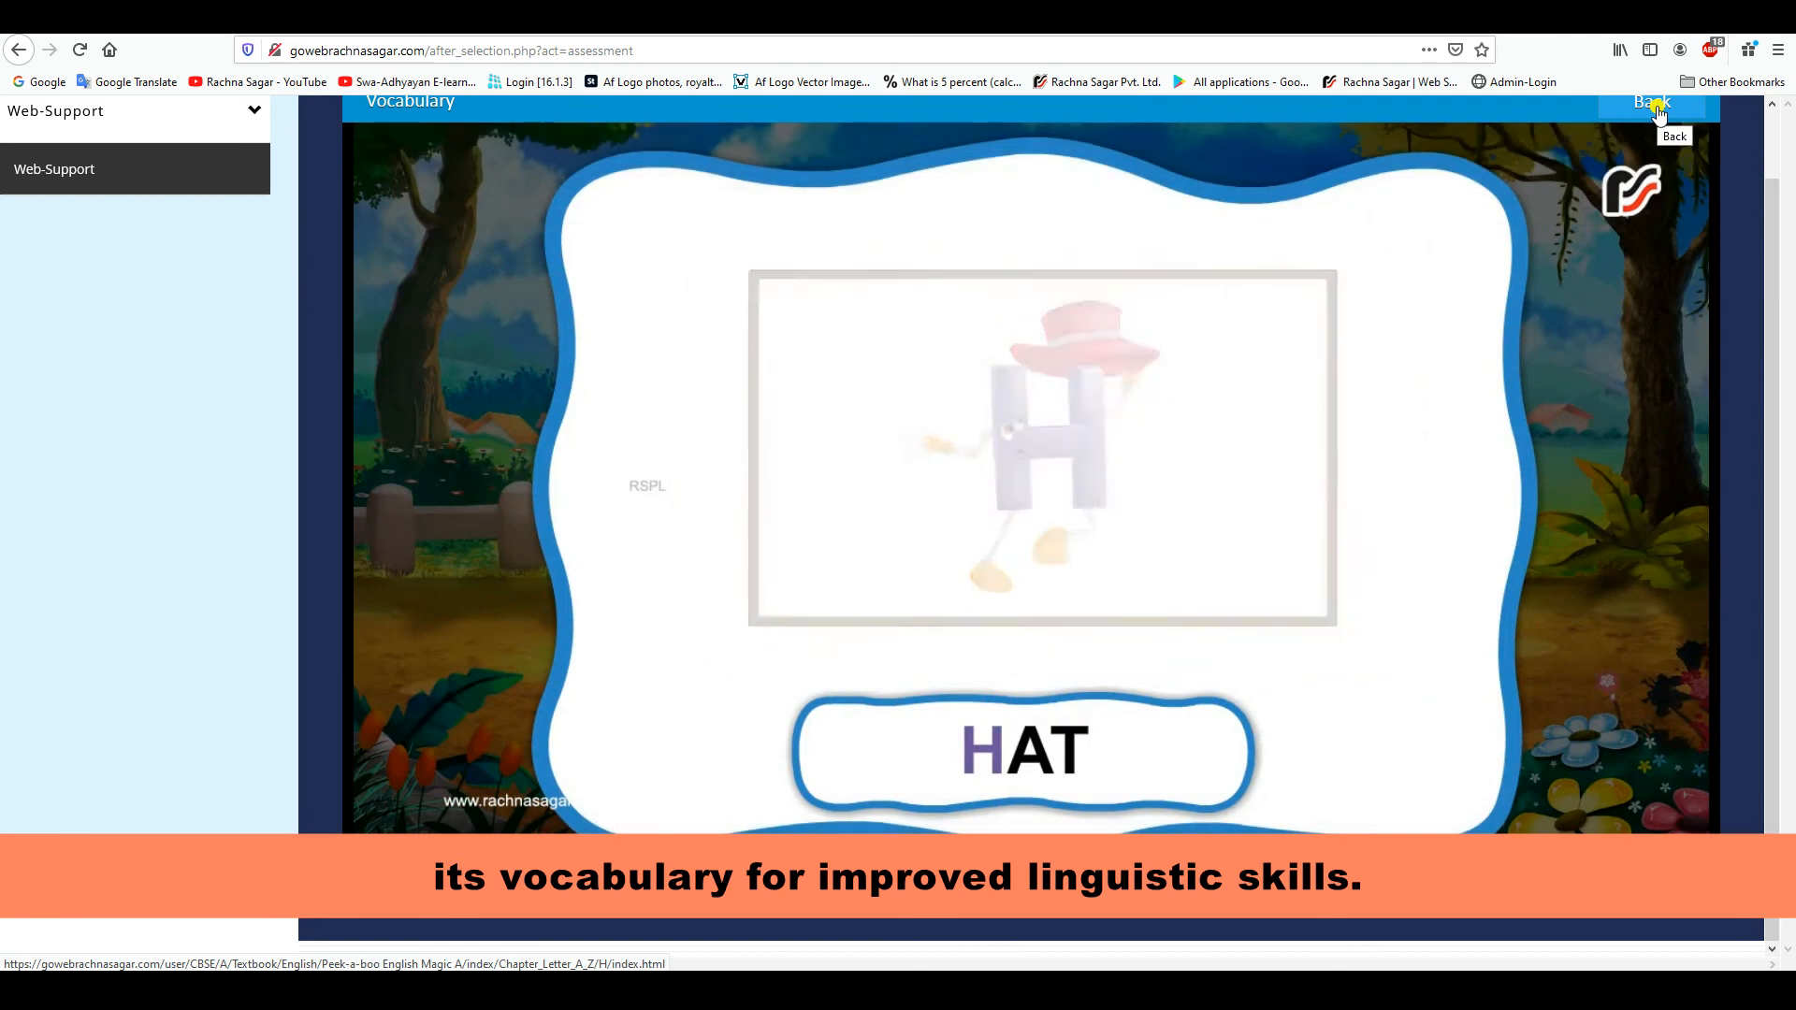
left_click(1652, 101)
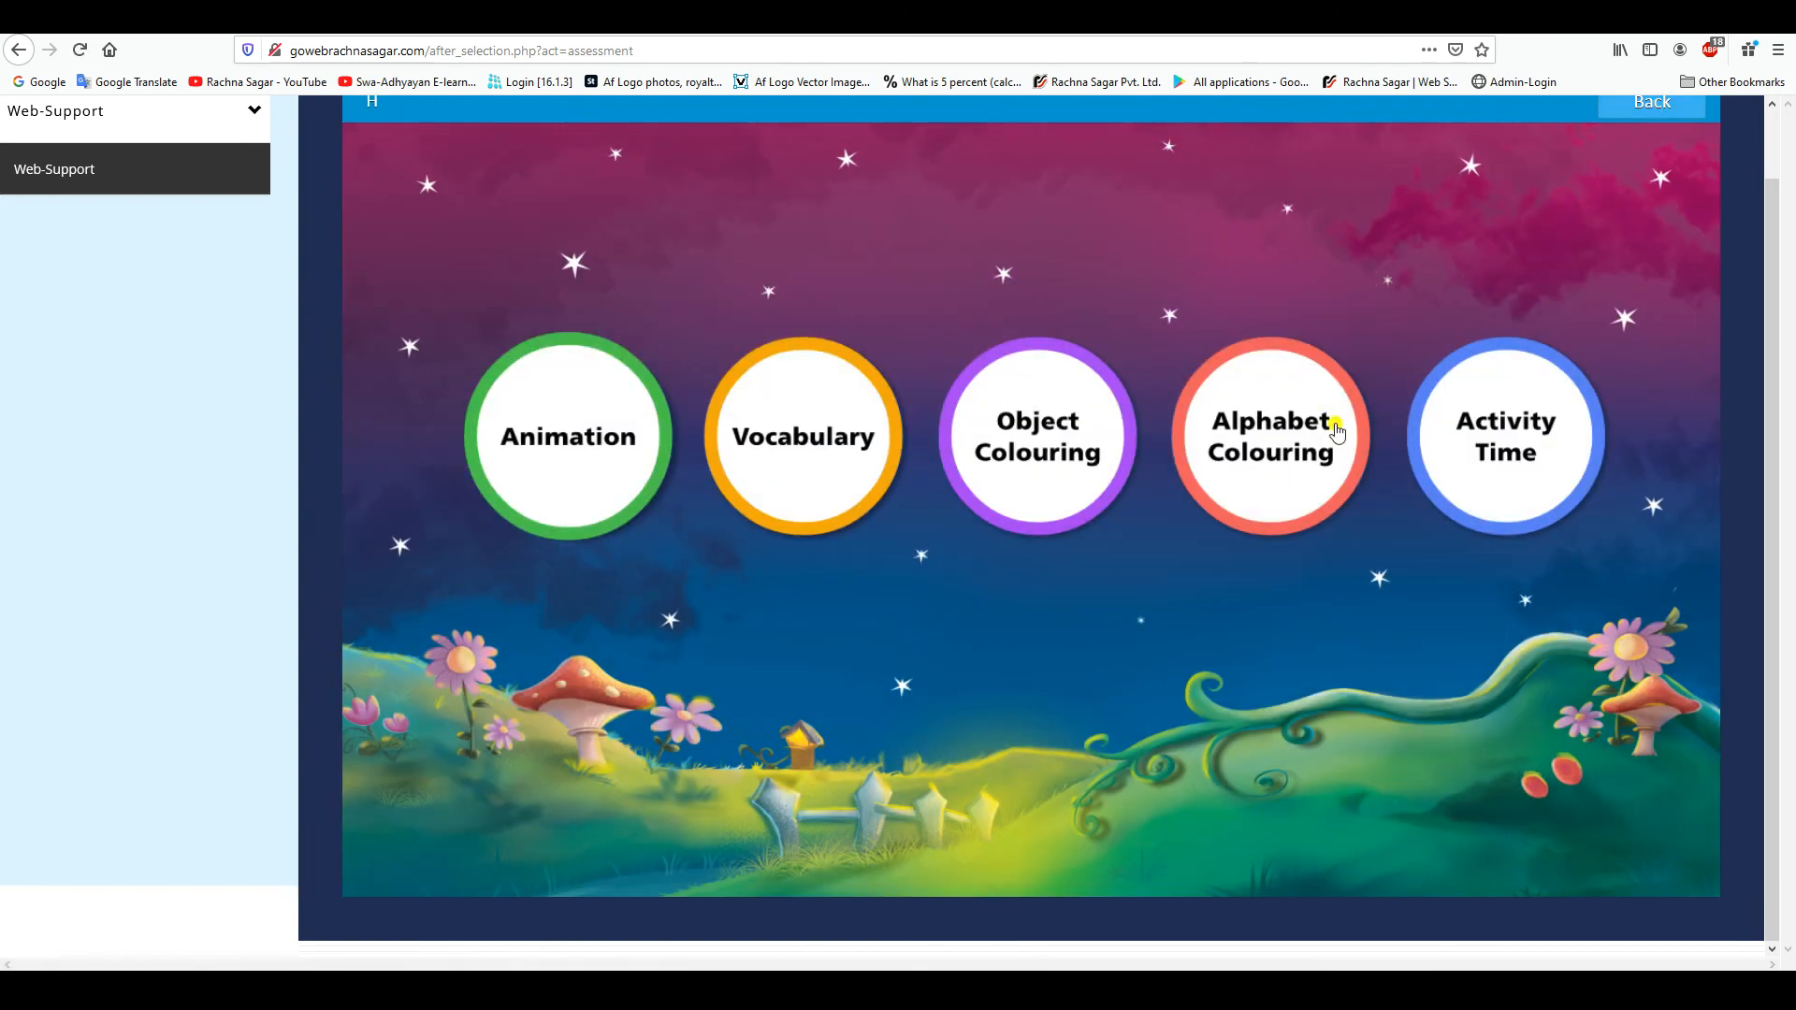
Preview the hat colouring and the letter H colouring exercises from the H activities
left_click(1271, 435)
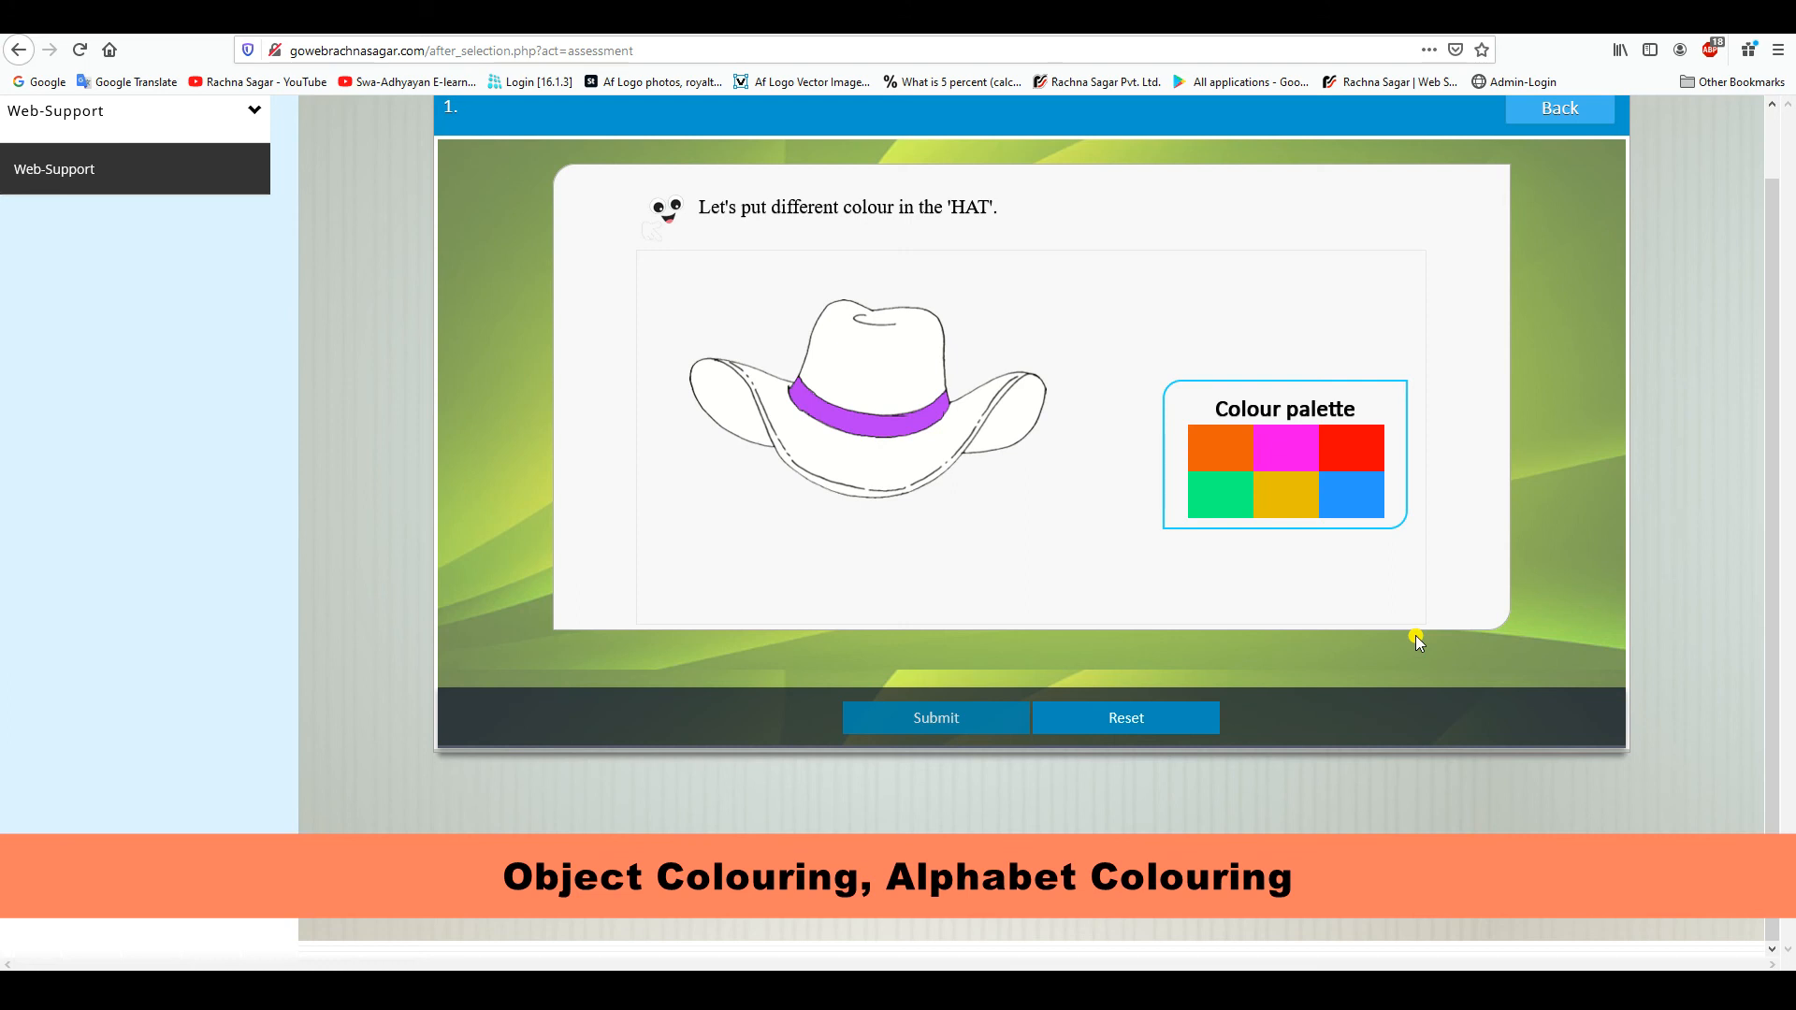
left_click(1559, 106)
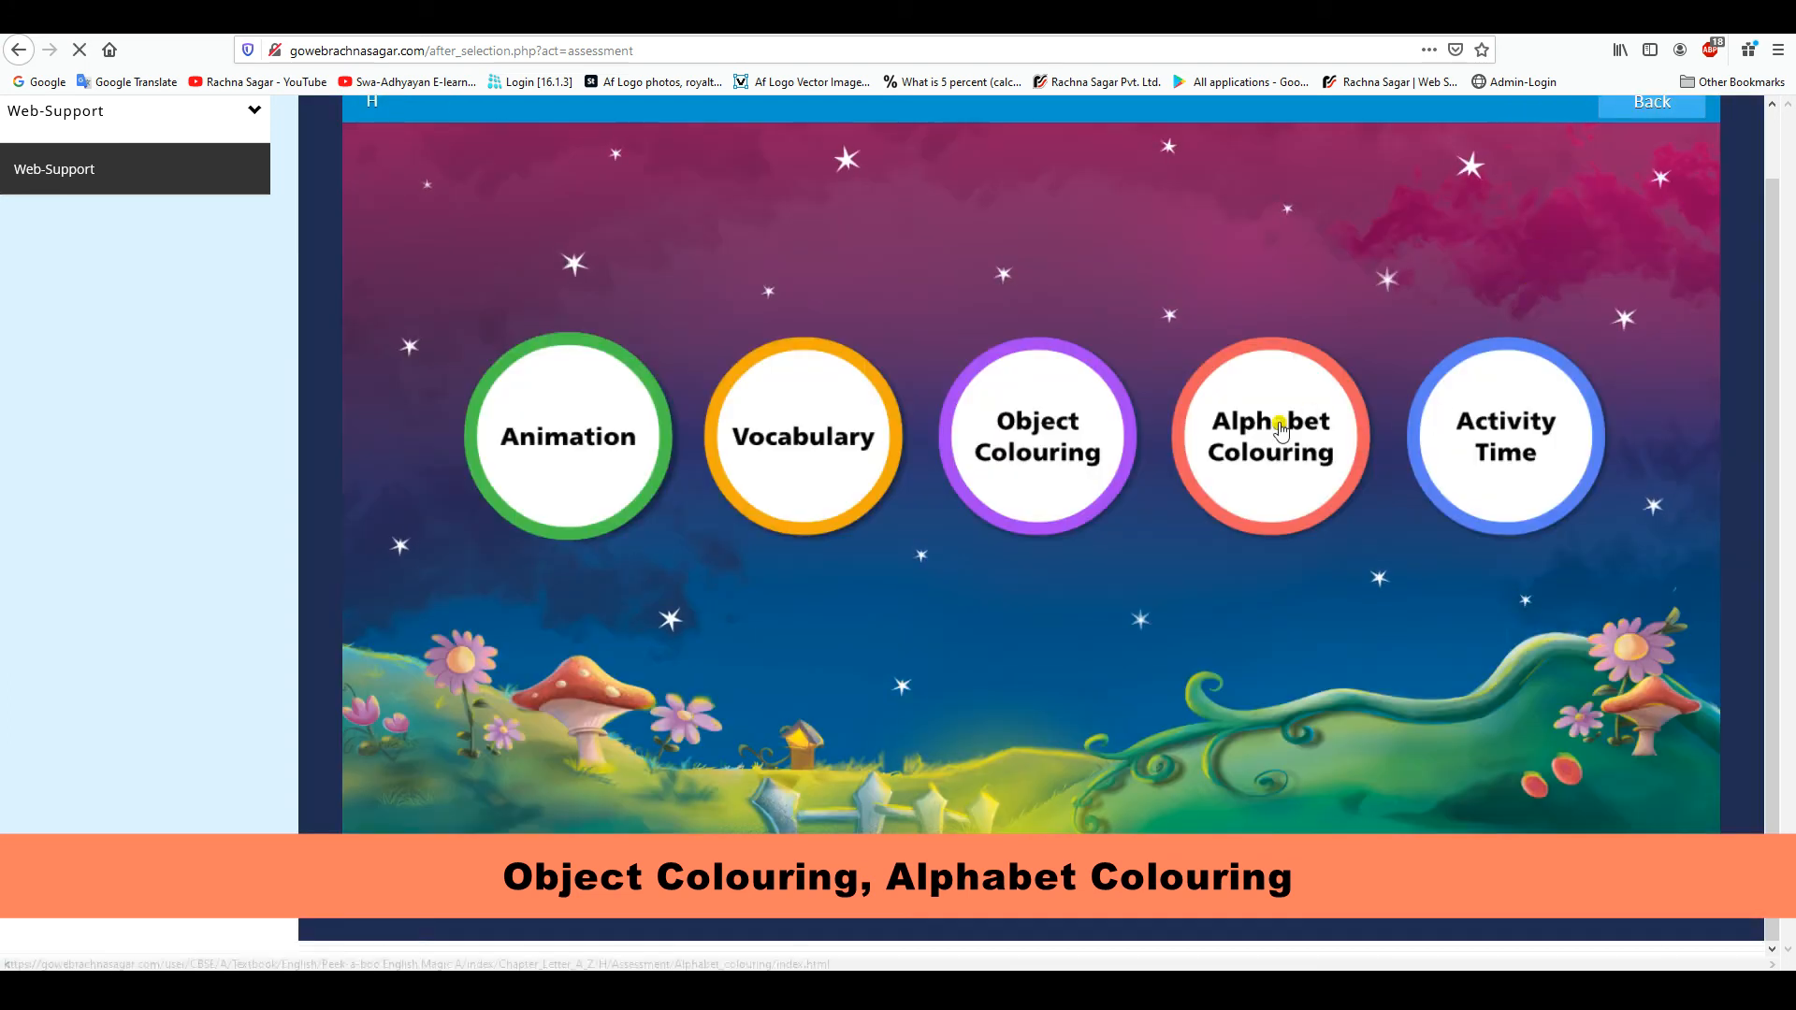
left_click(1270, 437)
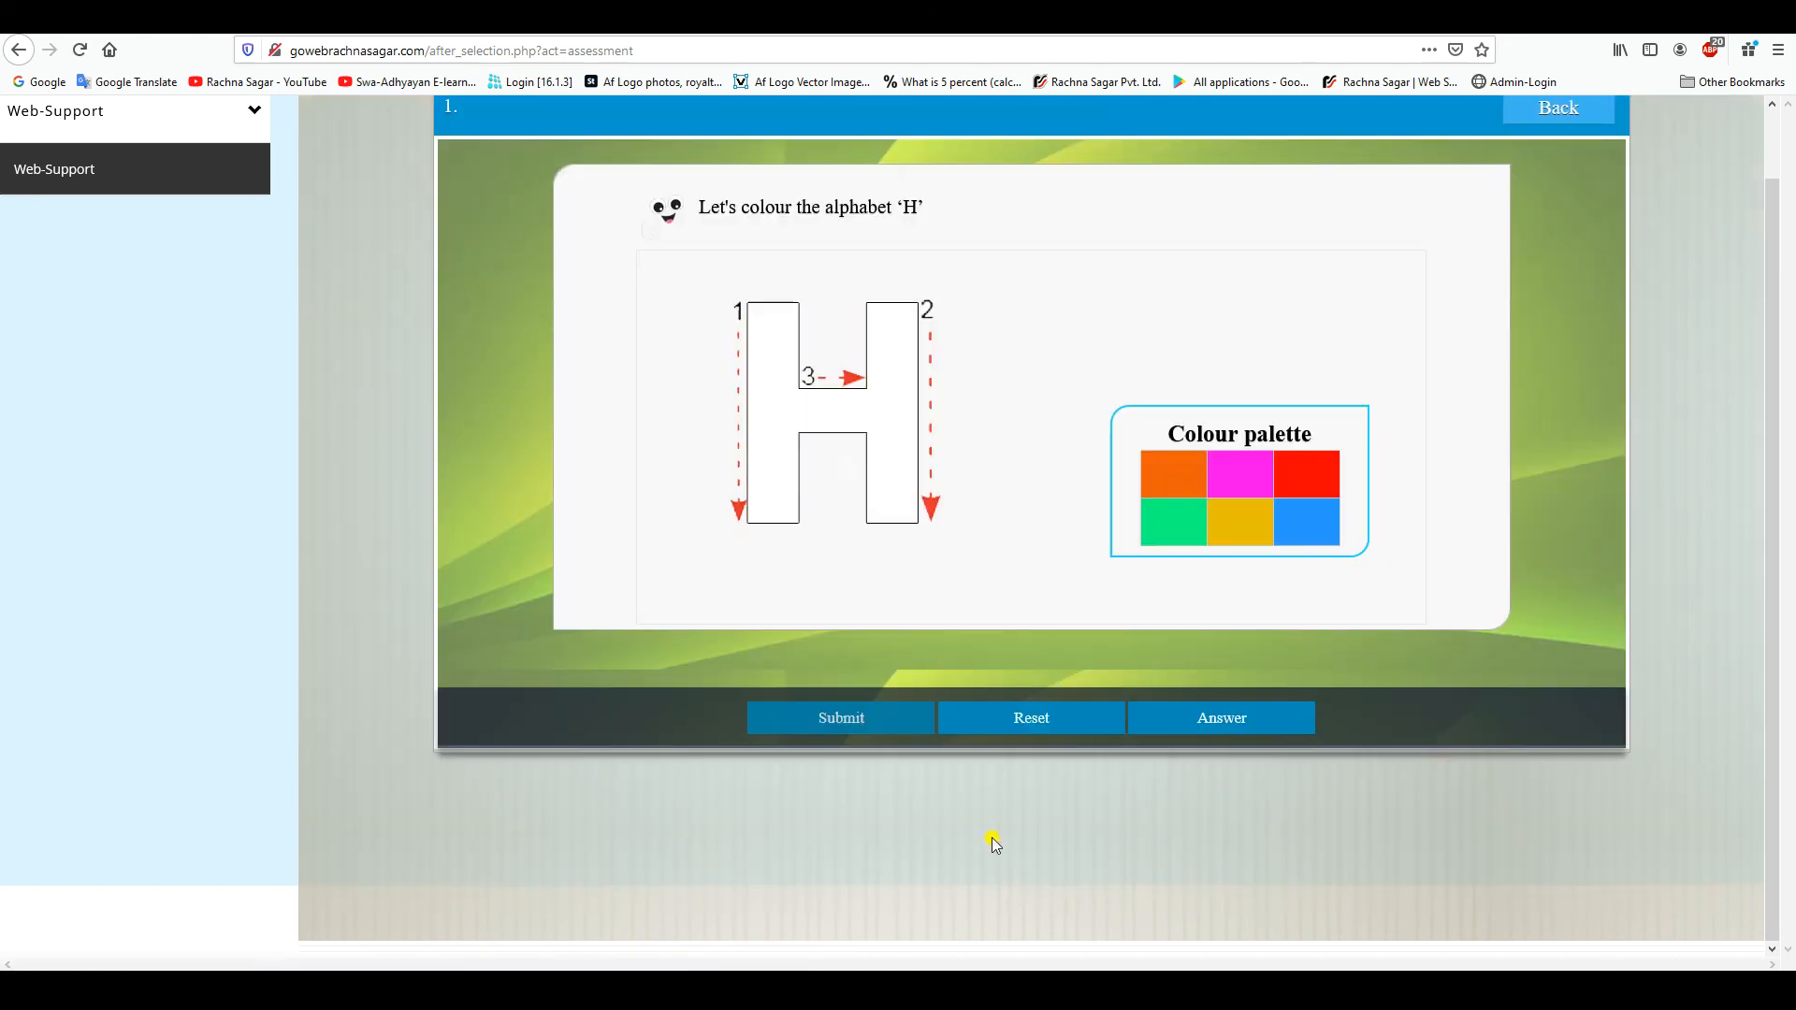
left_click(1558, 108)
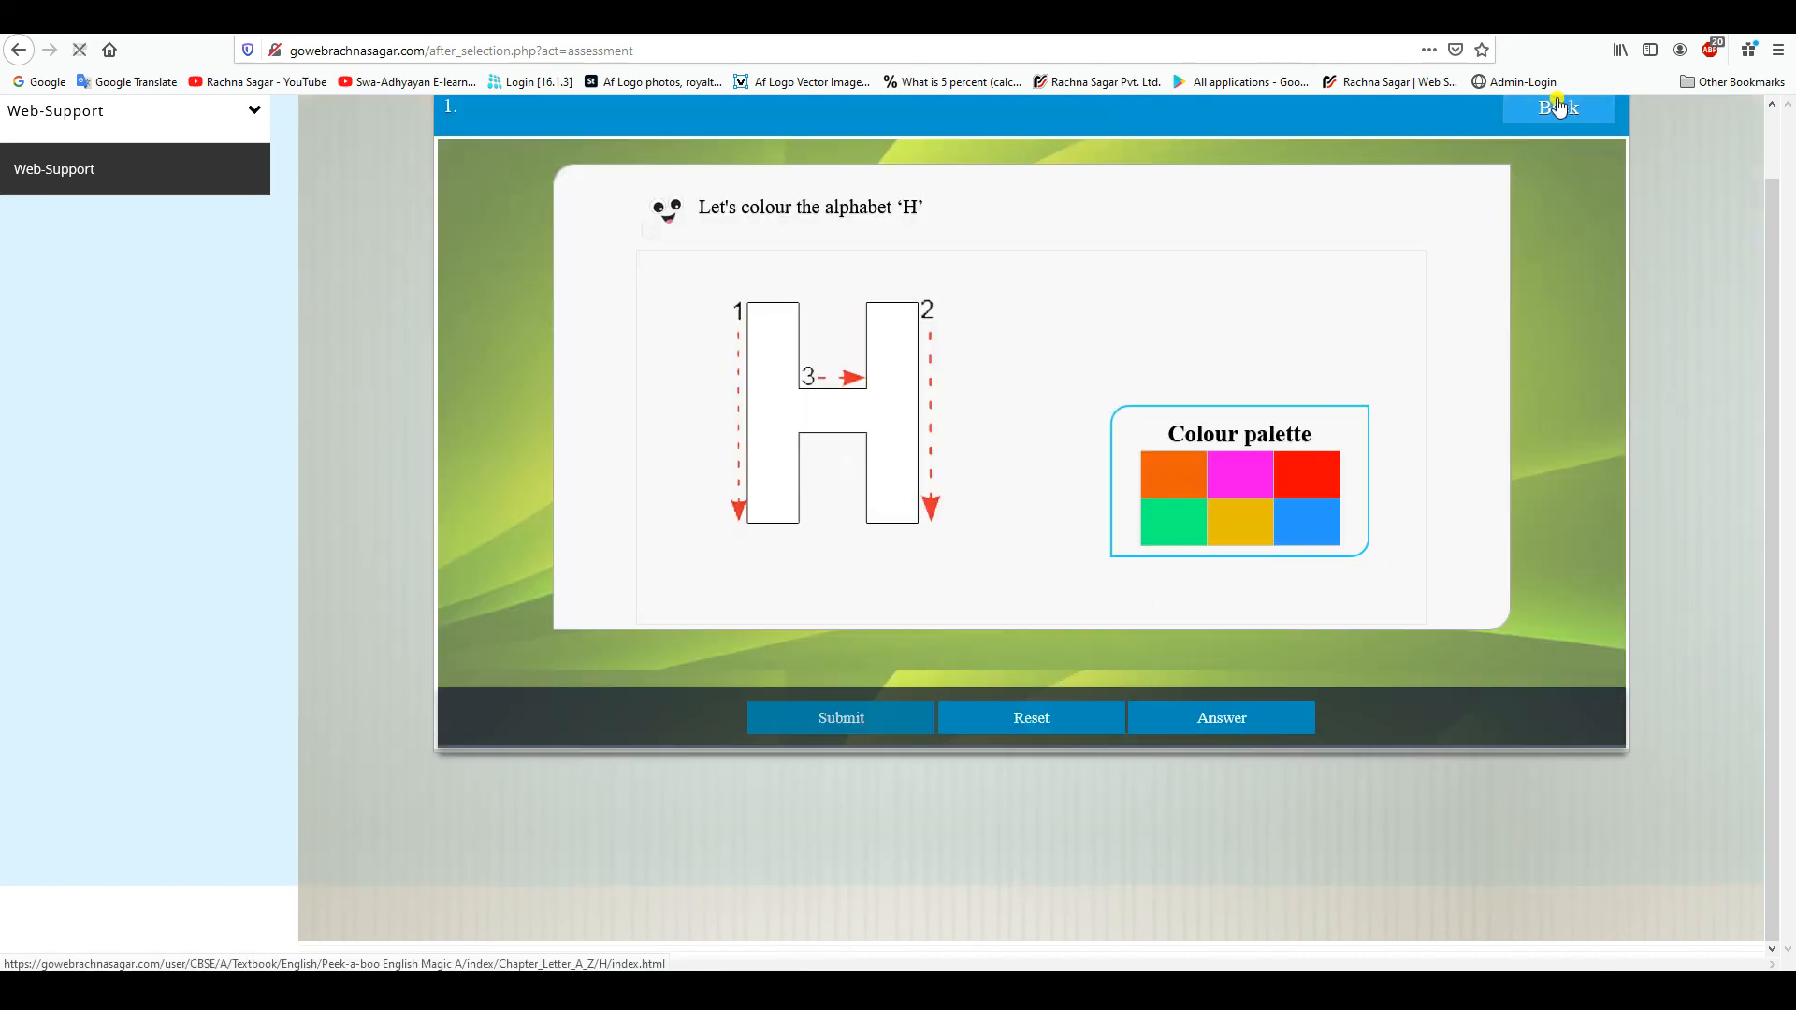